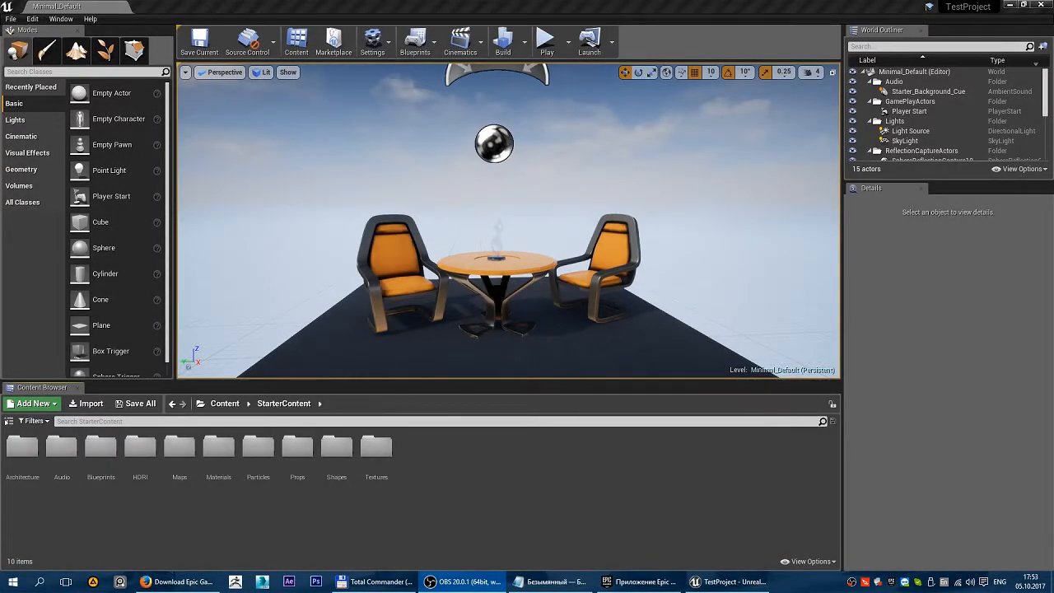
mouse_move(520, 203)
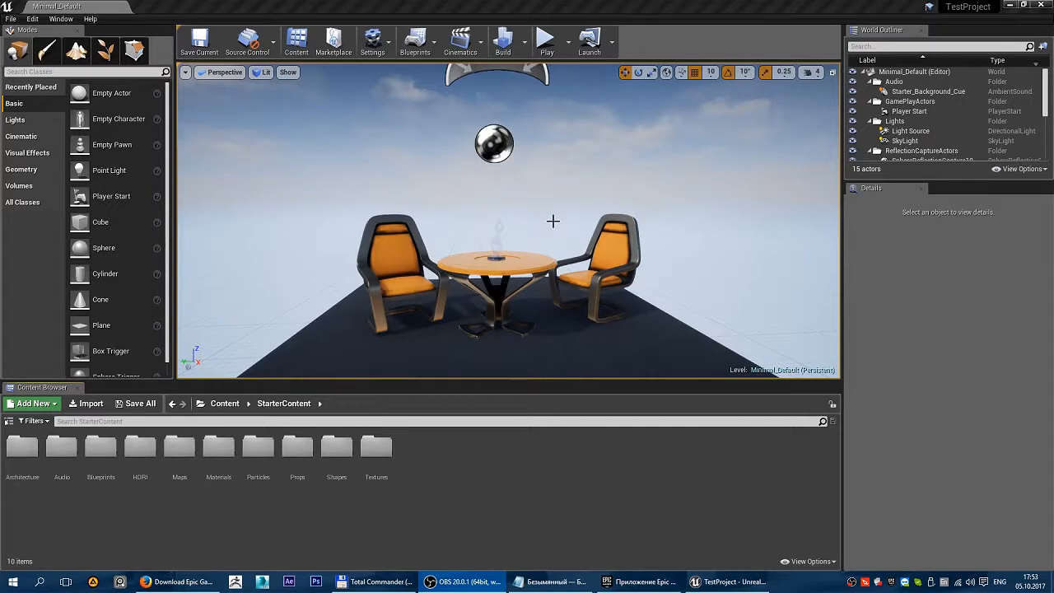
mouse_move(531, 205)
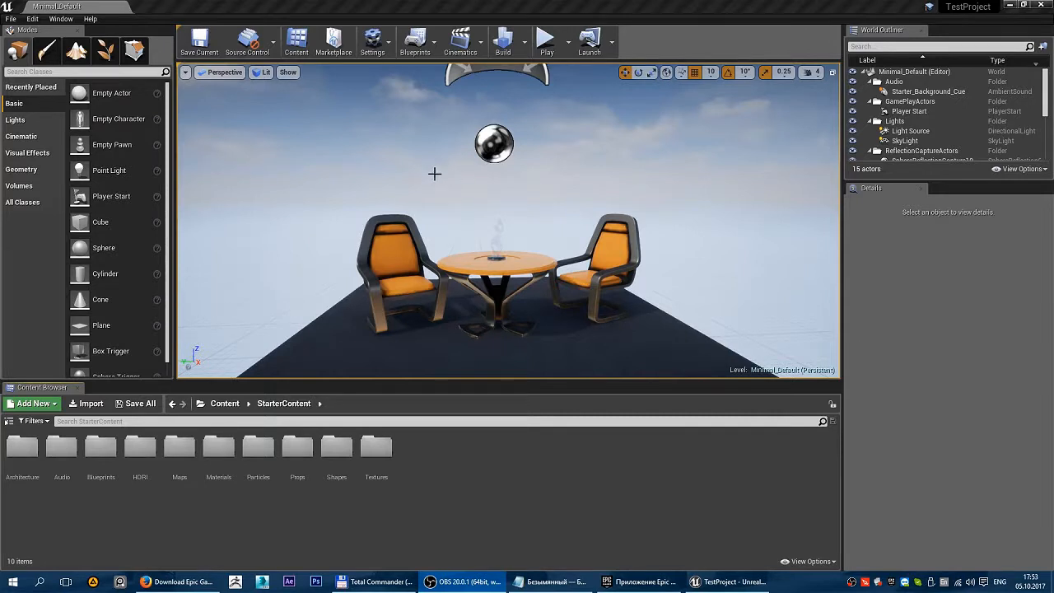
mouse_move(421, 162)
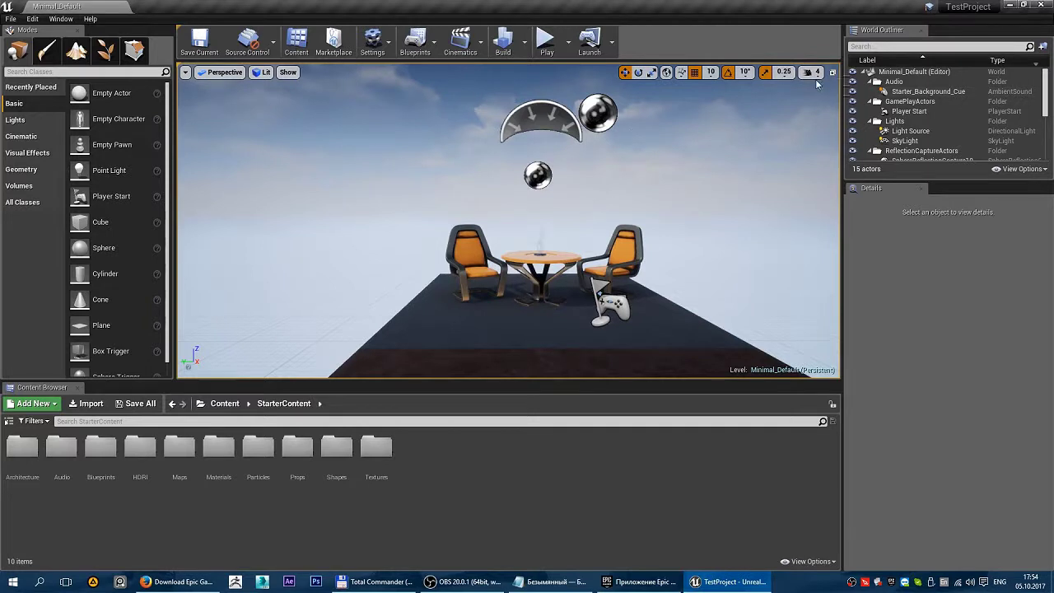
mouse_move(808, 73)
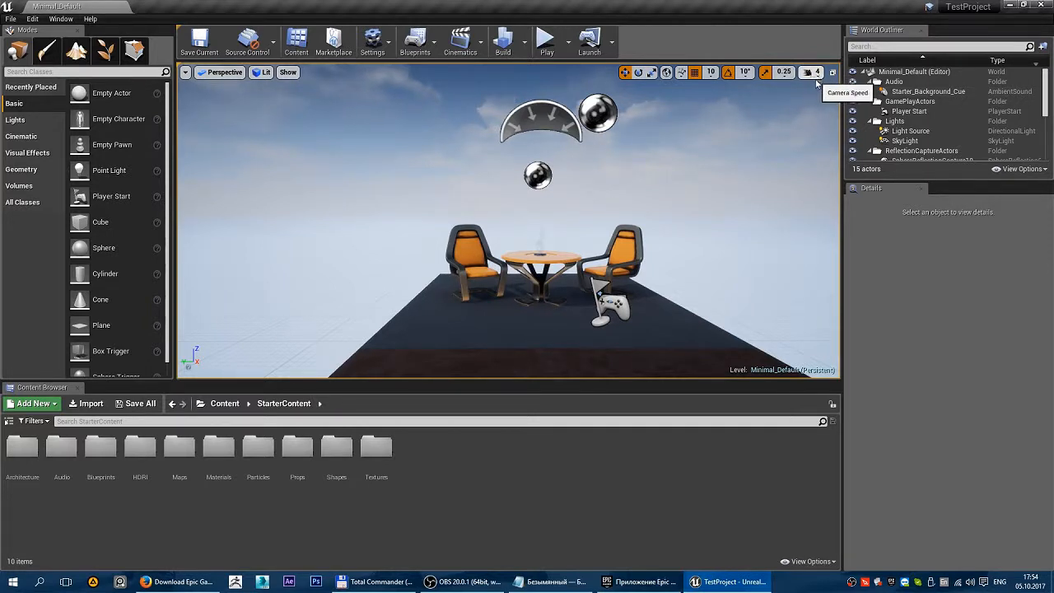
Raise the viewport camera speed, fly away from the table set, and return near the chairs.
left_click(811, 72)
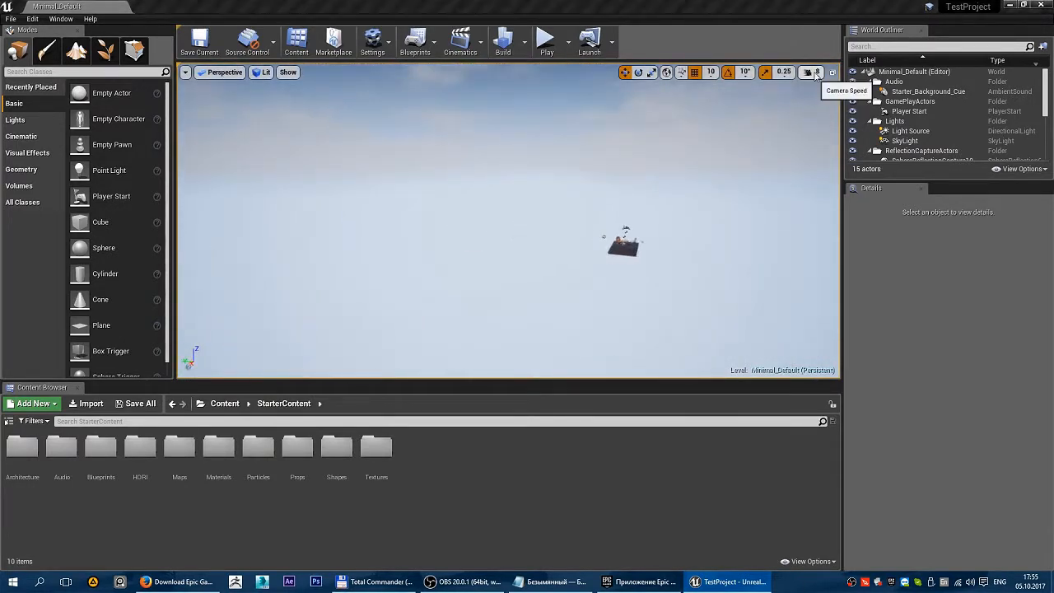
left_click(817, 73)
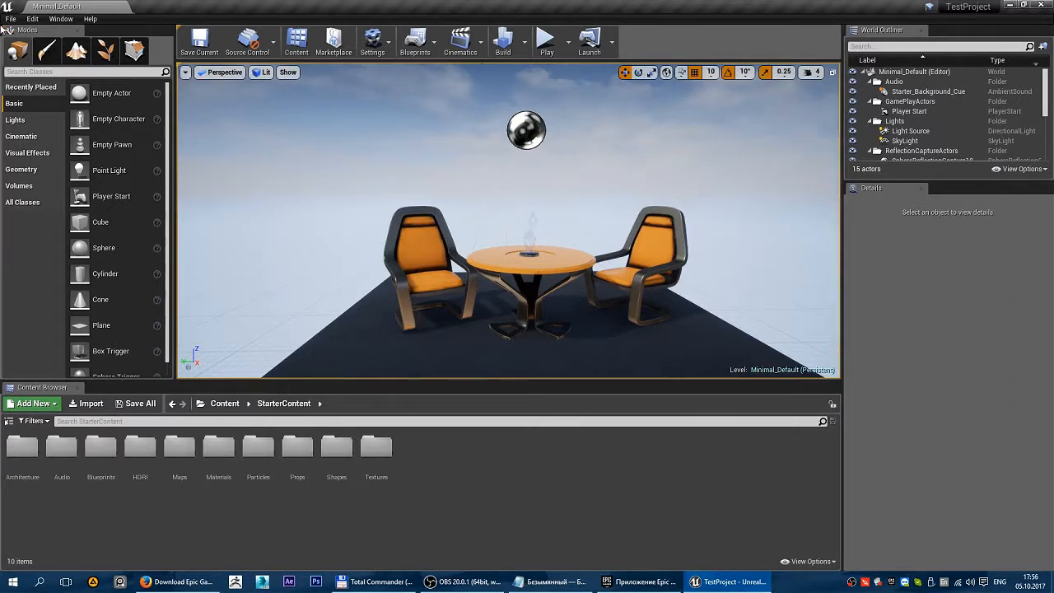
left_click(11, 19)
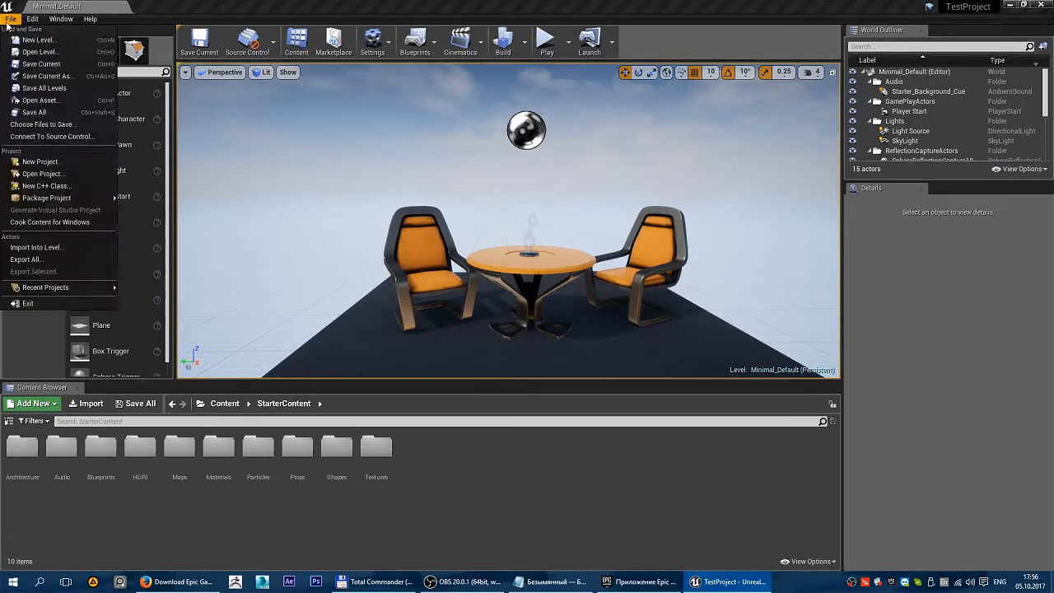
left_click(90, 18)
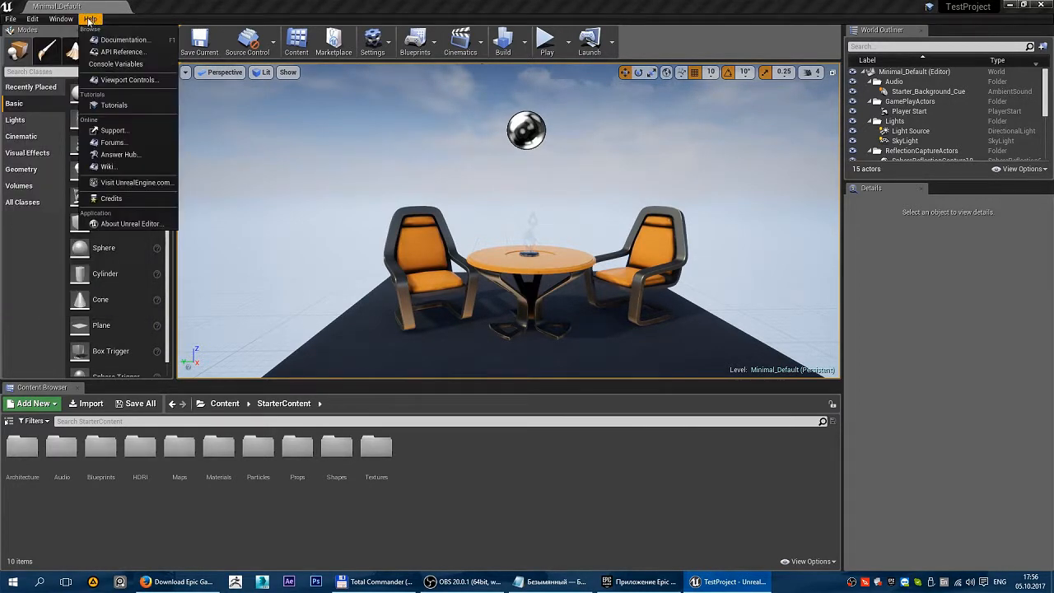
left_click(11, 19)
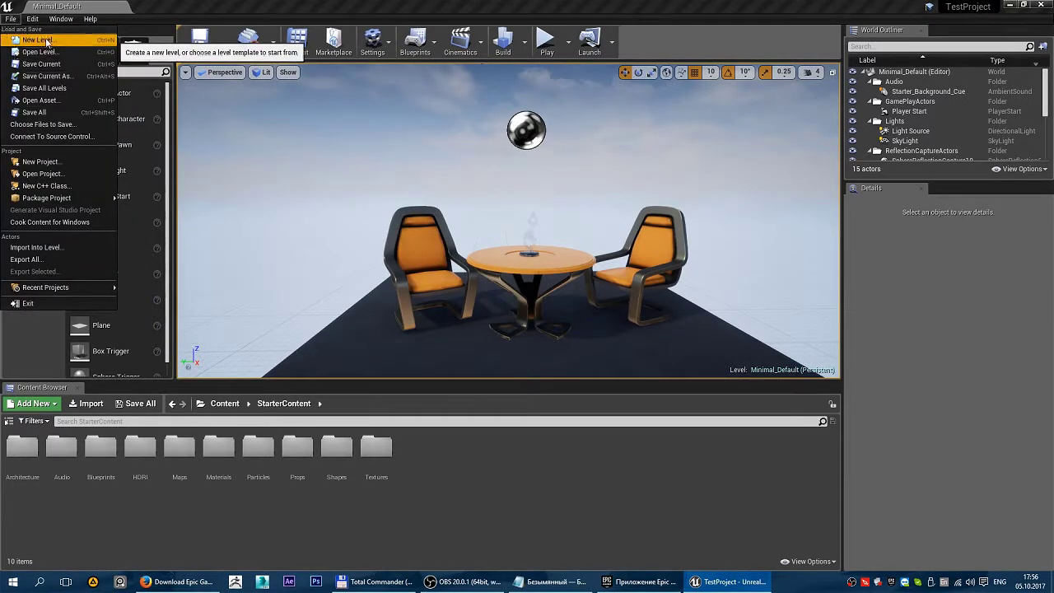
mouse_move(37, 100)
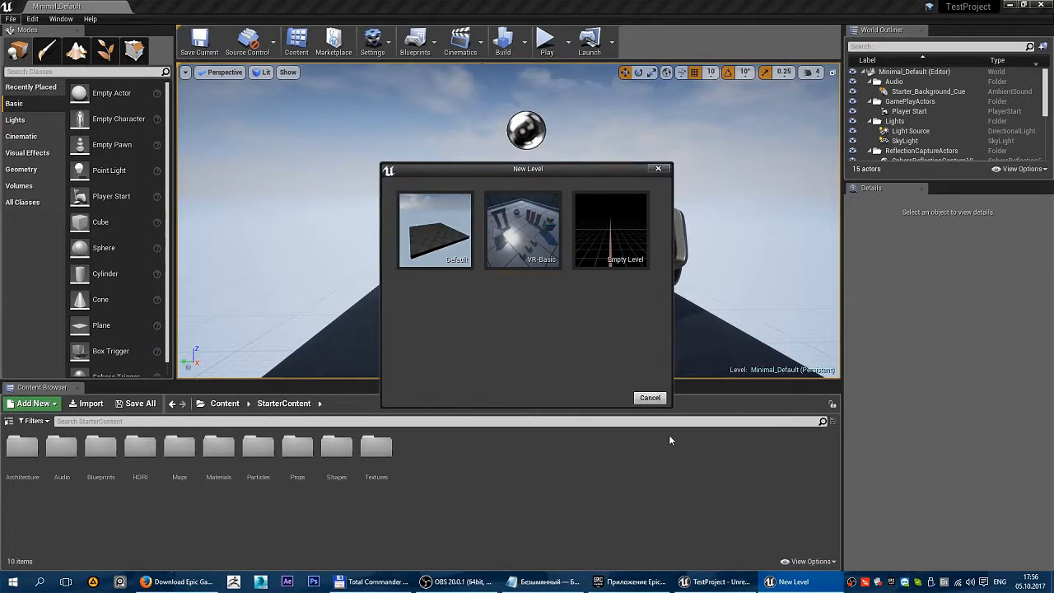
left_click(10, 18)
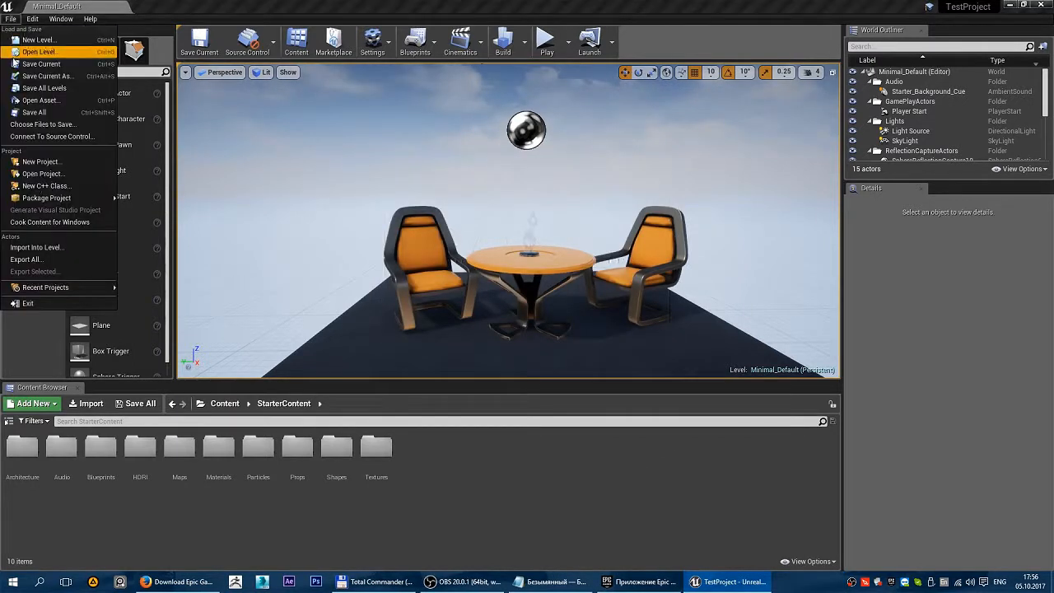
mouse_move(47, 76)
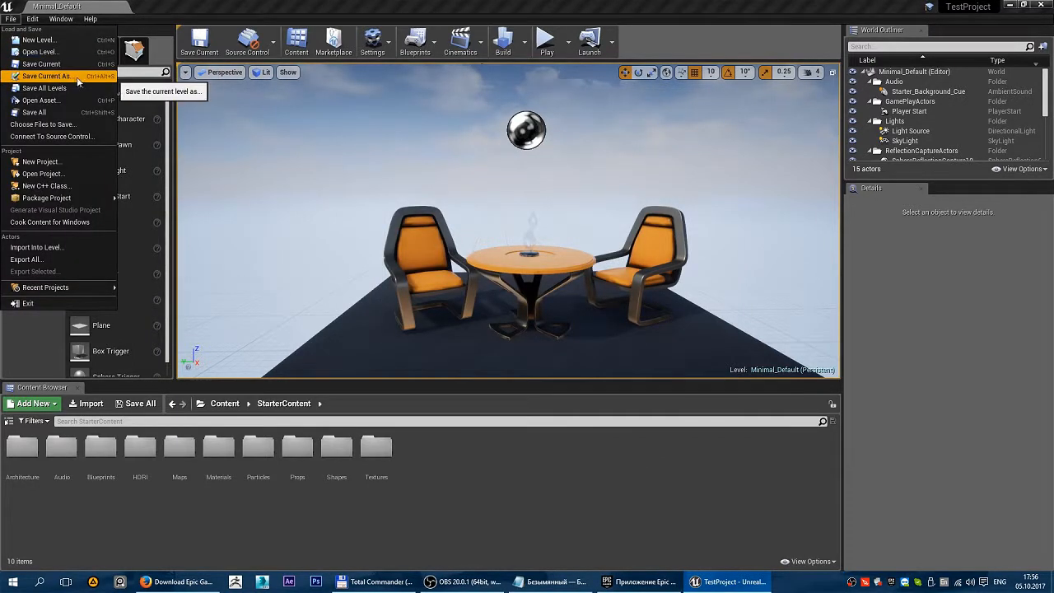
mouse_move(45, 88)
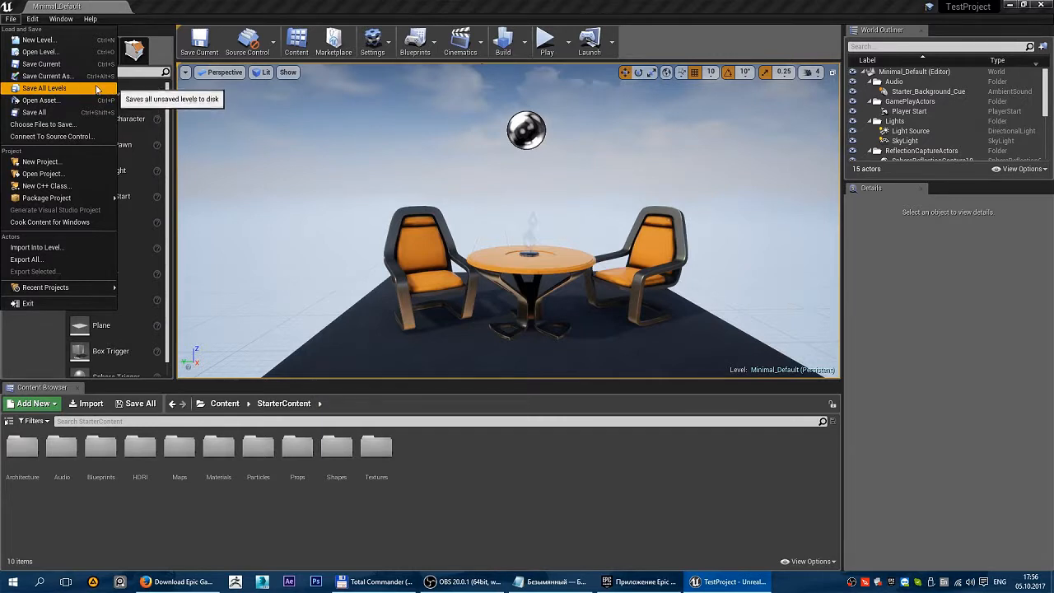
mouse_move(41, 100)
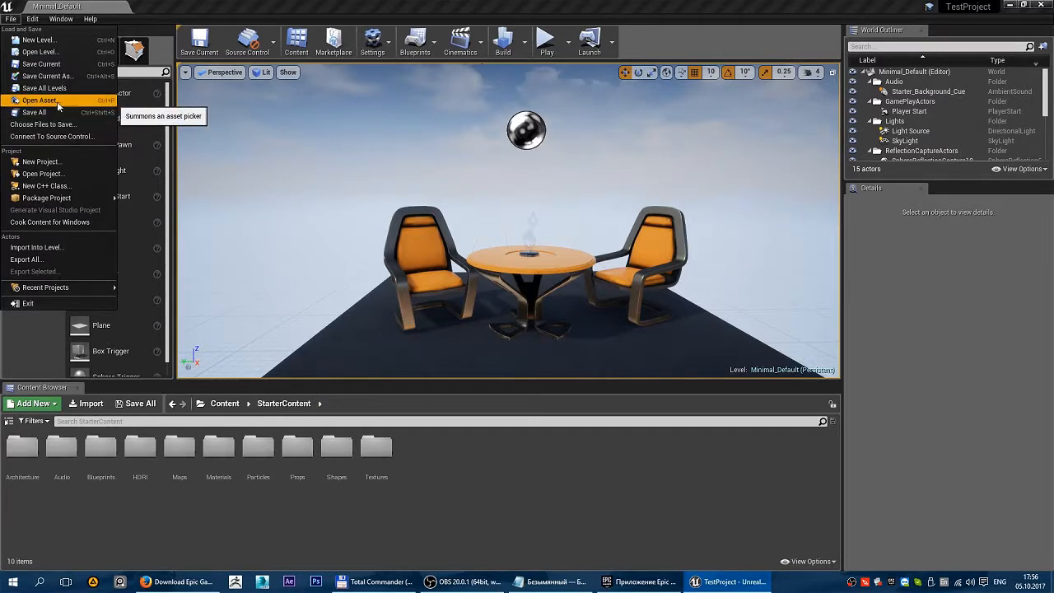
mouse_move(34, 112)
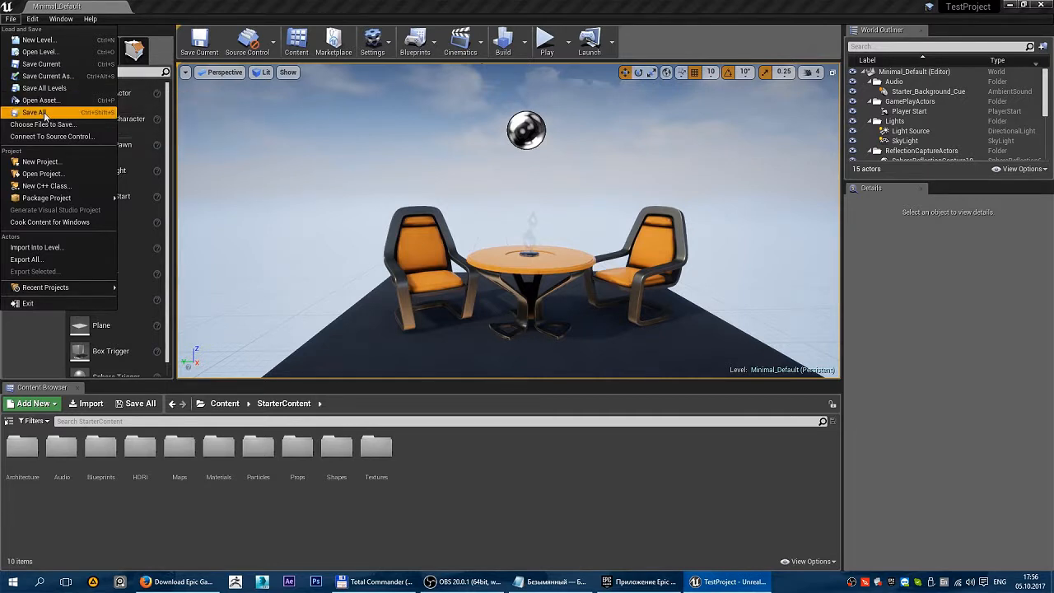
mouse_move(33, 112)
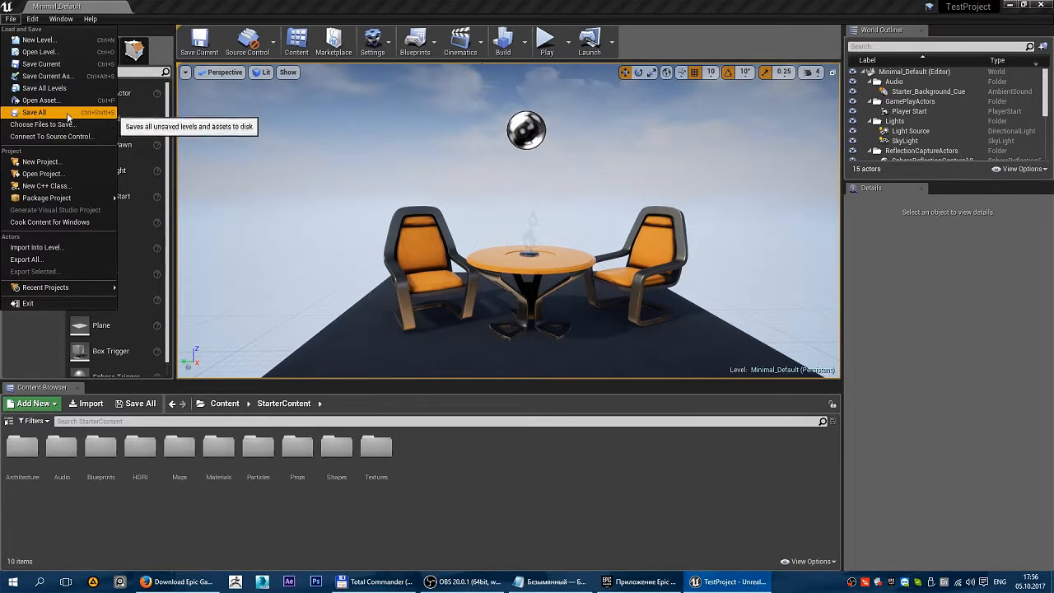
mouse_move(41, 174)
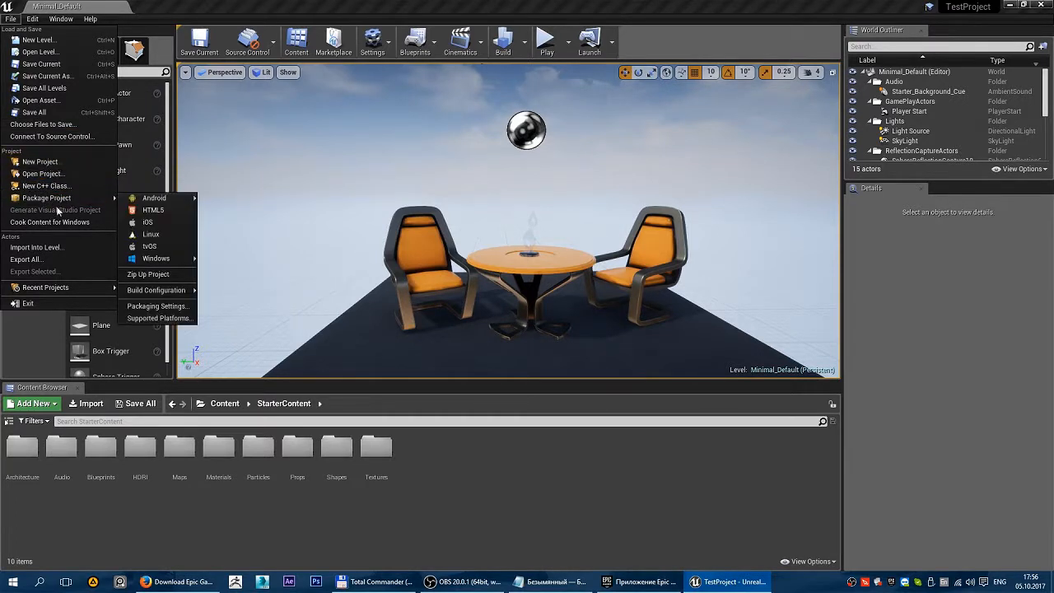
mouse_move(49, 222)
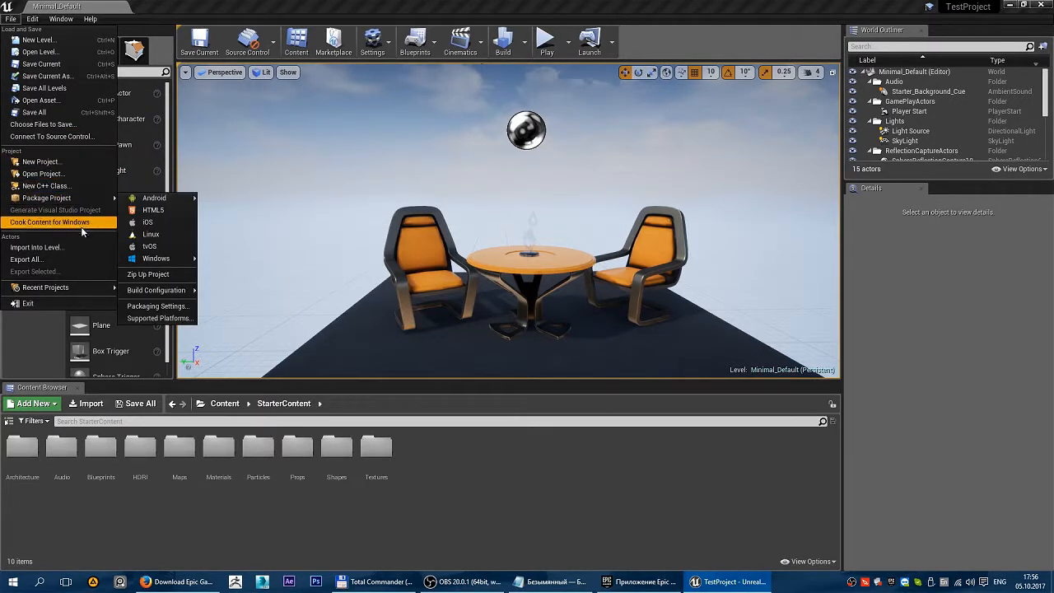
mouse_move(47, 198)
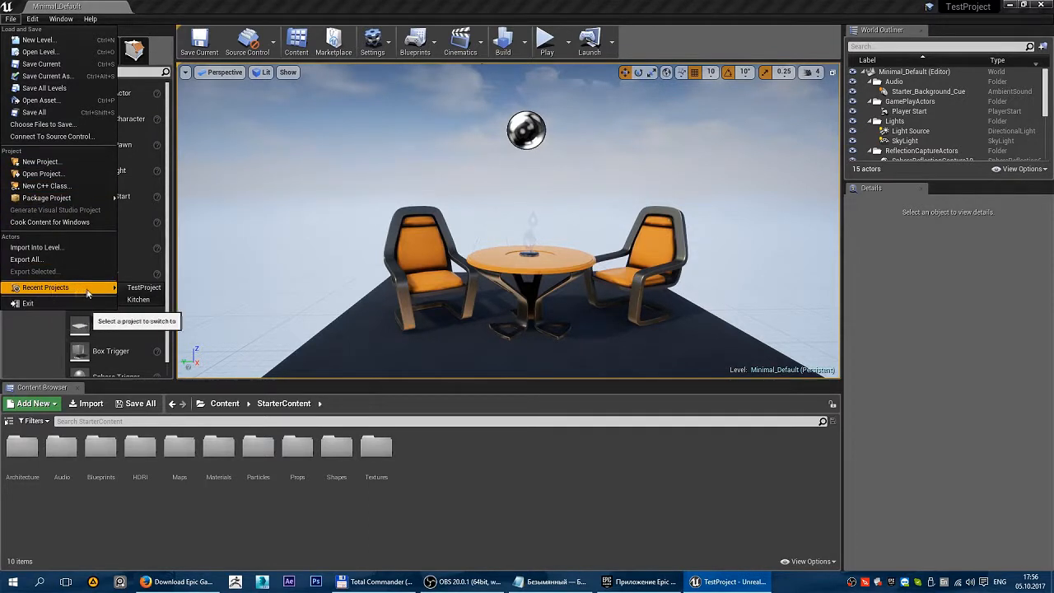
mouse_move(143, 287)
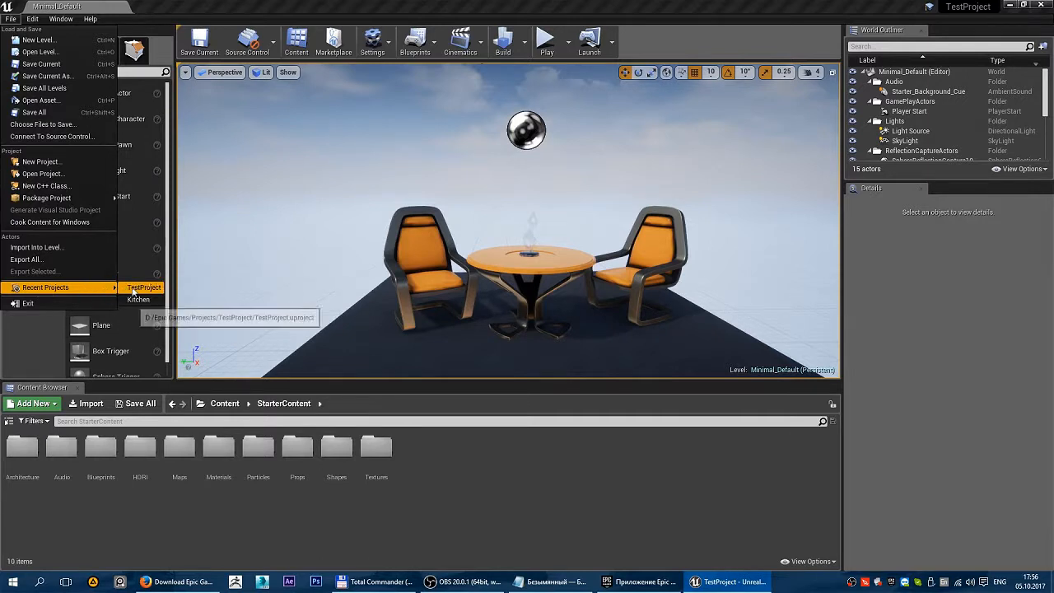
mouse_move(139, 299)
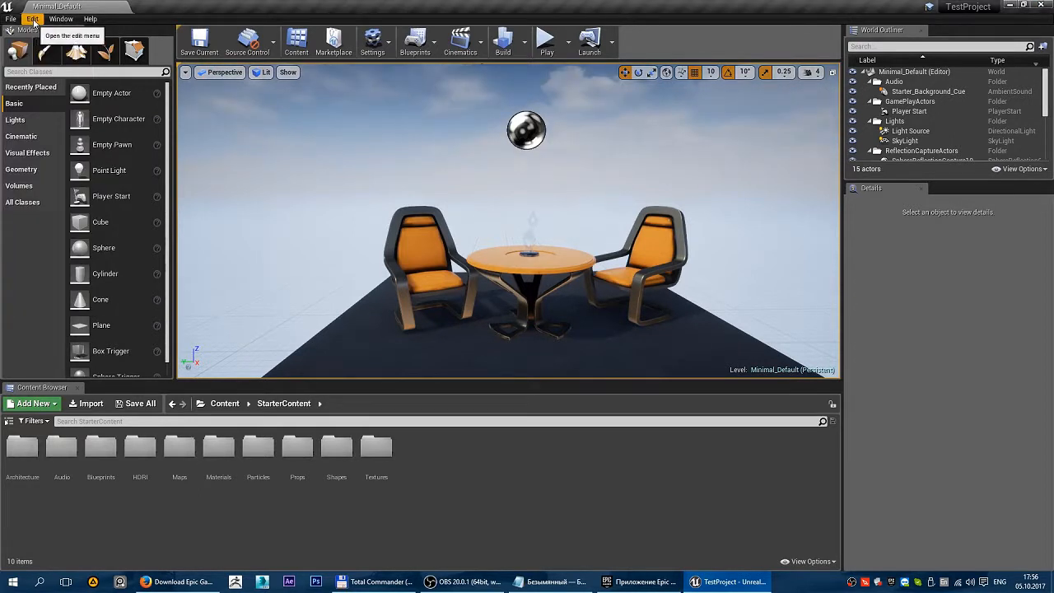
left_click(33, 18)
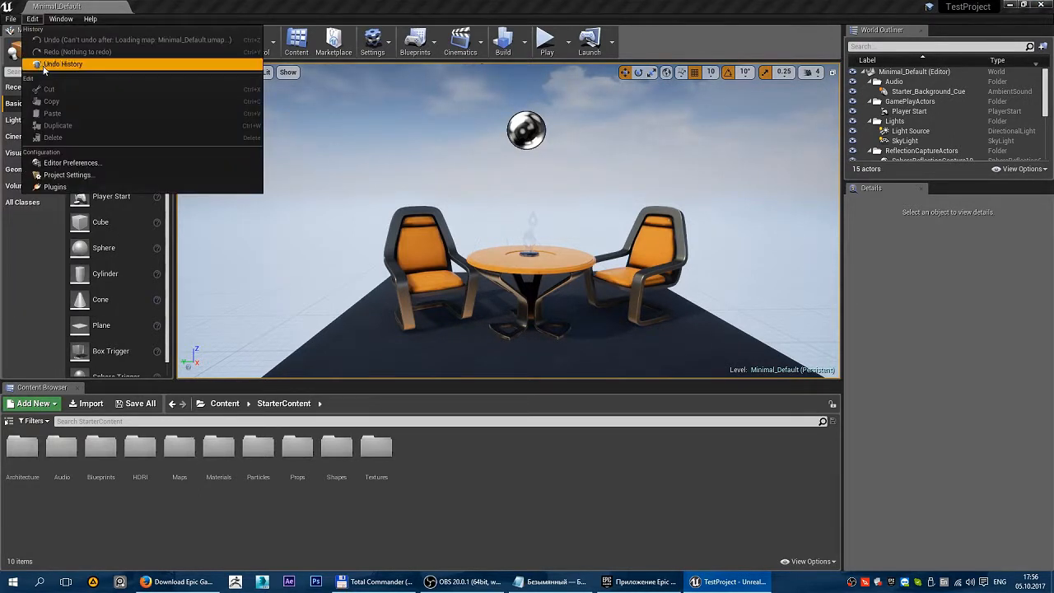
mouse_move(64, 64)
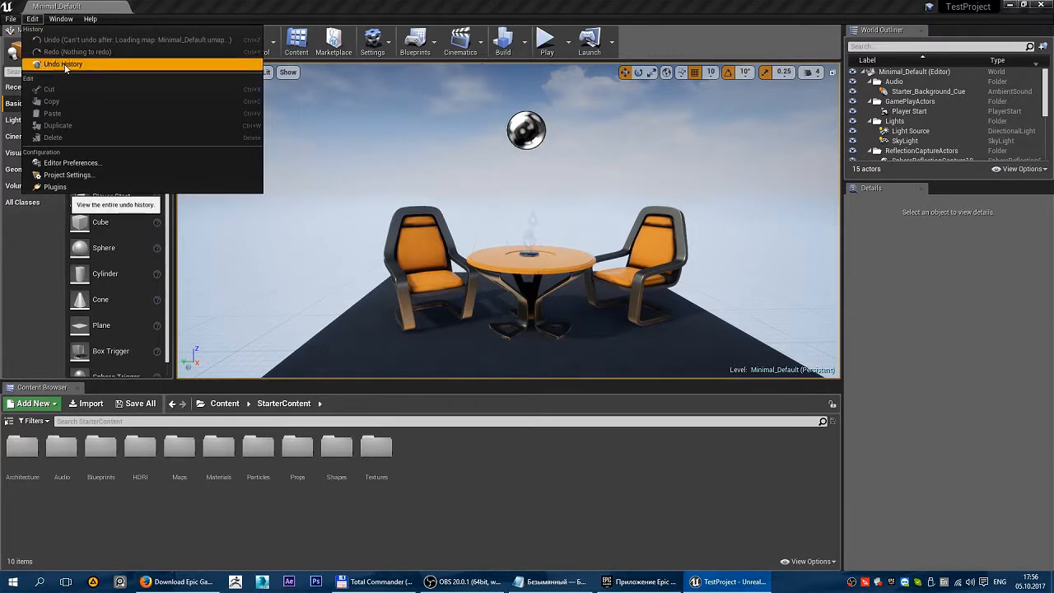
mouse_move(115, 51)
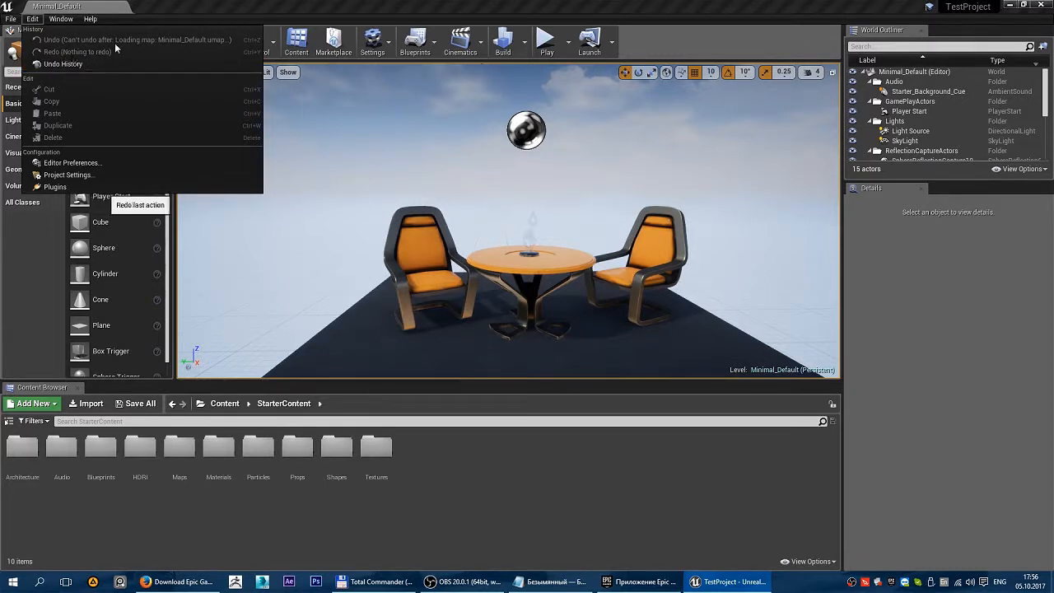
mouse_move(63, 64)
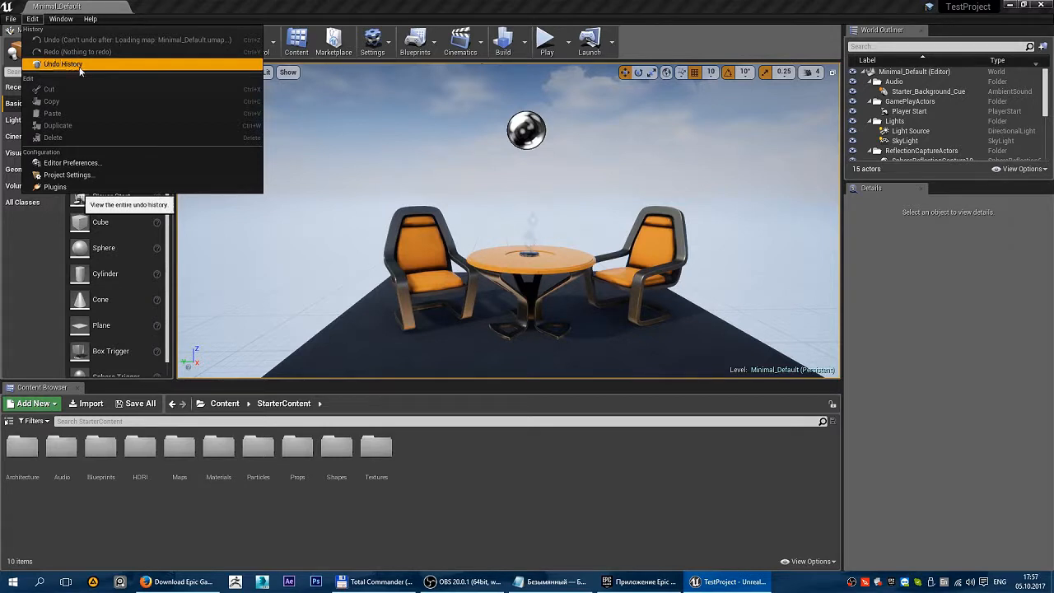
mouse_move(66, 52)
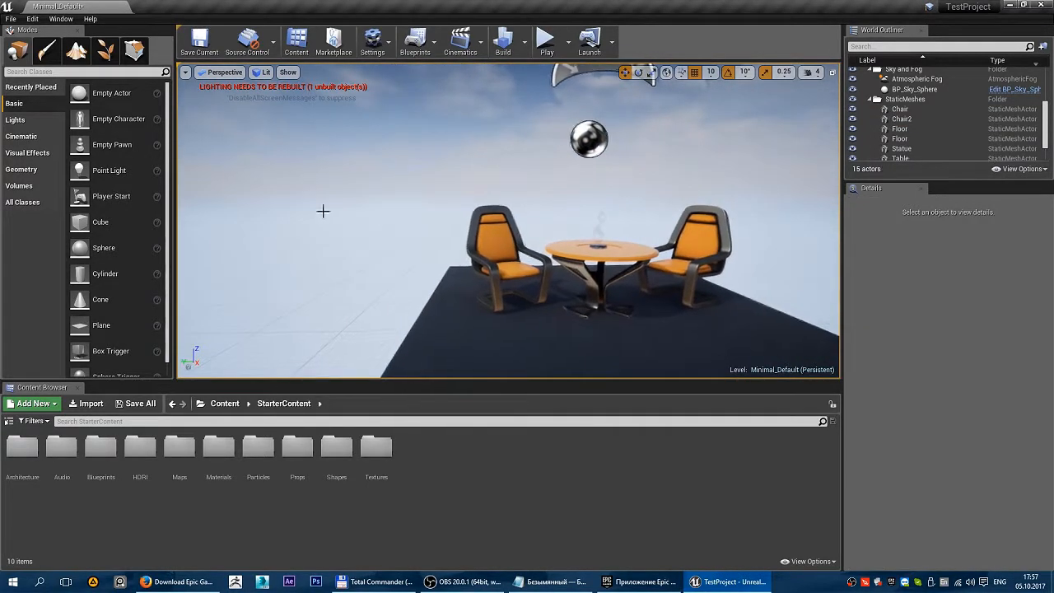
left_click(31, 18)
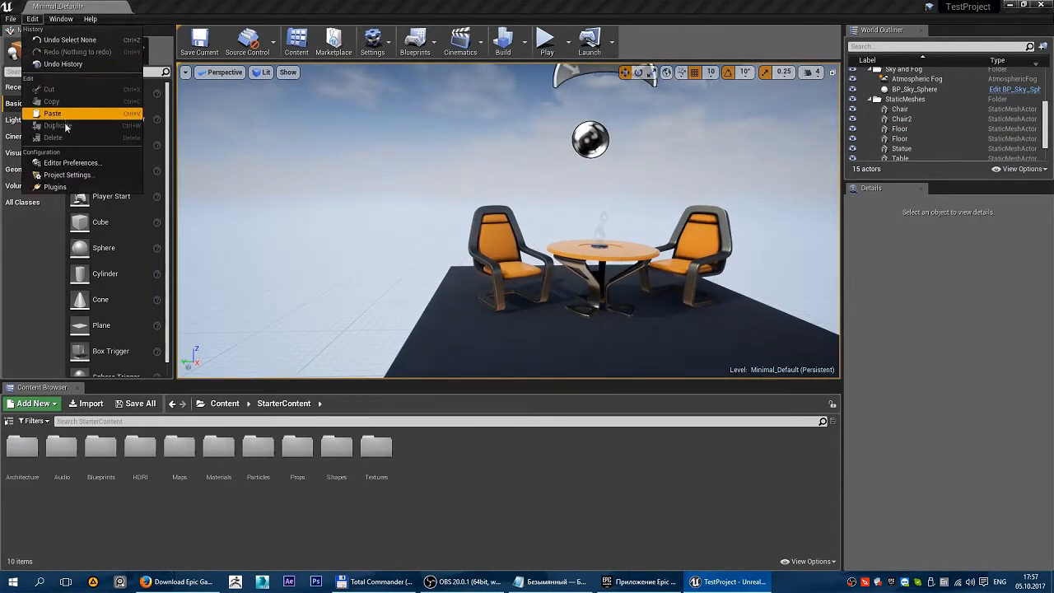
mouse_move(72, 162)
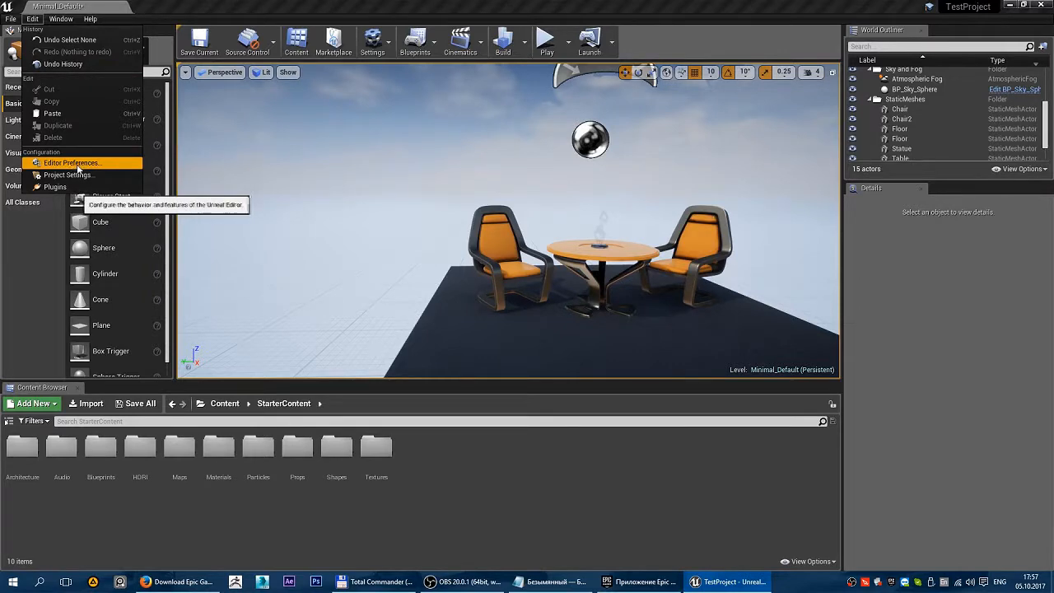
left_click(72, 162)
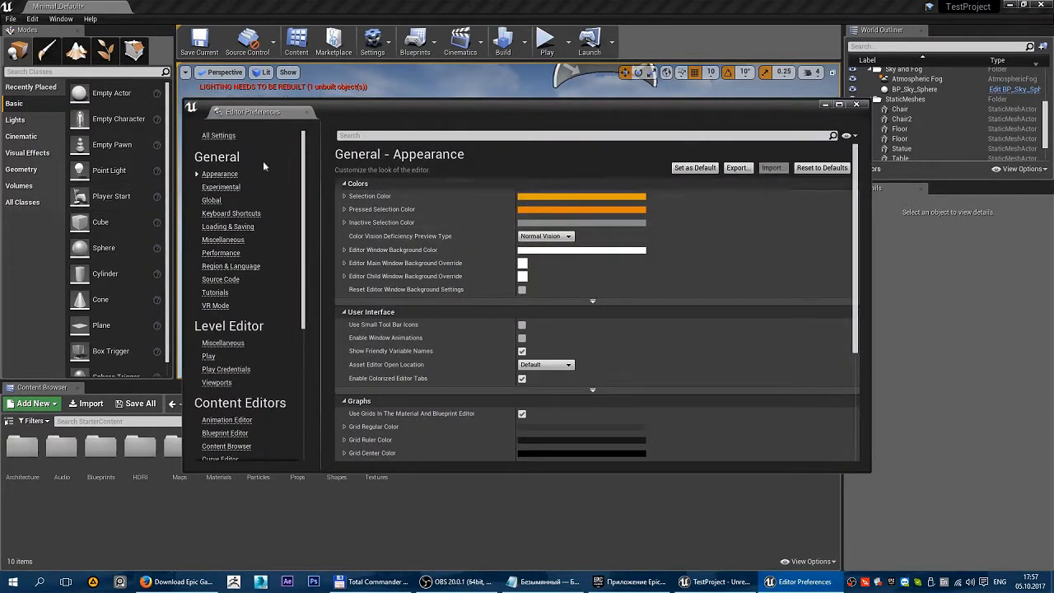
left_click(856, 104)
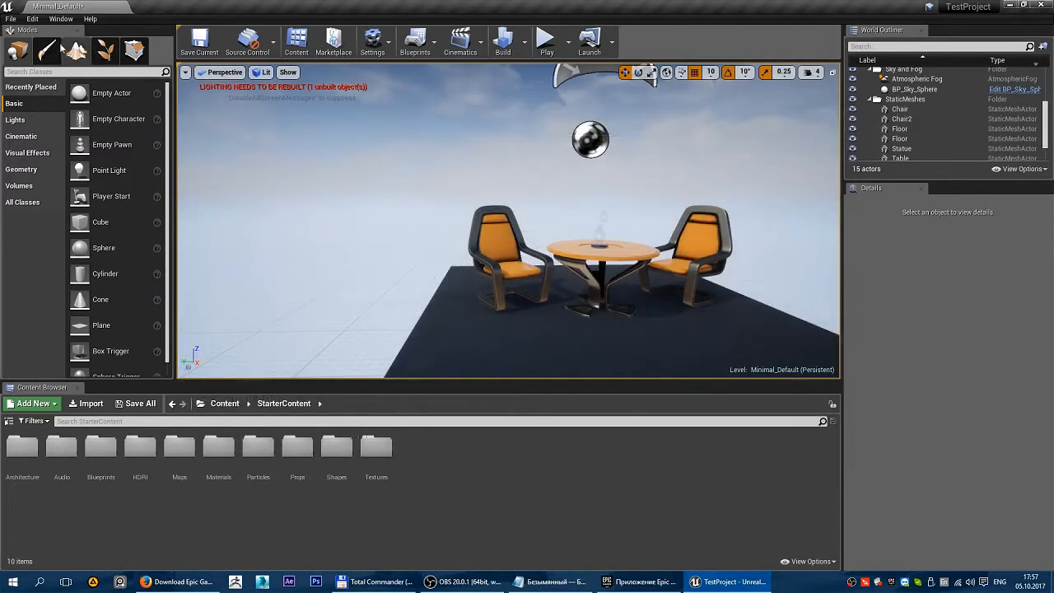
left_click(32, 19)
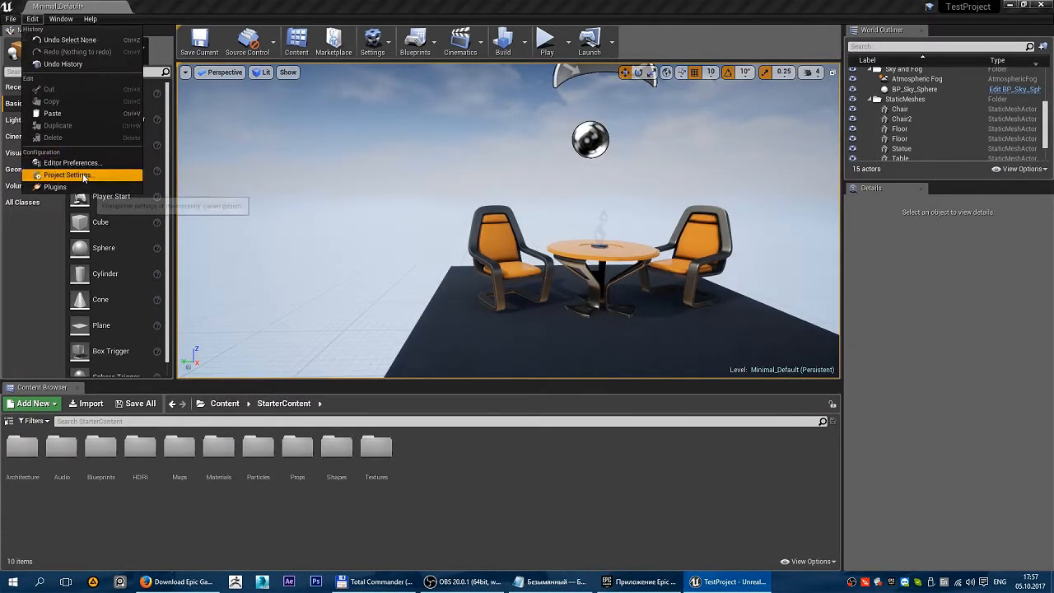
left_click(324, 201)
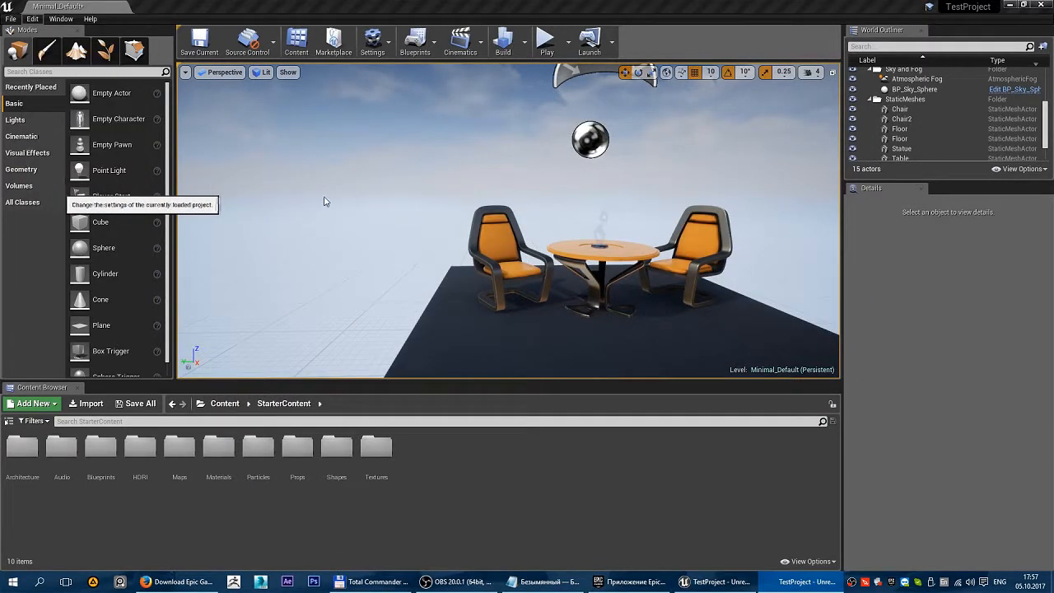
left_click(372, 41)
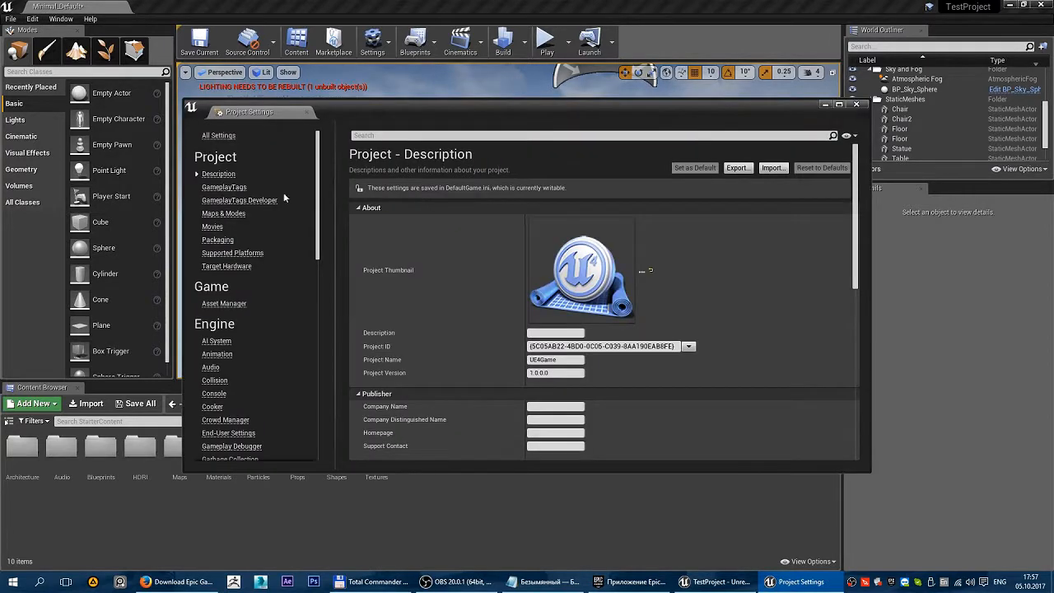
scroll("down", 3)
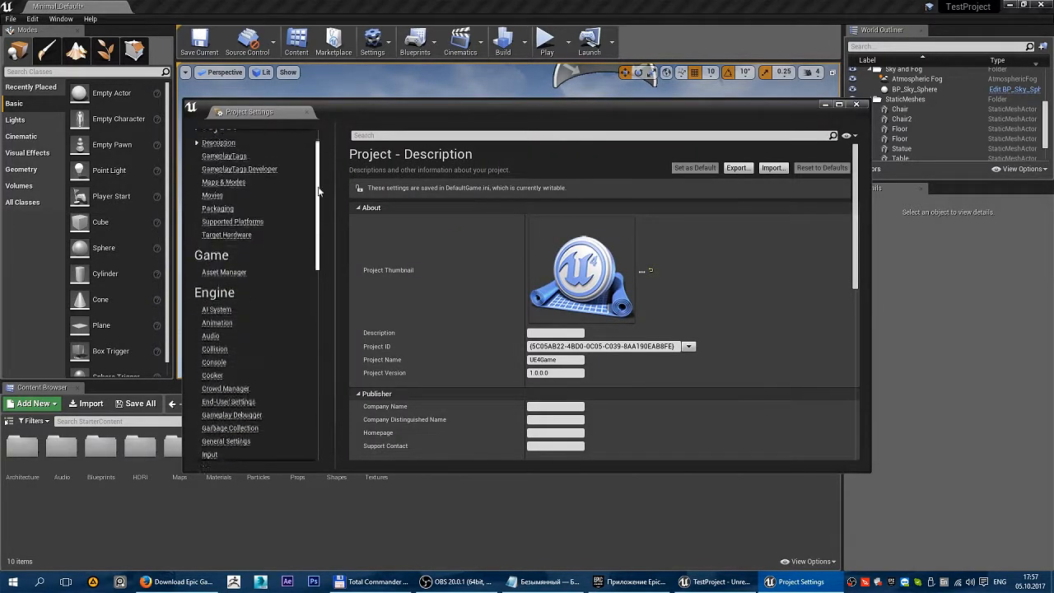
scroll("up", 3)
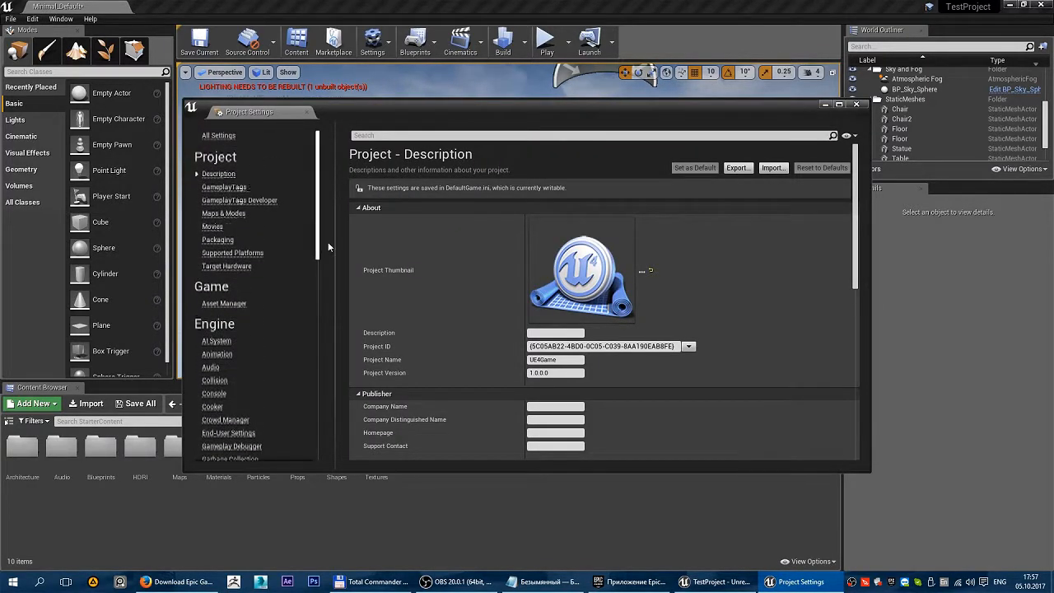
mouse_move(862, 104)
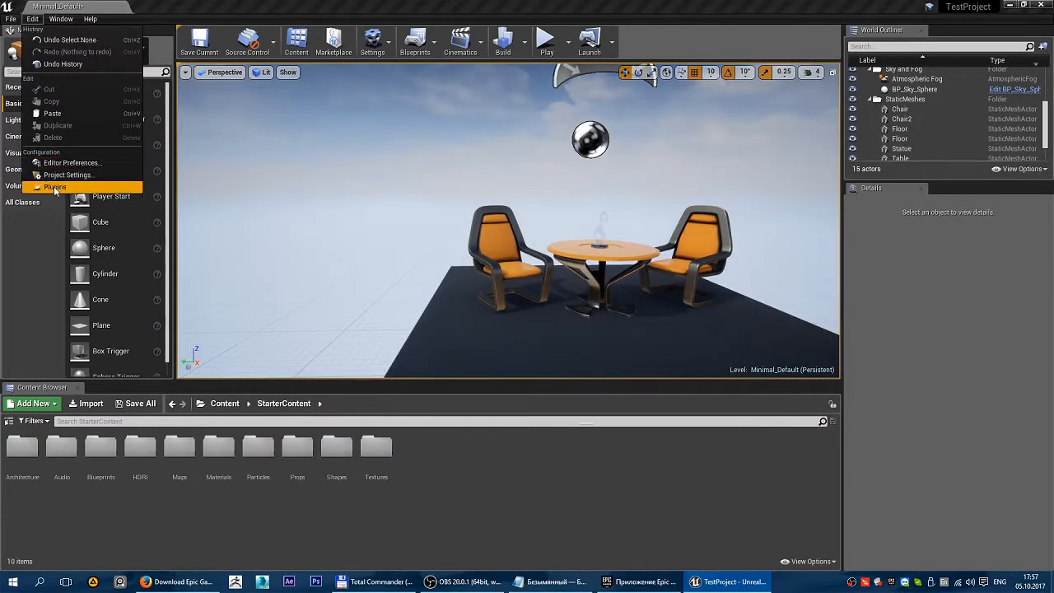
mouse_move(55, 187)
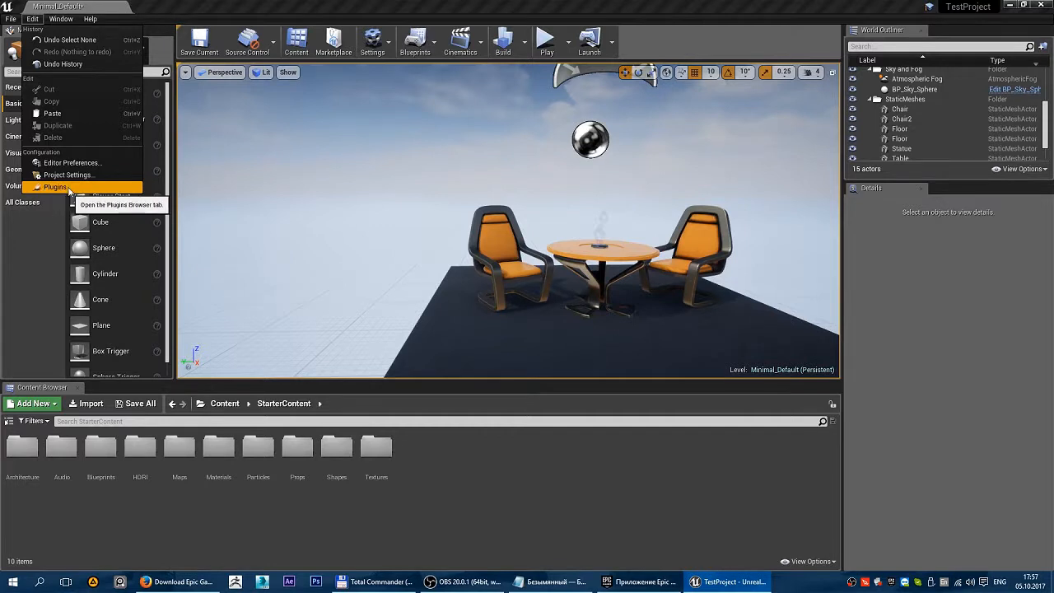
left_click(60, 18)
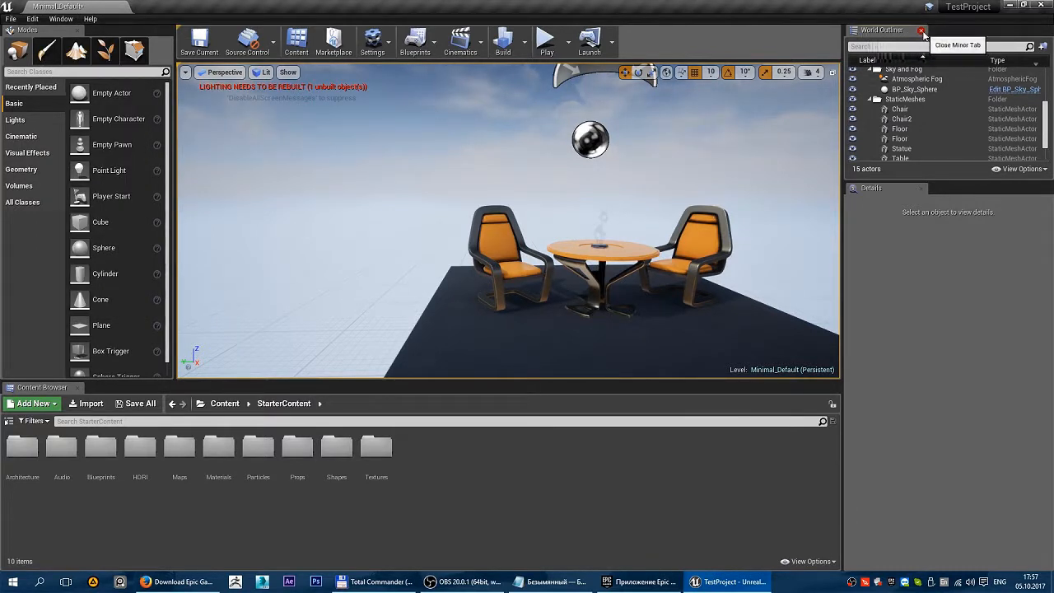
Close the World Outliner, reopen it from the Window menu, and browse the panel list.
left_click(59, 19)
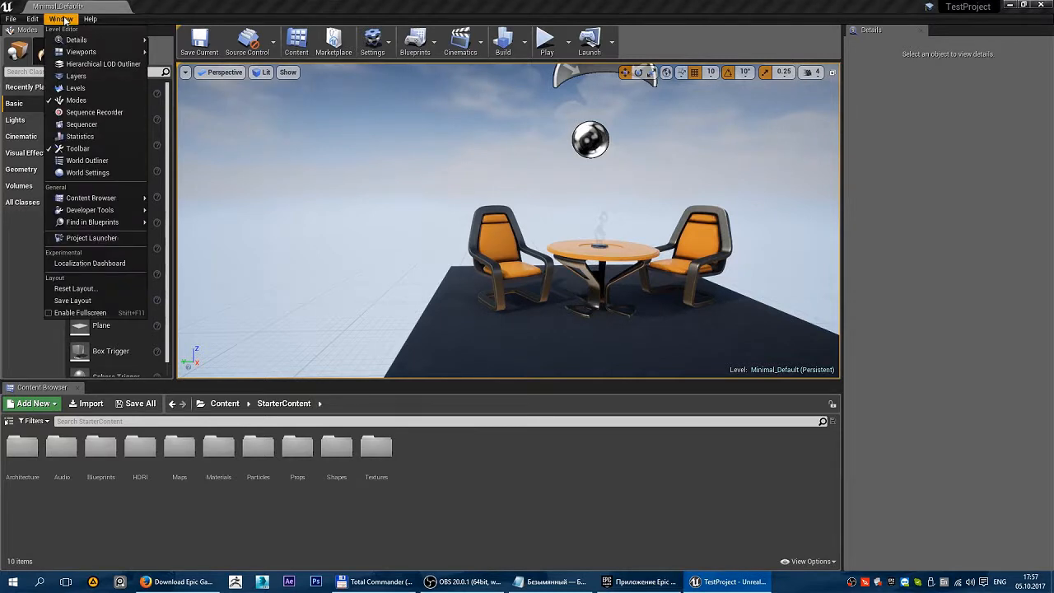
mouse_move(86, 160)
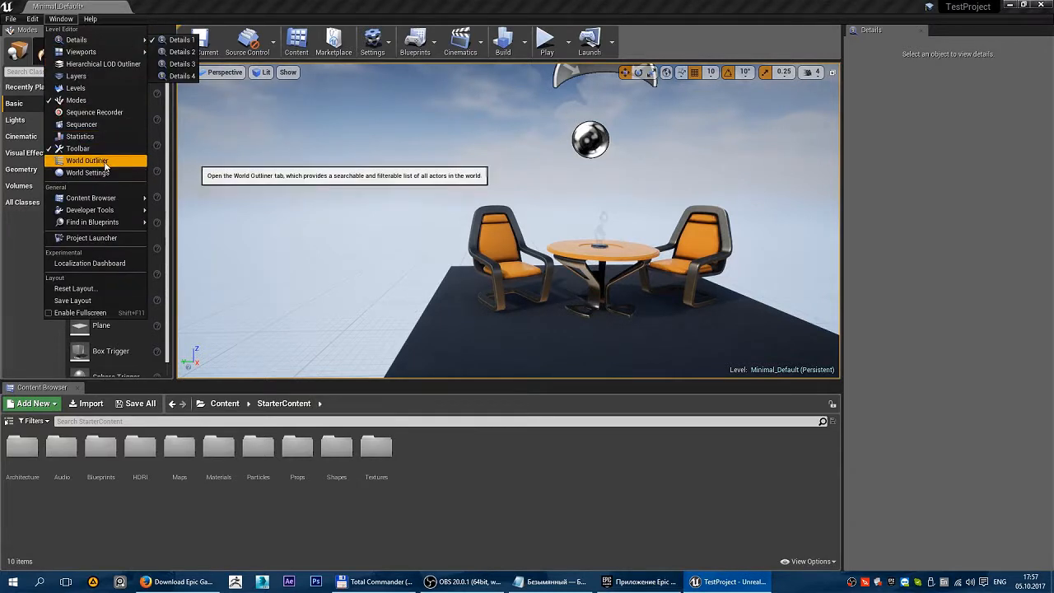
left_click(87, 160)
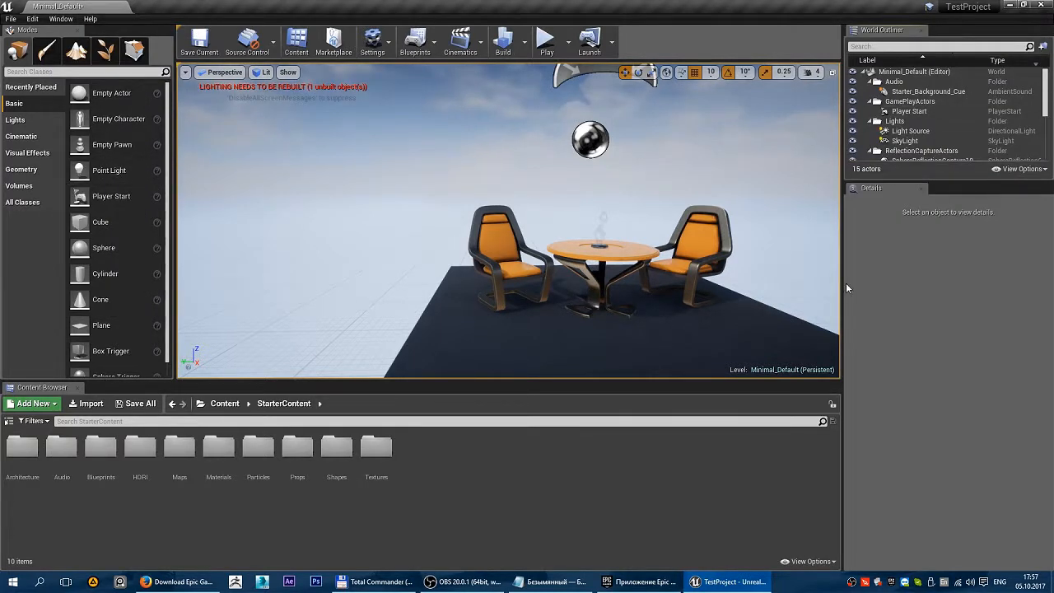
mouse_move(111, 92)
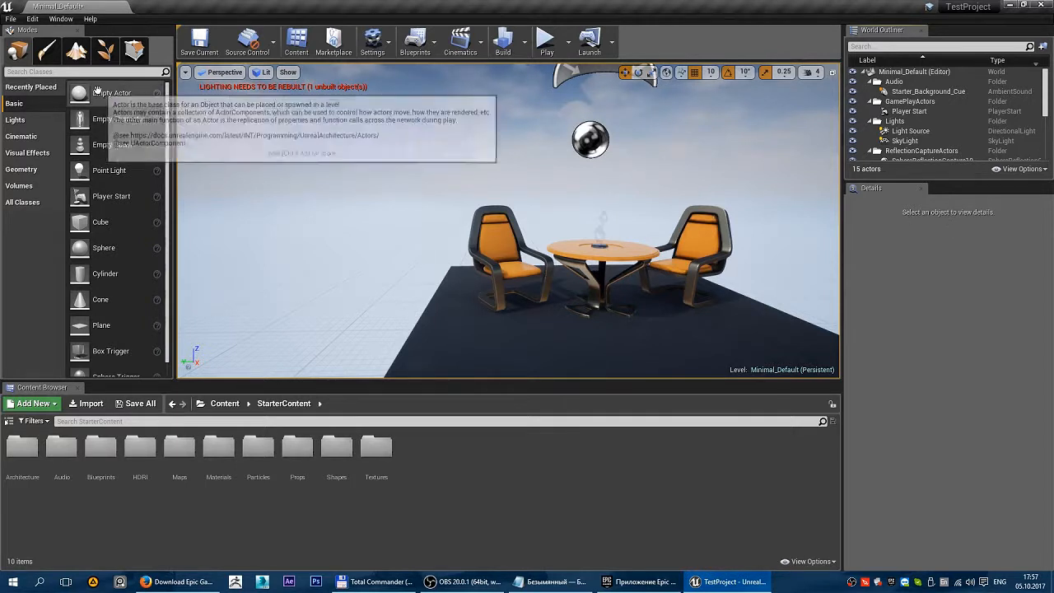
left_click(60, 19)
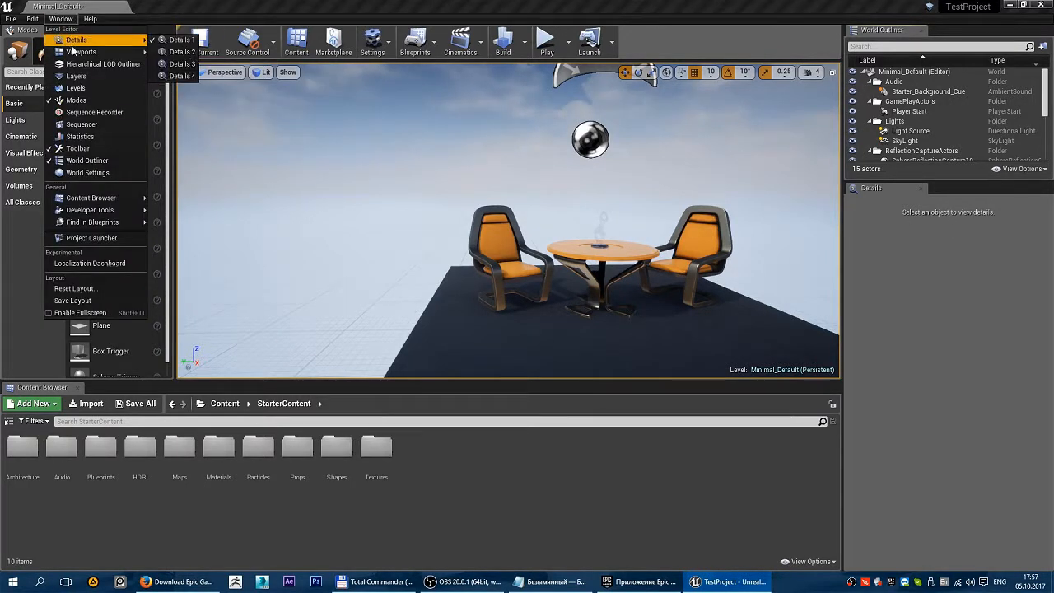
mouse_move(76, 75)
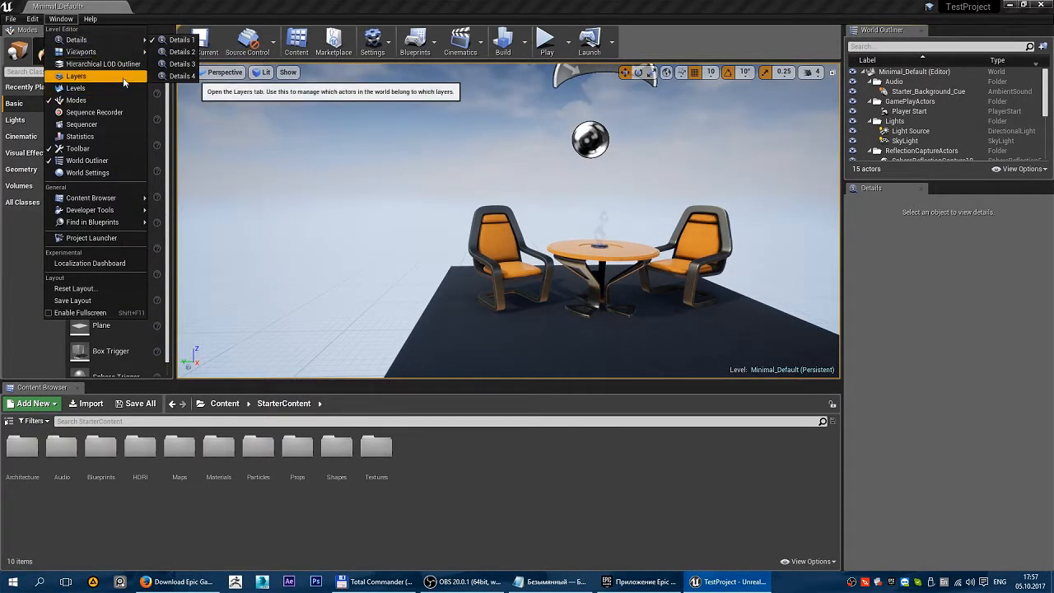
mouse_move(104, 63)
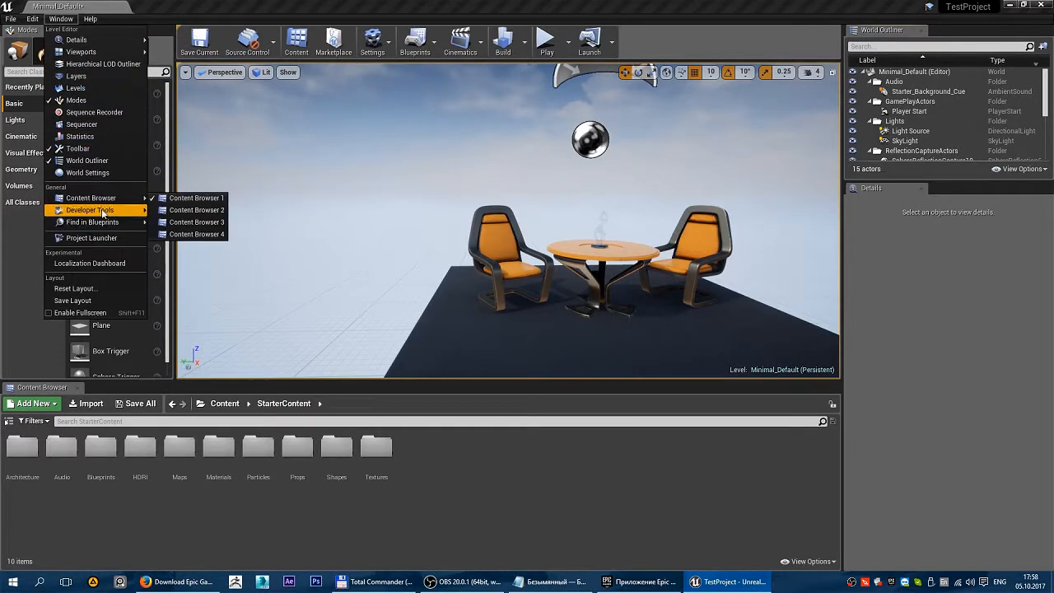
mouse_move(72, 300)
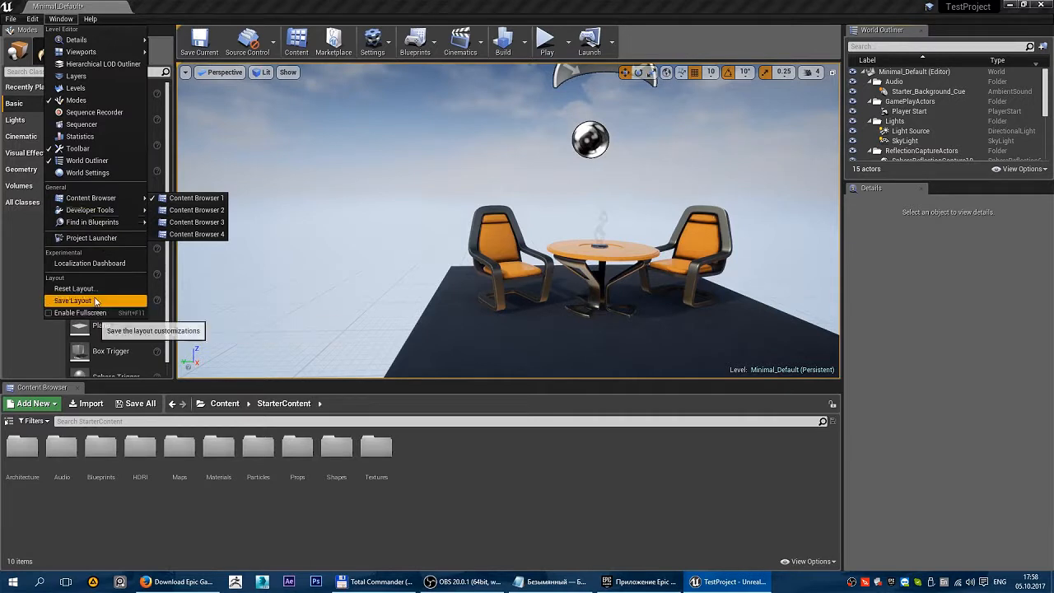
mouse_move(75, 288)
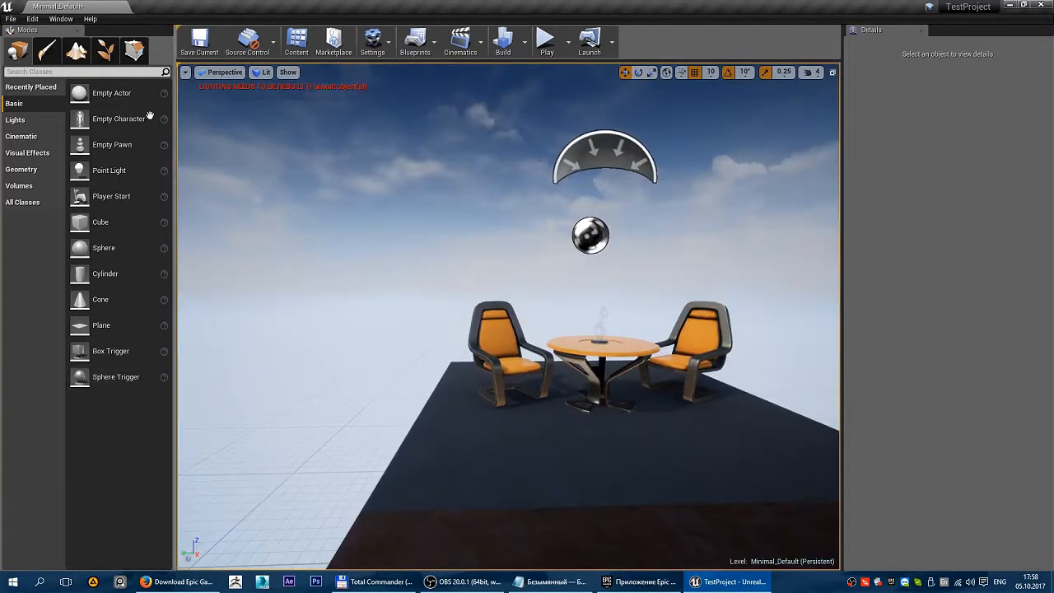
Choose Reset Layout from the Window menu and accept the editor restart.
left_click(60, 19)
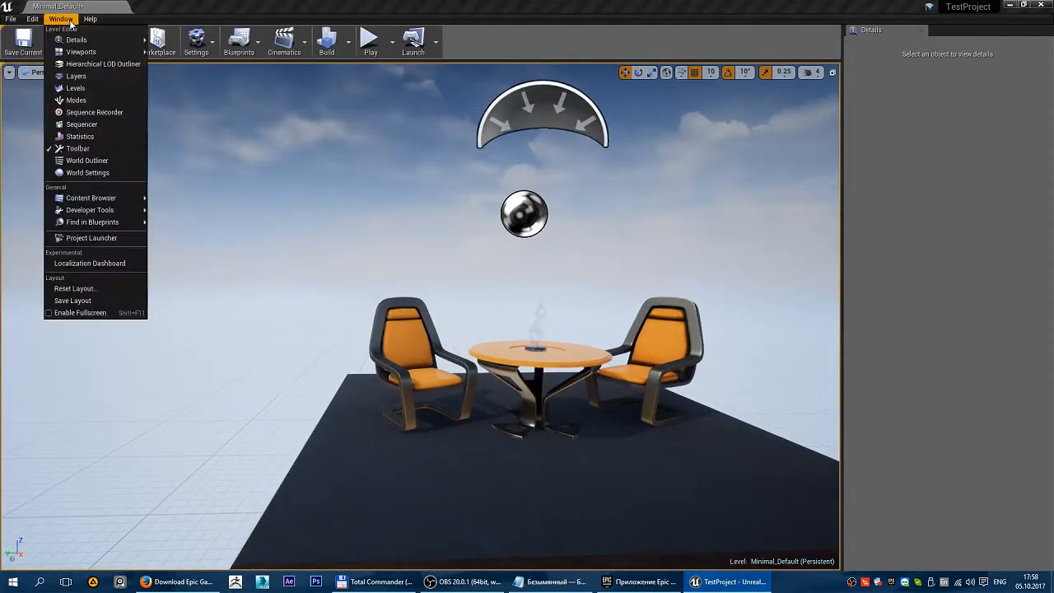
mouse_move(74, 288)
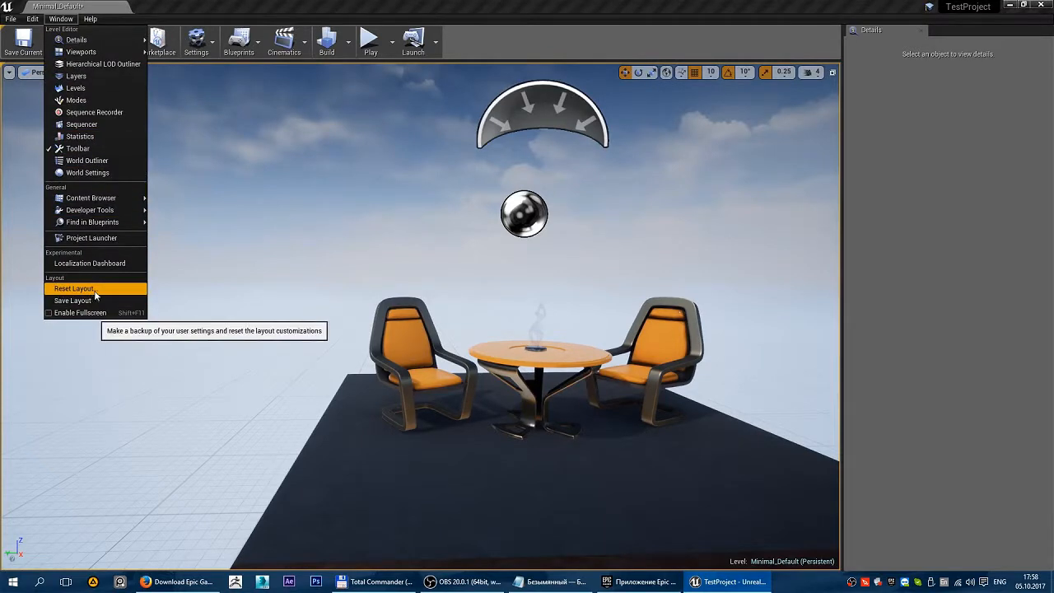
left_click(74, 288)
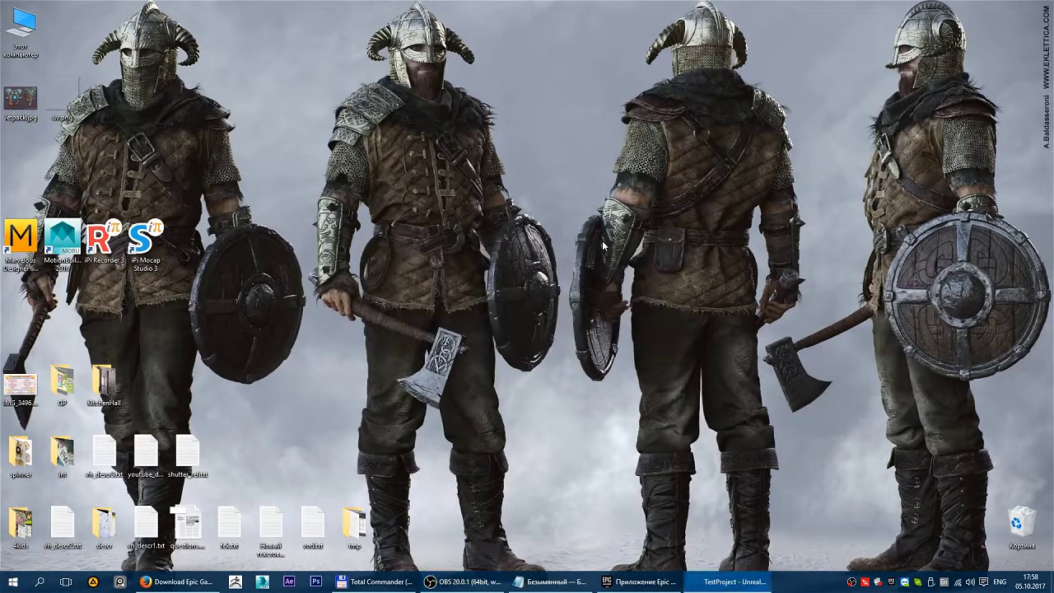
Bring the restarted editor forward and look through the Help menu's documentation entries.
left_click(725, 581)
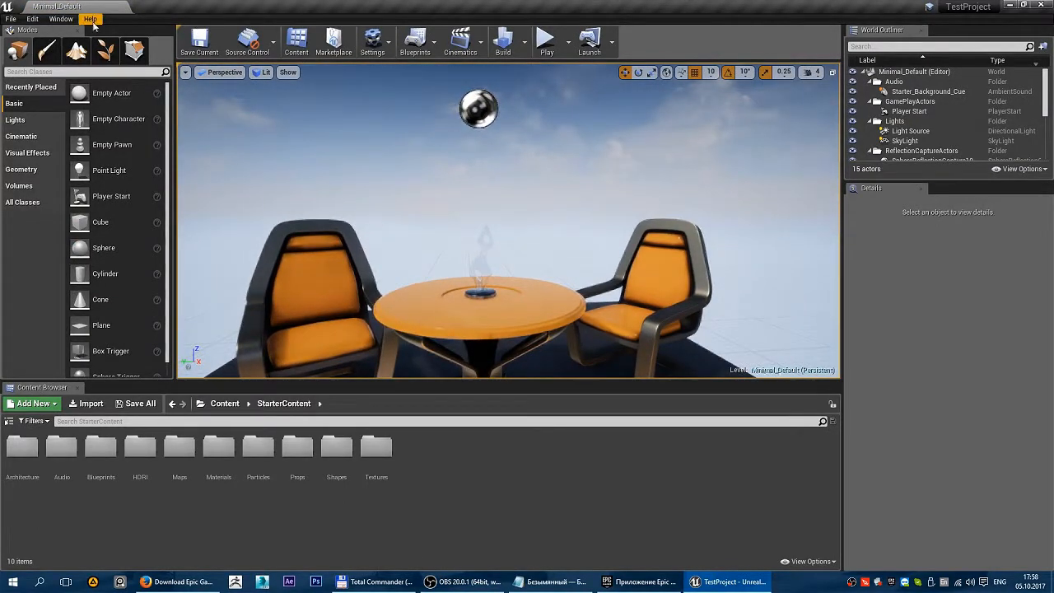
left_click(90, 19)
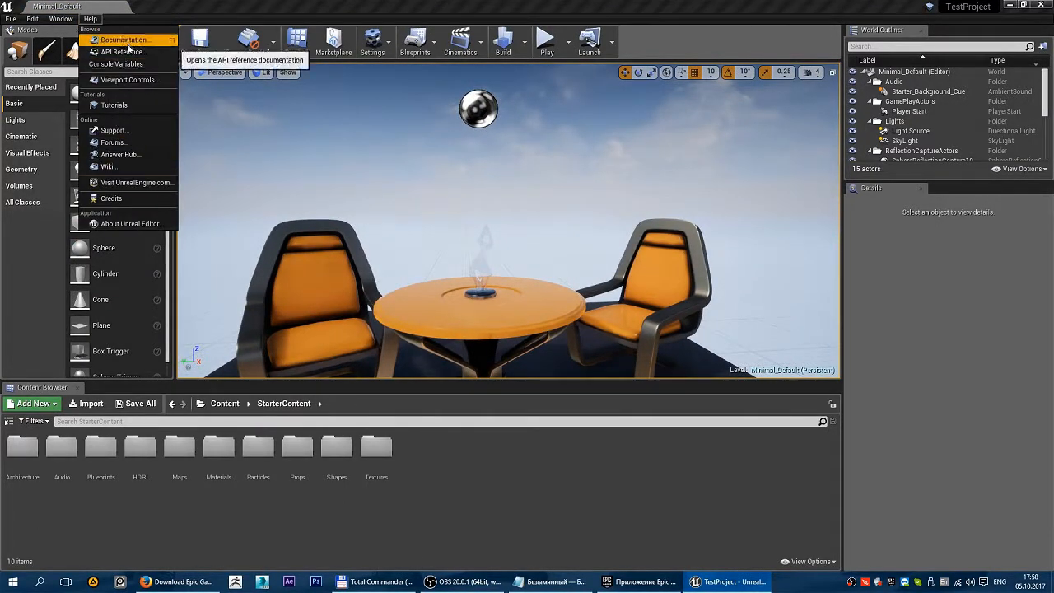
mouse_move(124, 39)
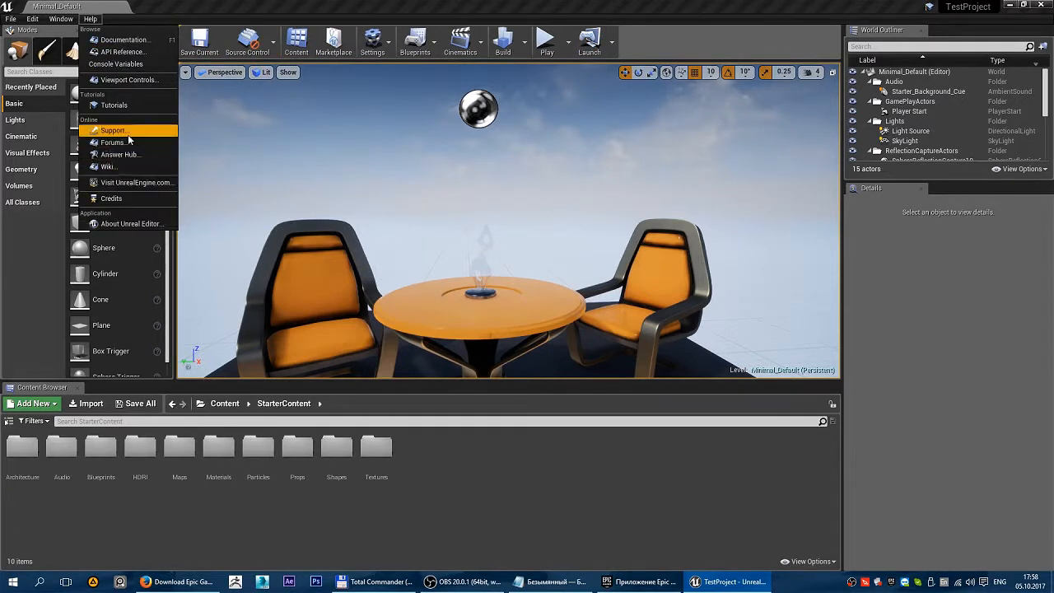
mouse_move(122, 215)
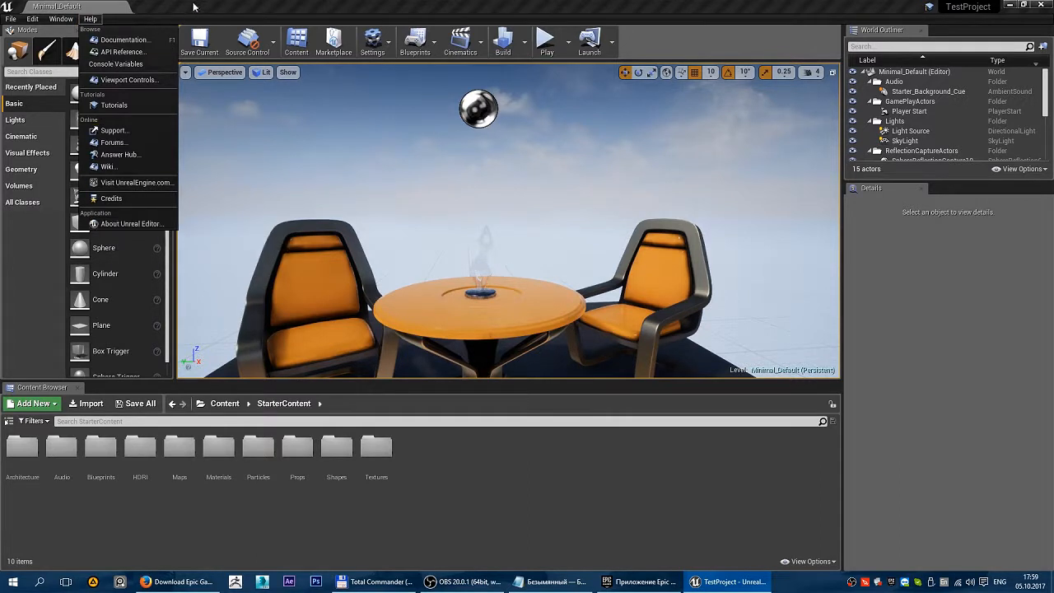
mouse_move(128, 80)
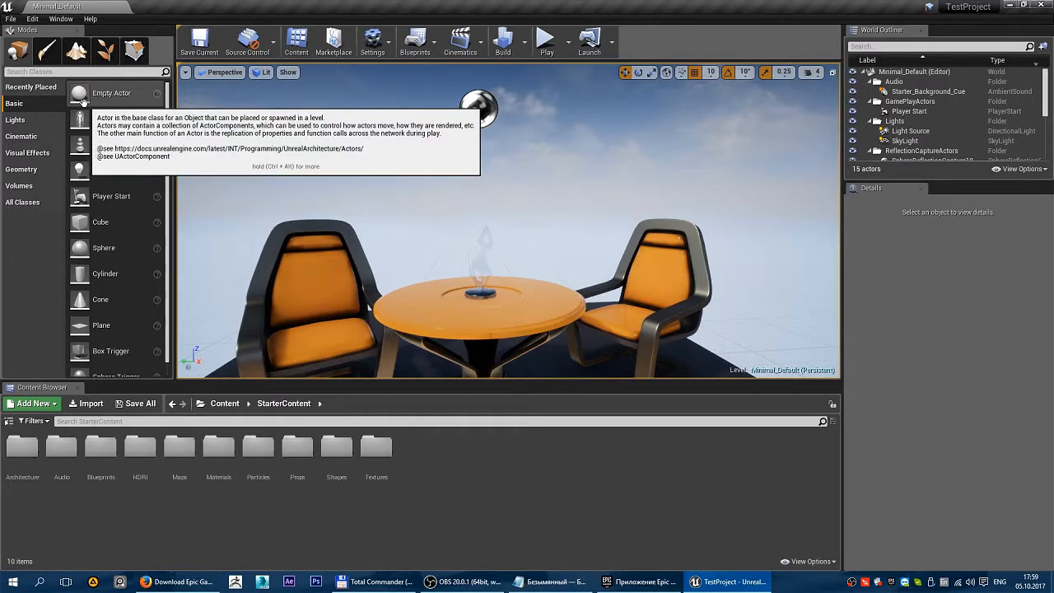
Browse the Basic and Cinematic actor categories, then scroll through the All Classes list.
left_click(90, 19)
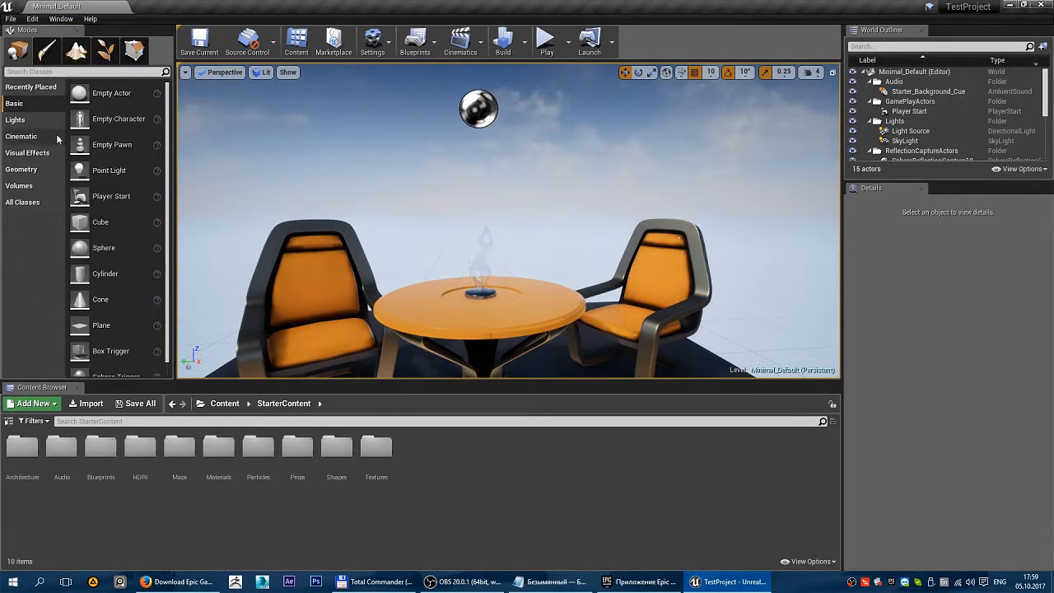
mouse_move(18, 51)
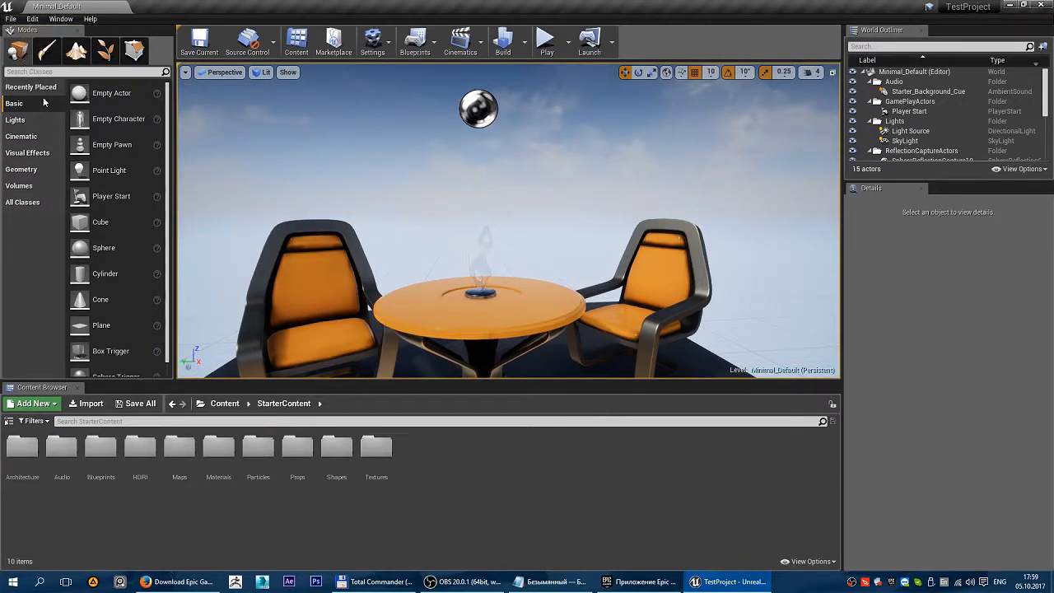
mouse_move(945, 347)
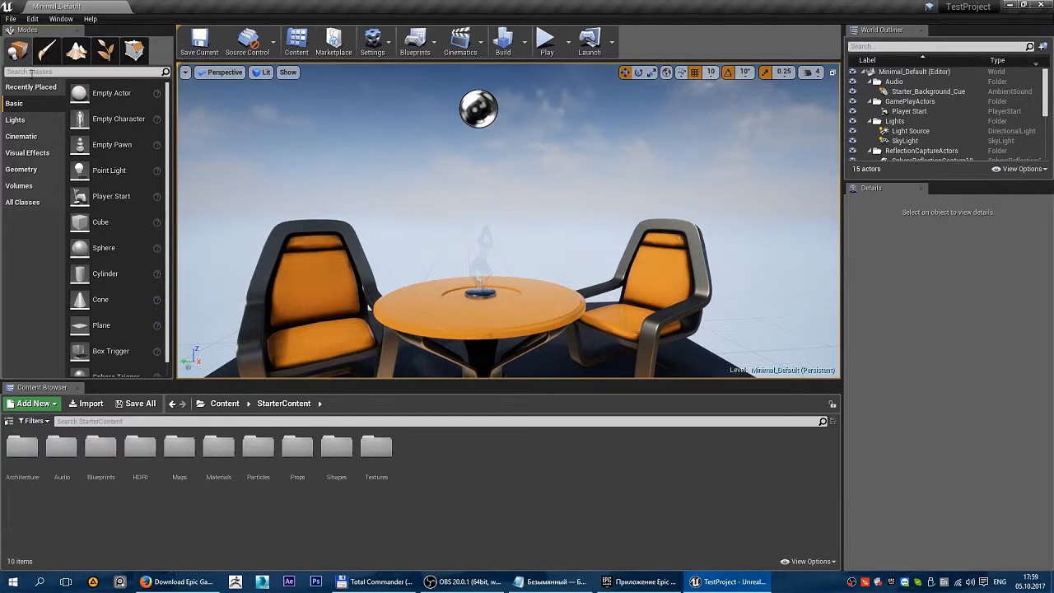
mouse_move(140, 153)
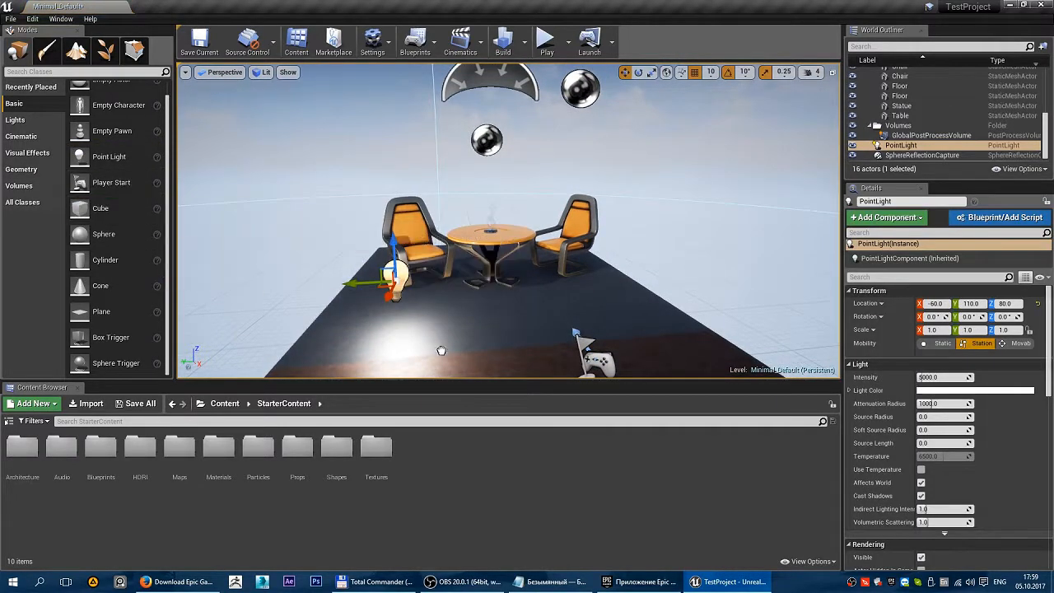
left_click(440, 350)
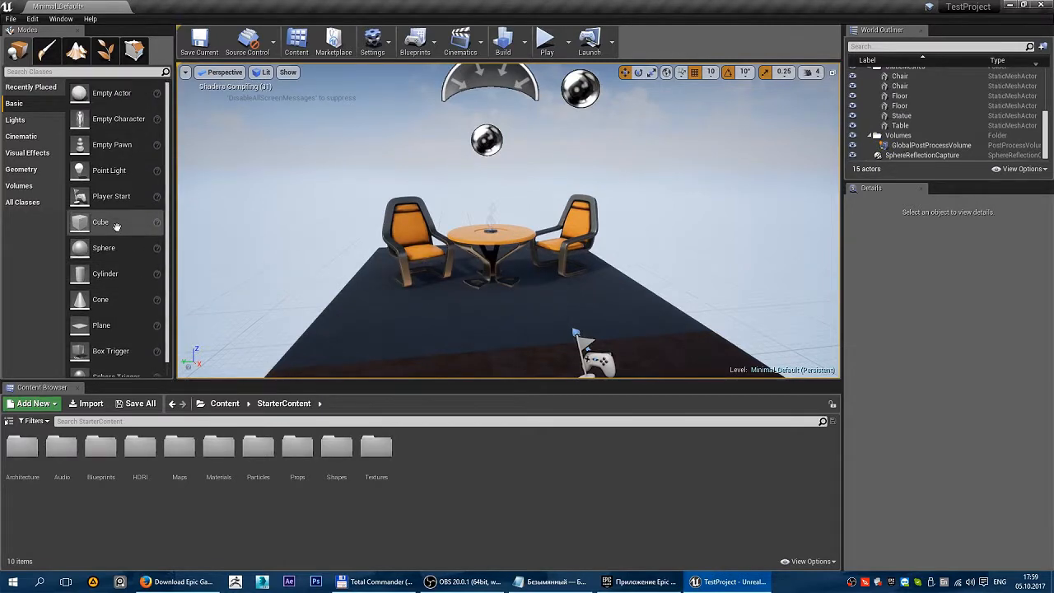
mouse_move(120, 119)
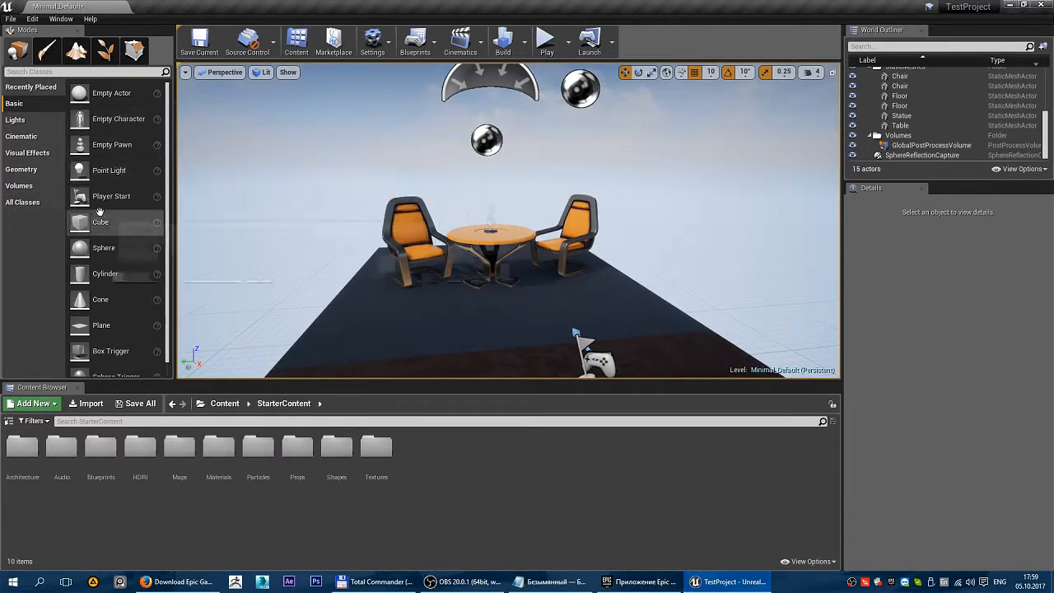
scroll("down", 3)
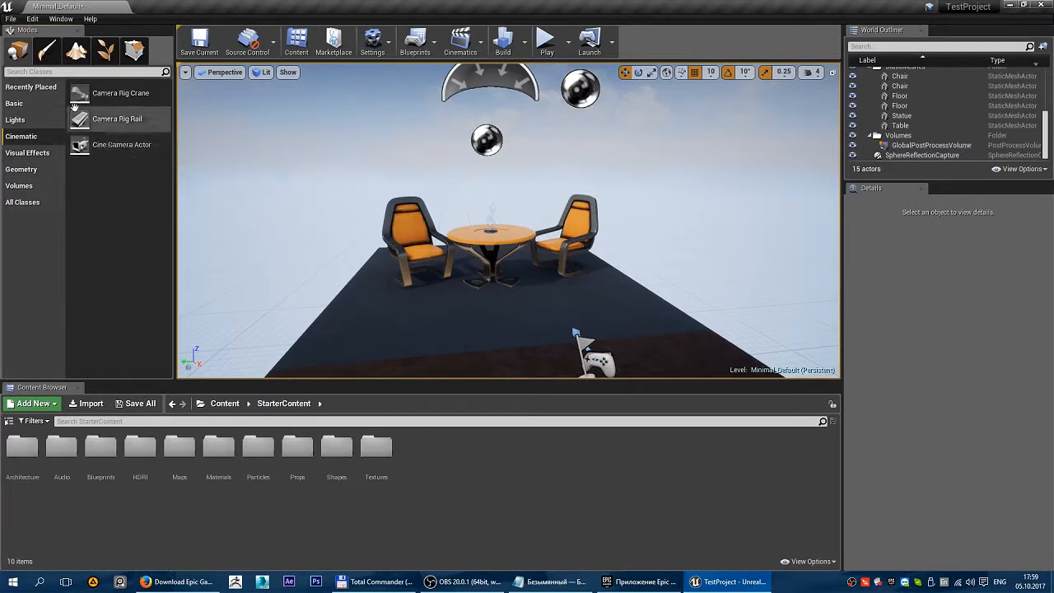
left_click(22, 202)
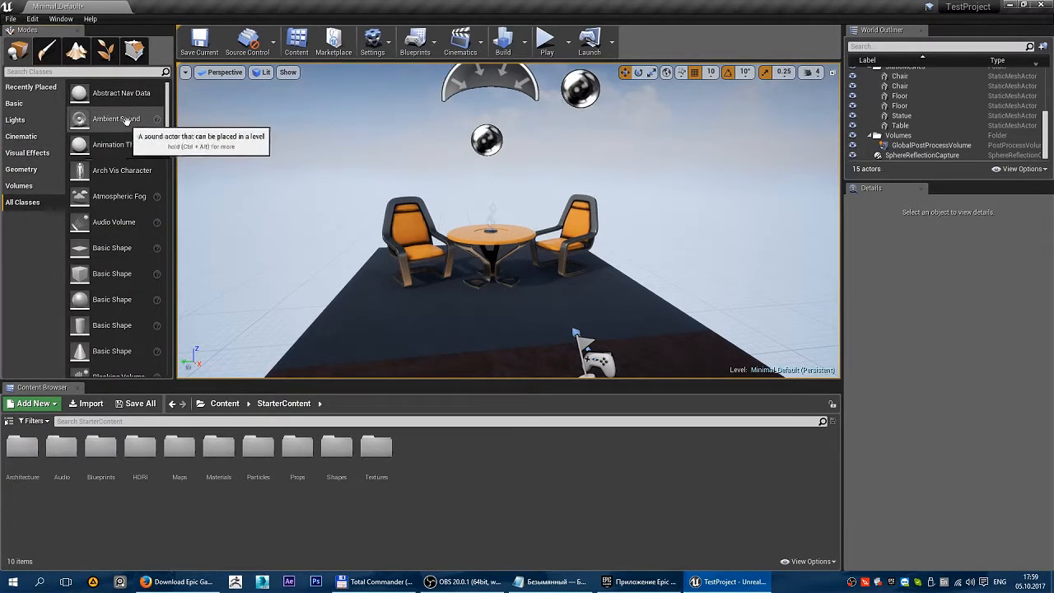
left_click_drag(116, 119, 428, 247)
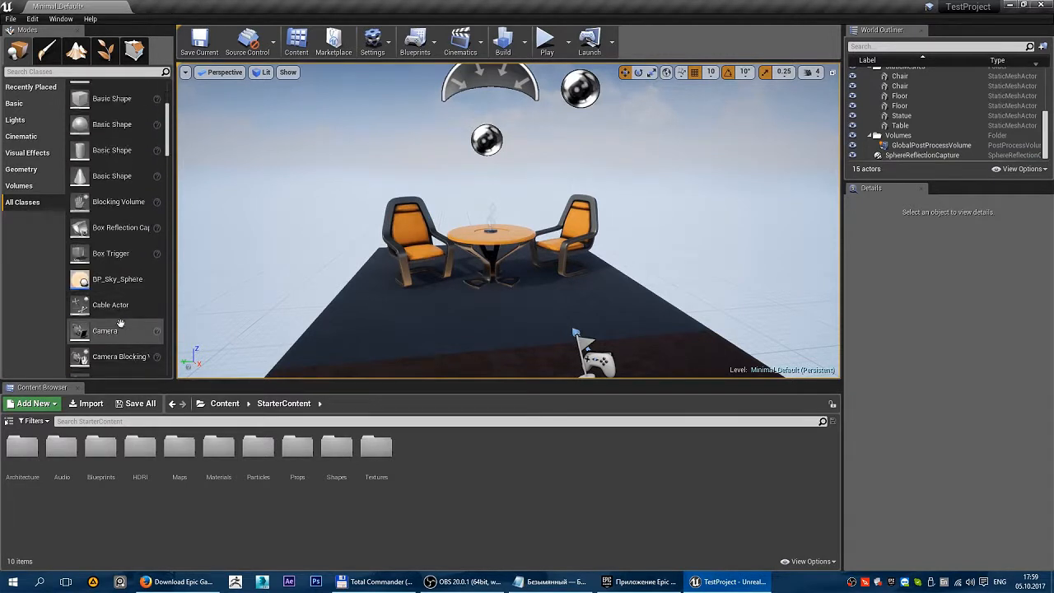
mouse_move(111, 253)
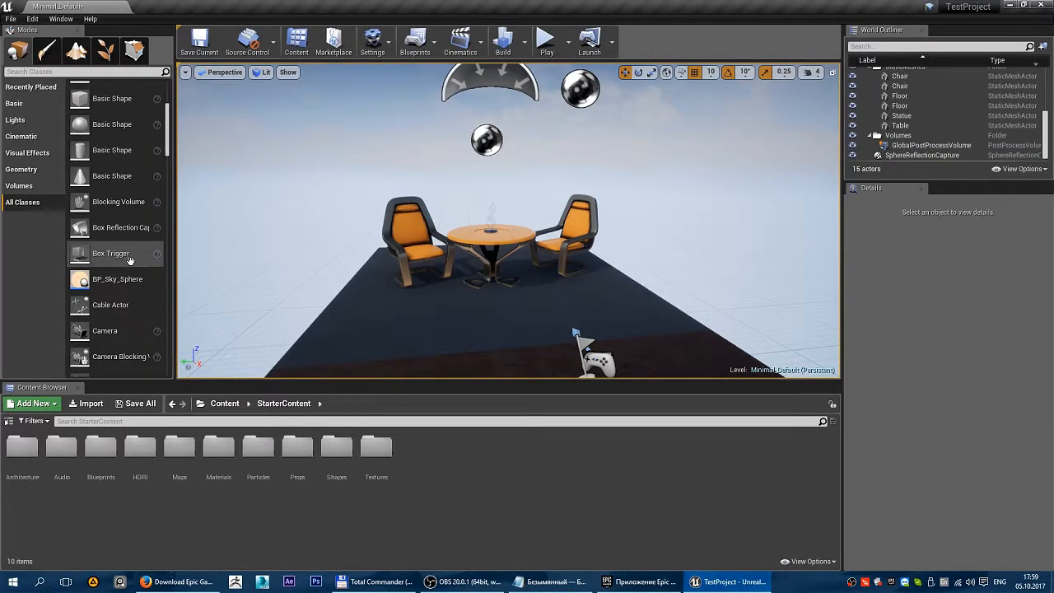
scroll("up", 3)
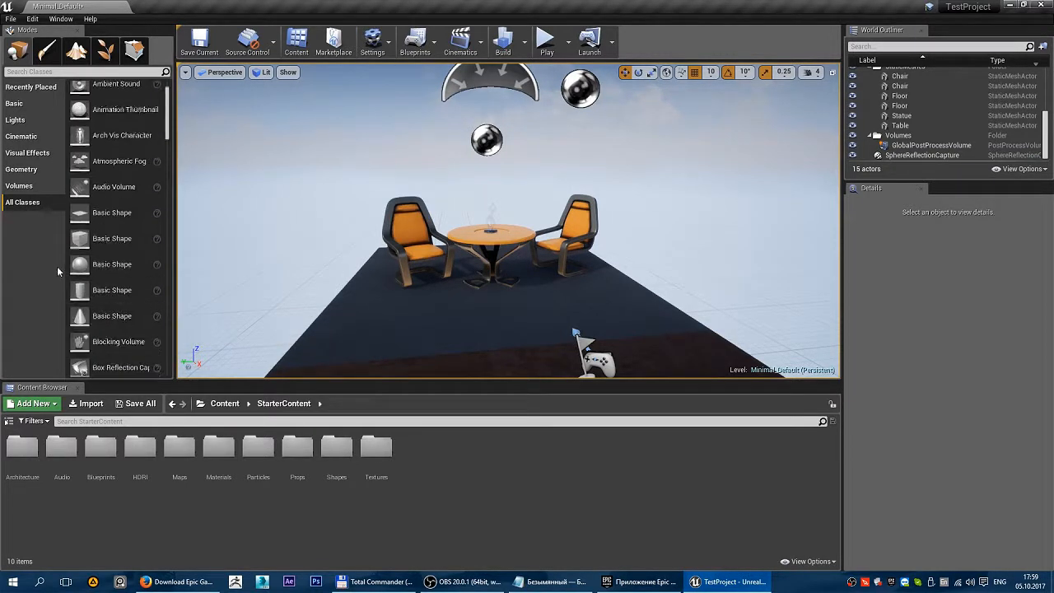
mouse_move(47, 51)
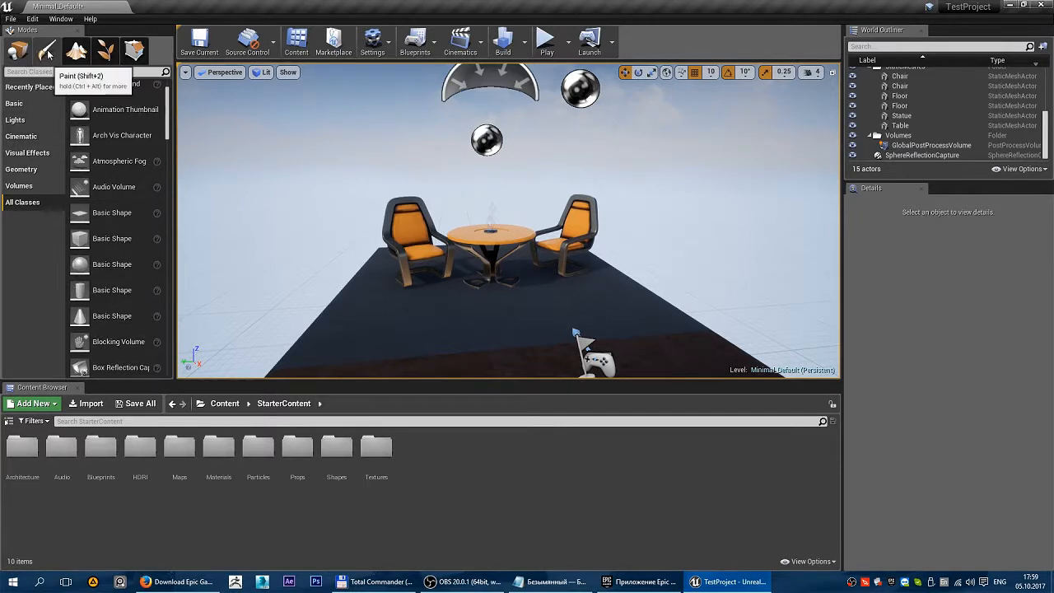
Switch from Paint mode to Landscape mode to show the New Landscape settings.
left_click(47, 51)
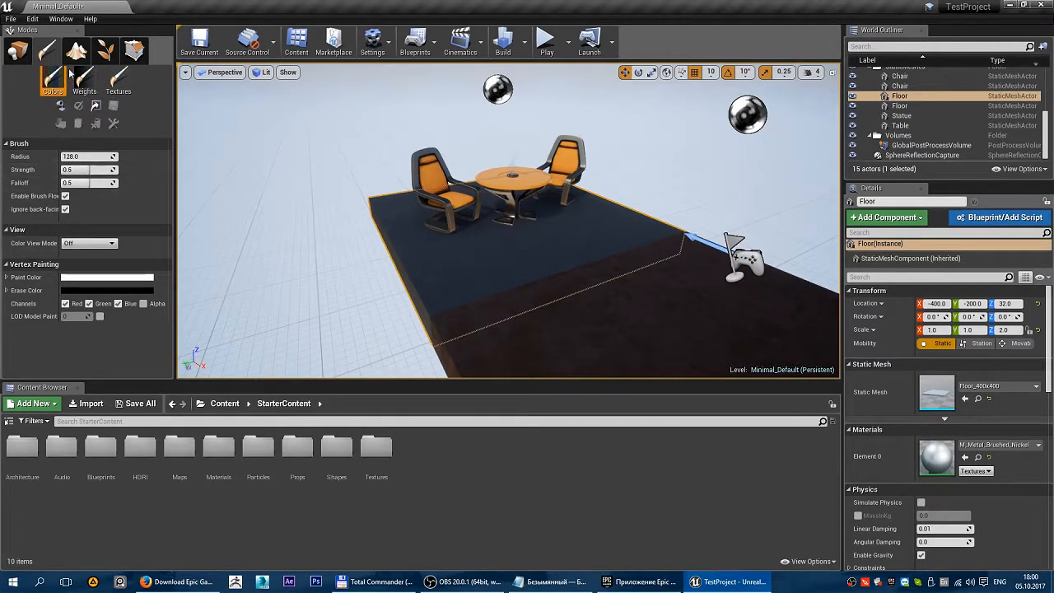
left_click(56, 51)
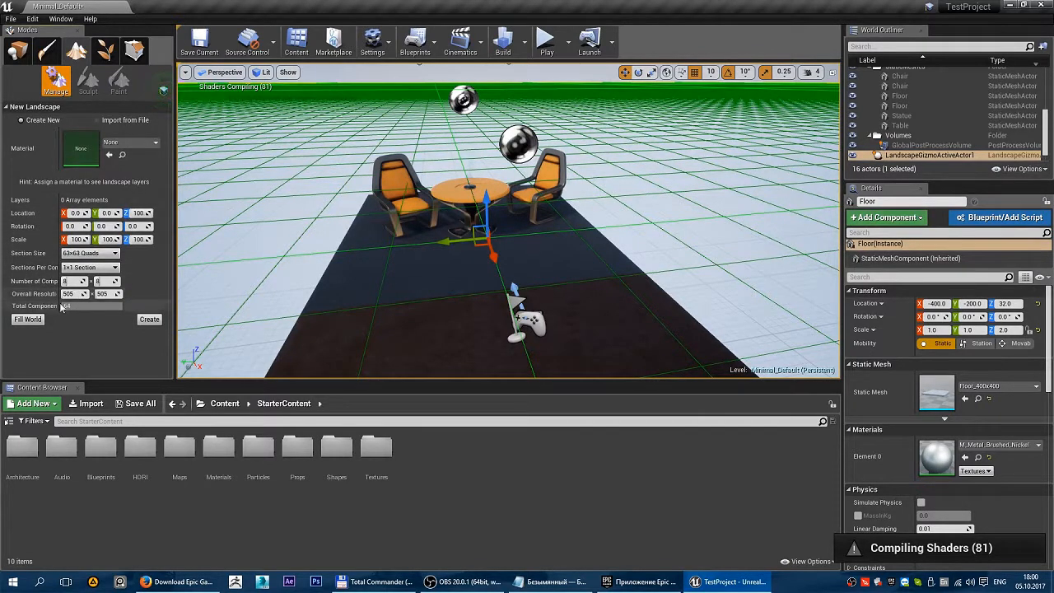
Create a 7x7-quad landscape, paint SM_Rock foliage on it, then return to Place mode.
left_click(89, 253)
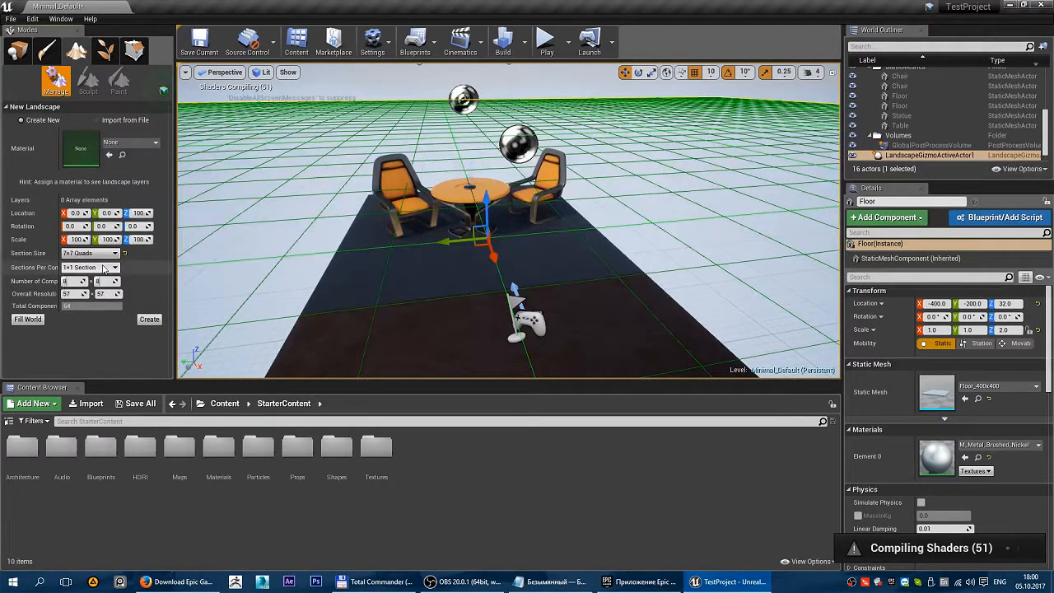
left_click(150, 320)
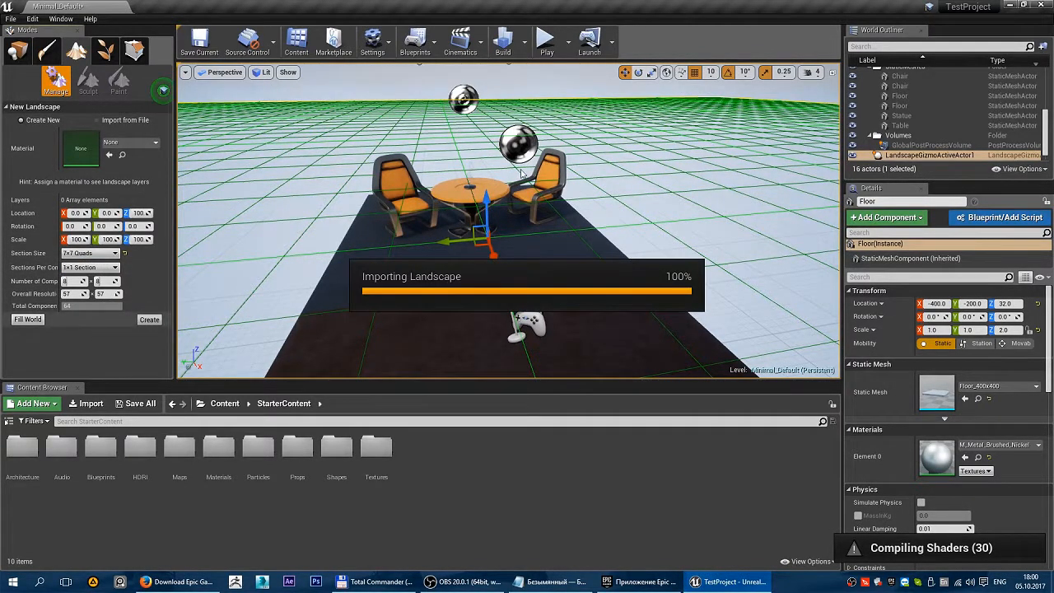
mouse_move(646, 179)
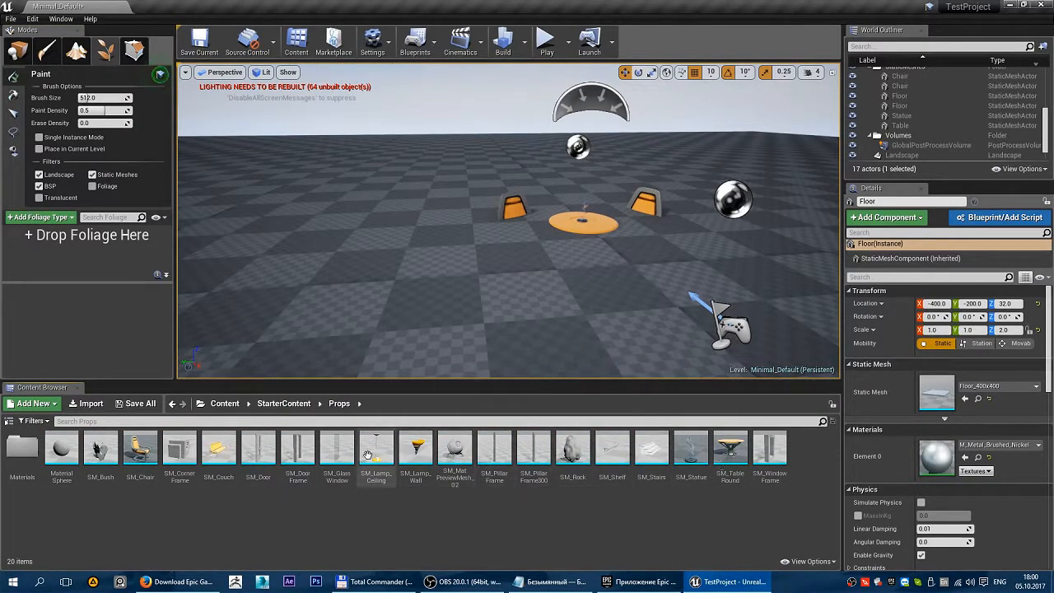
left_click(572, 449)
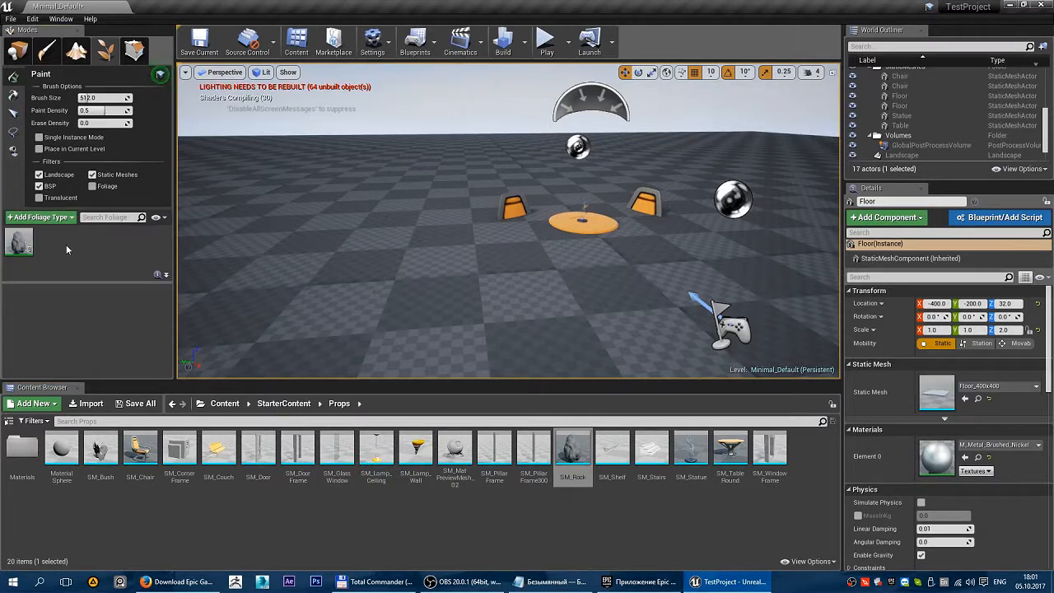
left_click(18, 242)
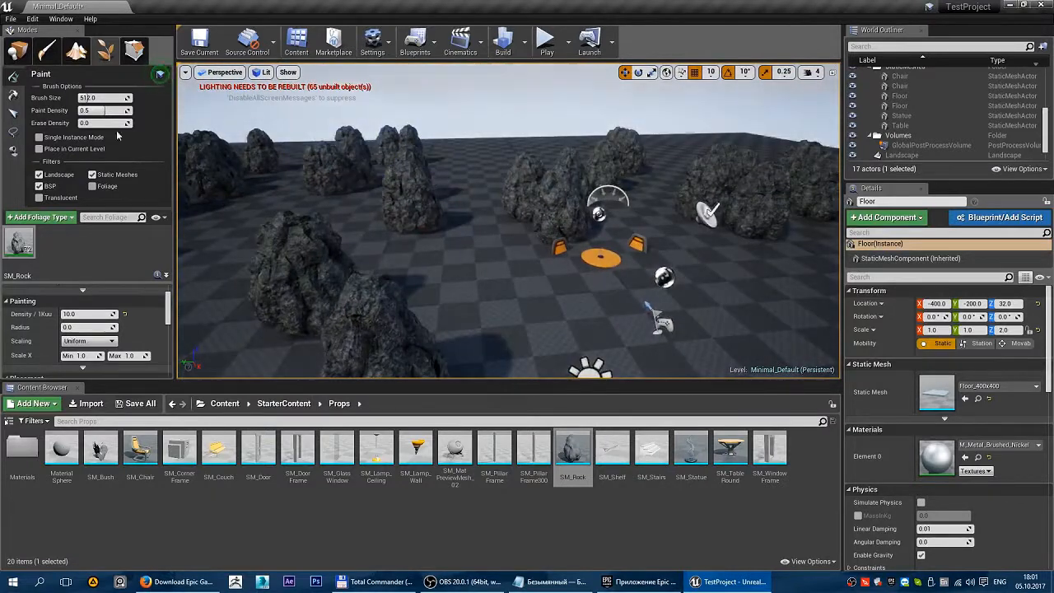
left_click(900, 155)
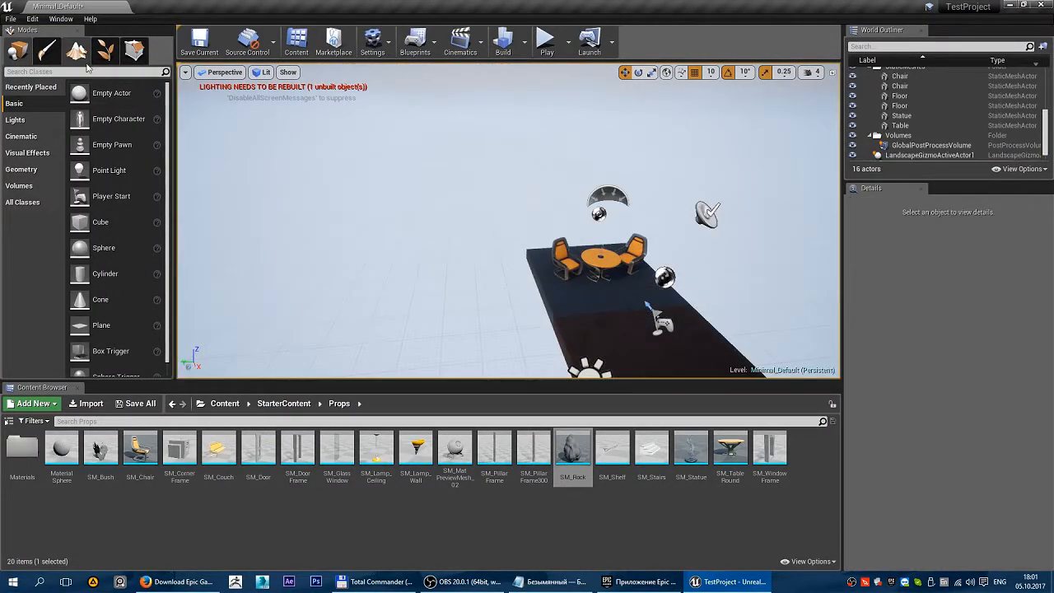
Enter Geometry Editing mode, then drag a Box brush onto the floor beside the chair.
left_click(133, 51)
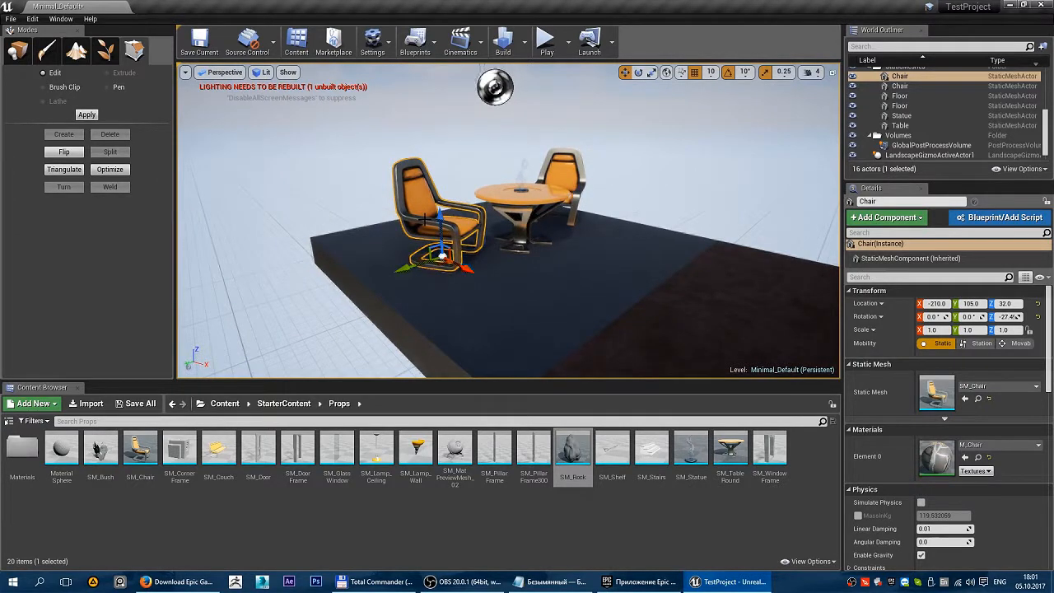
mouse_move(134, 51)
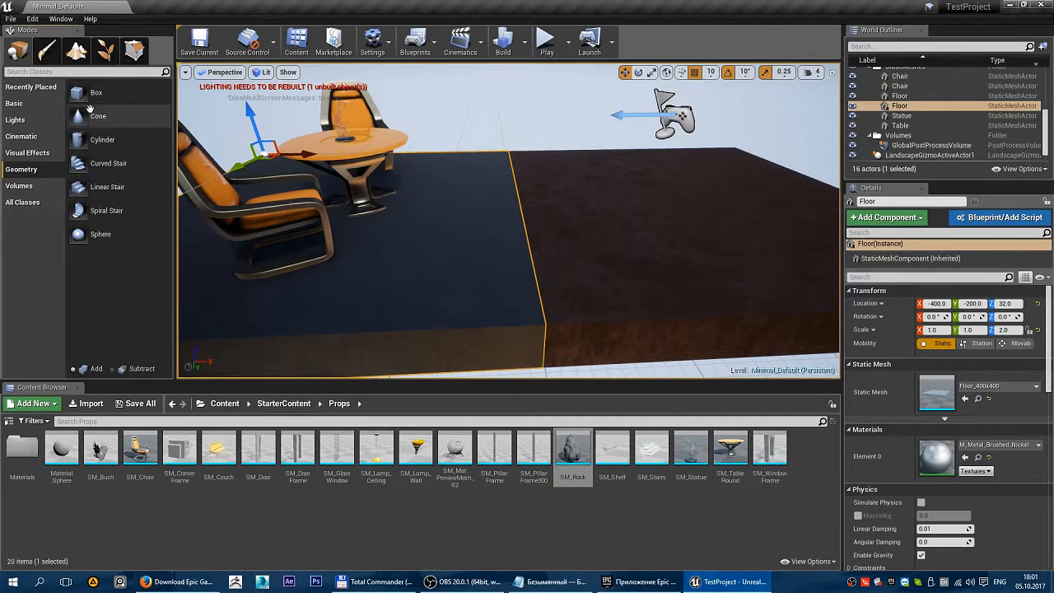
left_click(95, 93)
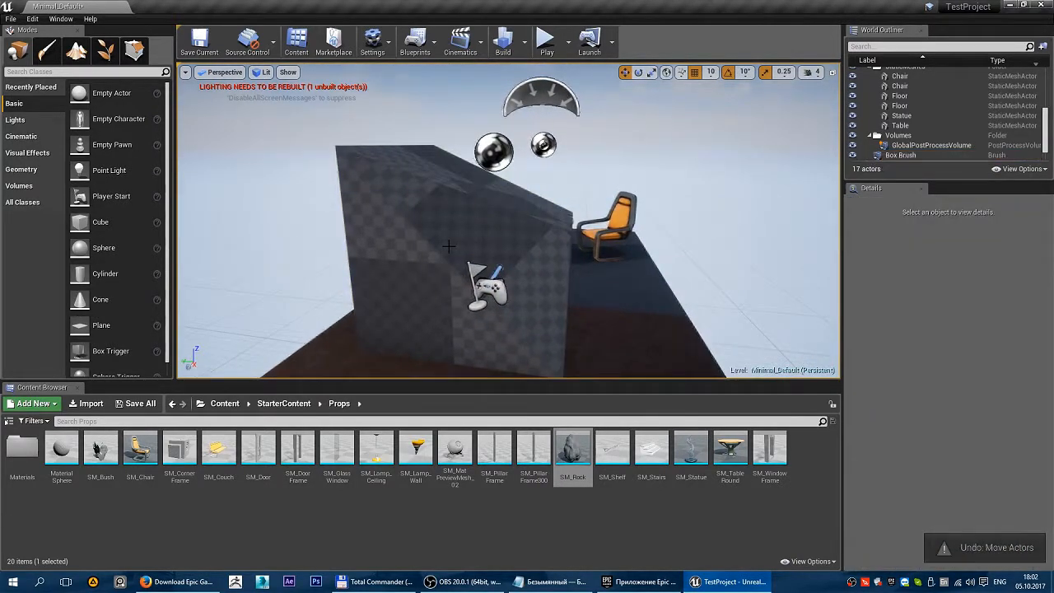
left_click(932, 145)
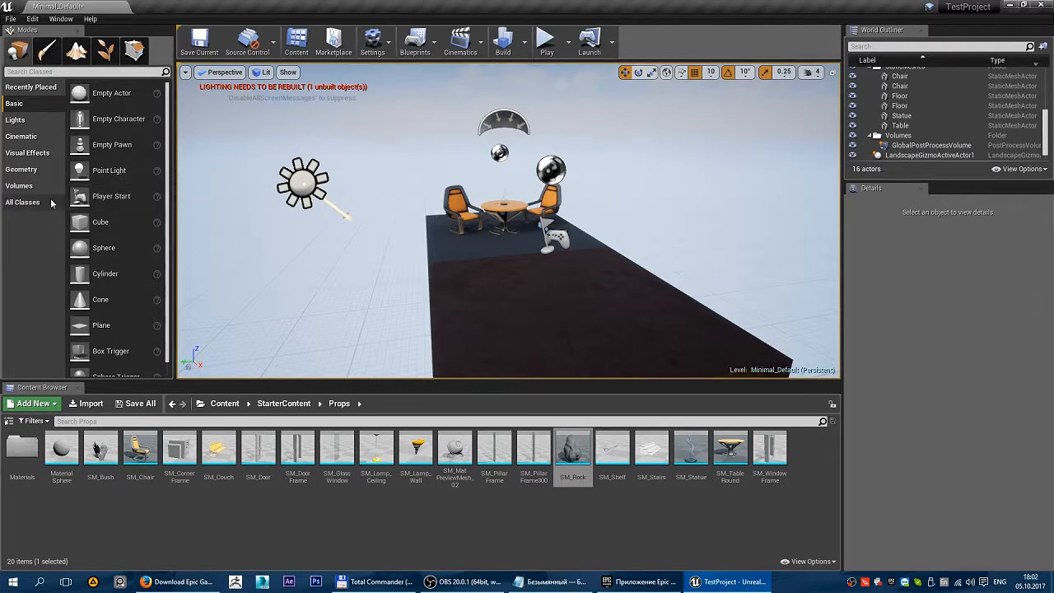
Cycle through the Cinematic, Visual Effects, Geometry and Volumes categories, scrolling their lists.
left_click(14, 119)
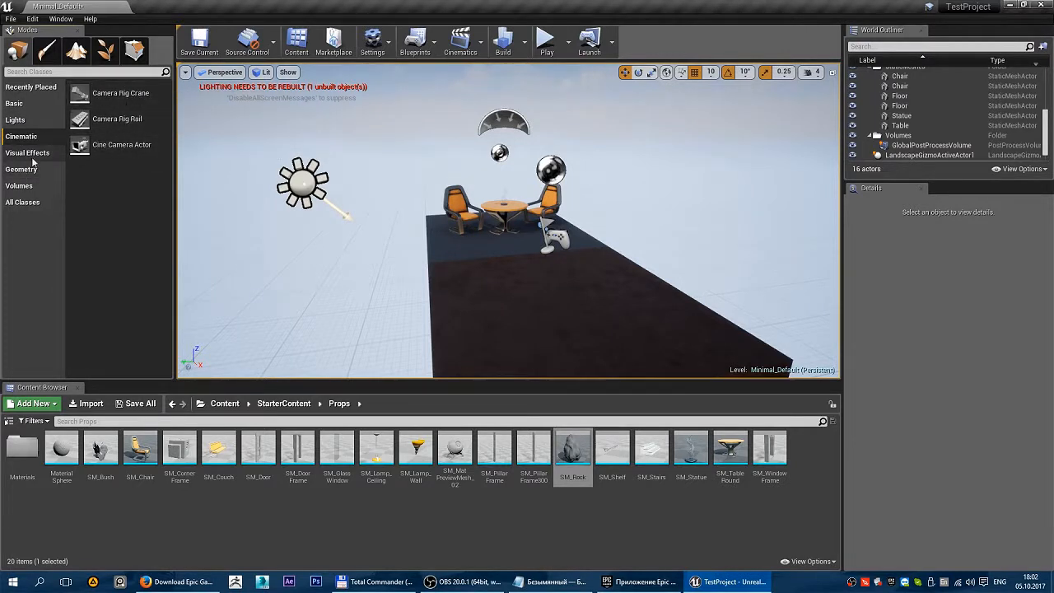
left_click(27, 152)
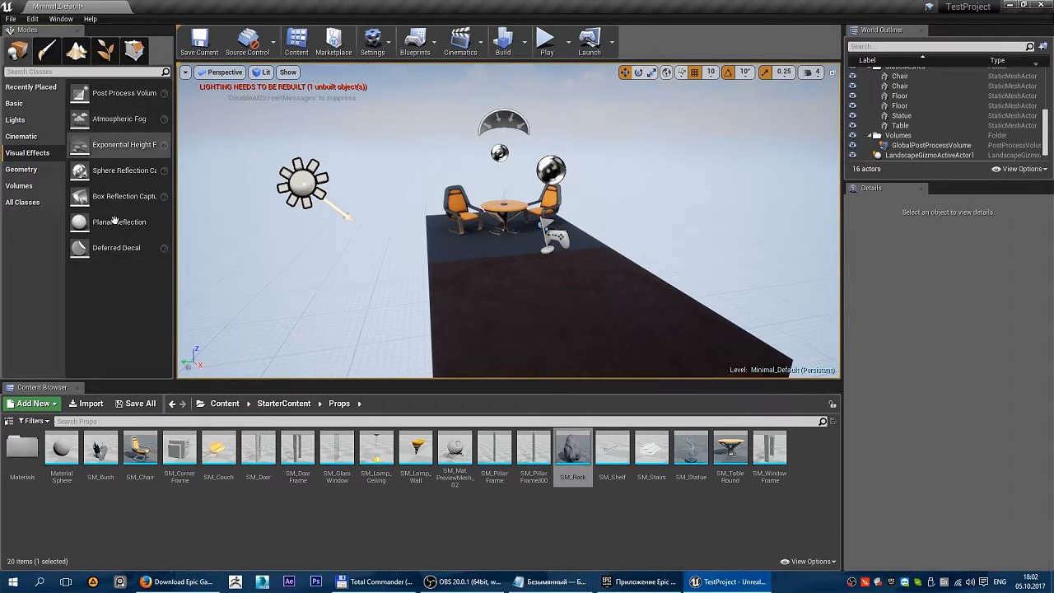
mouse_move(124, 92)
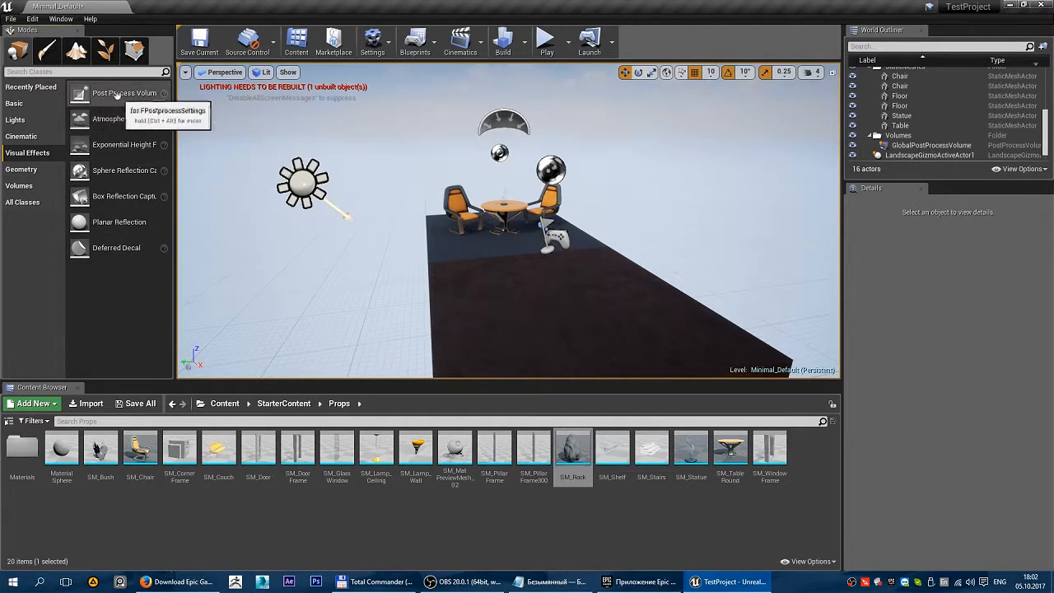
mouse_move(120, 222)
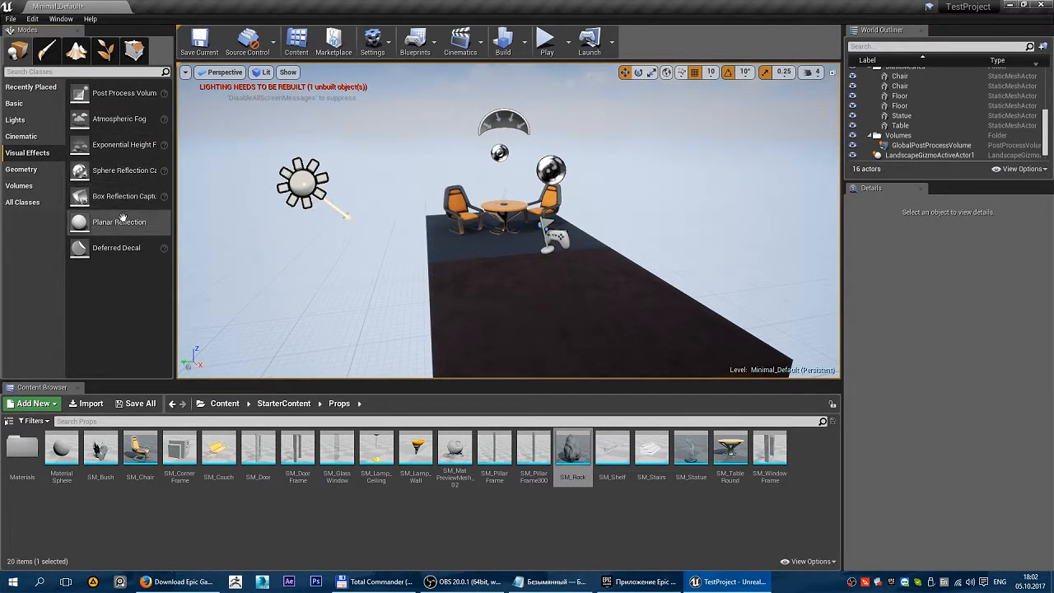
left_click(21, 169)
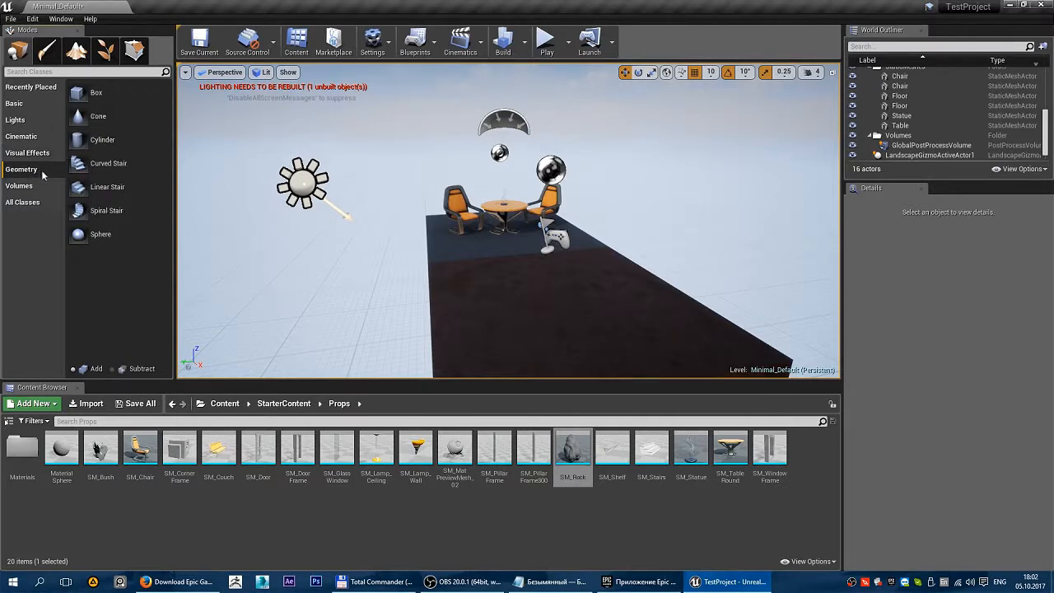
left_click(19, 186)
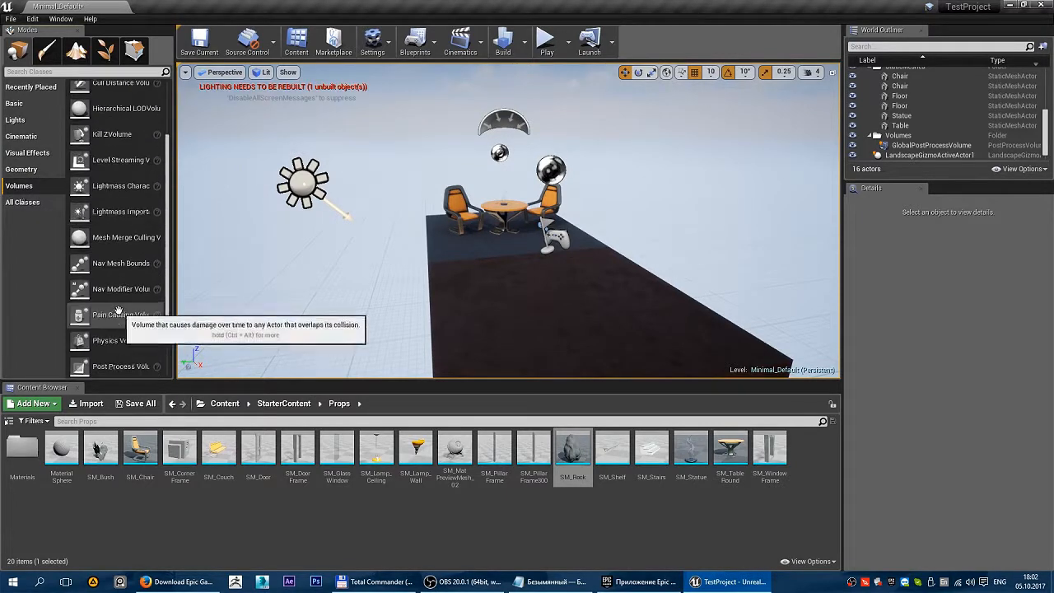
scroll("up", 3)
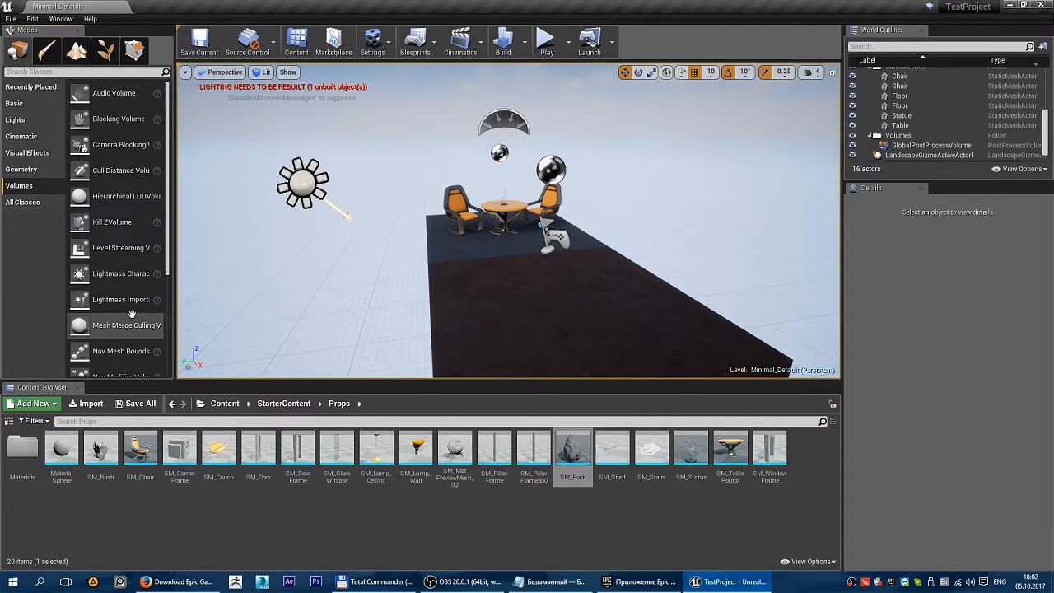
mouse_move(132, 299)
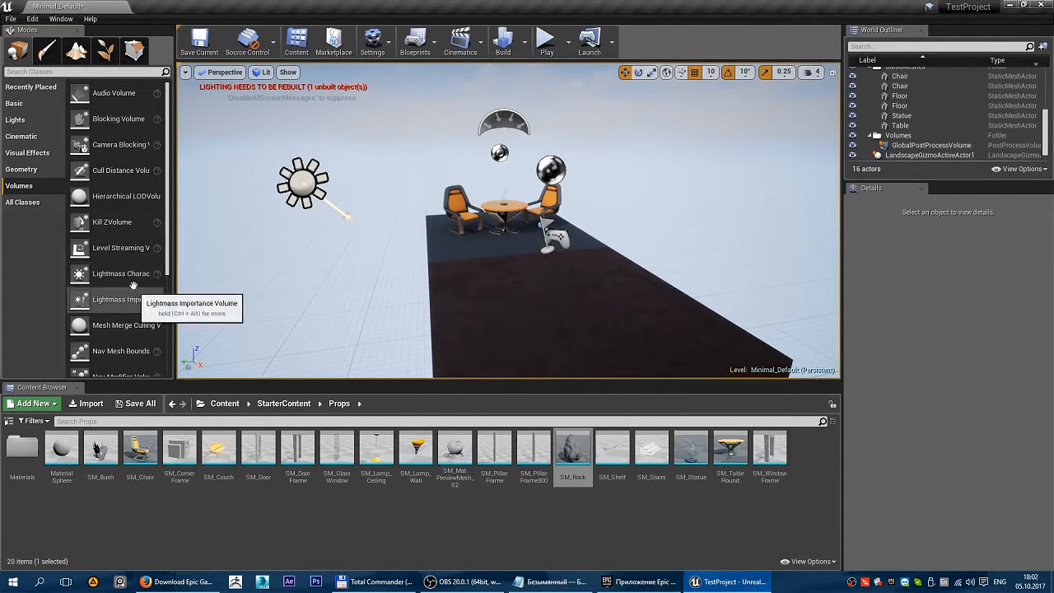
mouse_move(113, 305)
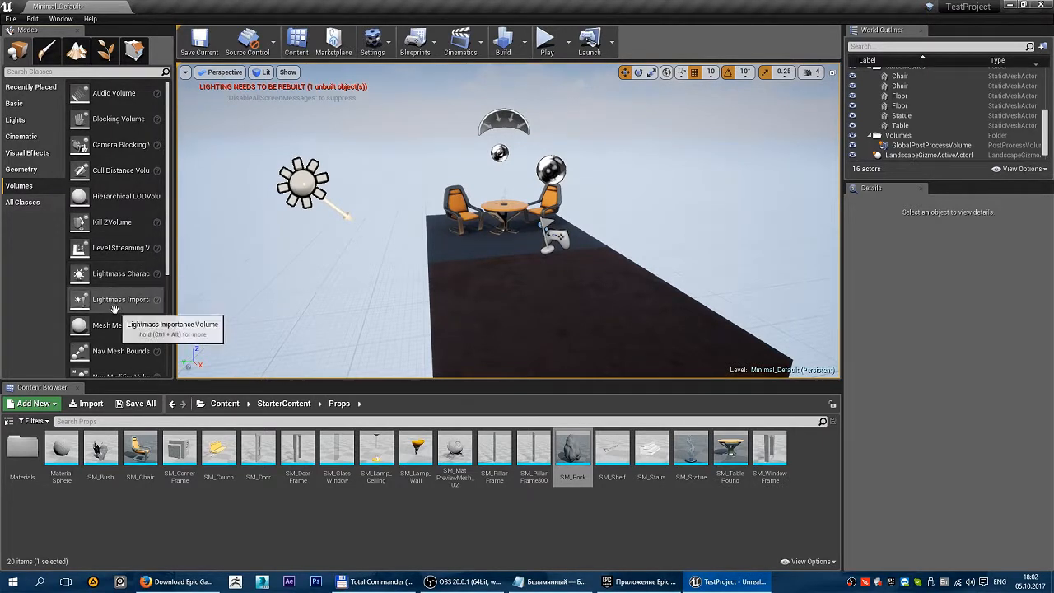
mouse_move(499, 306)
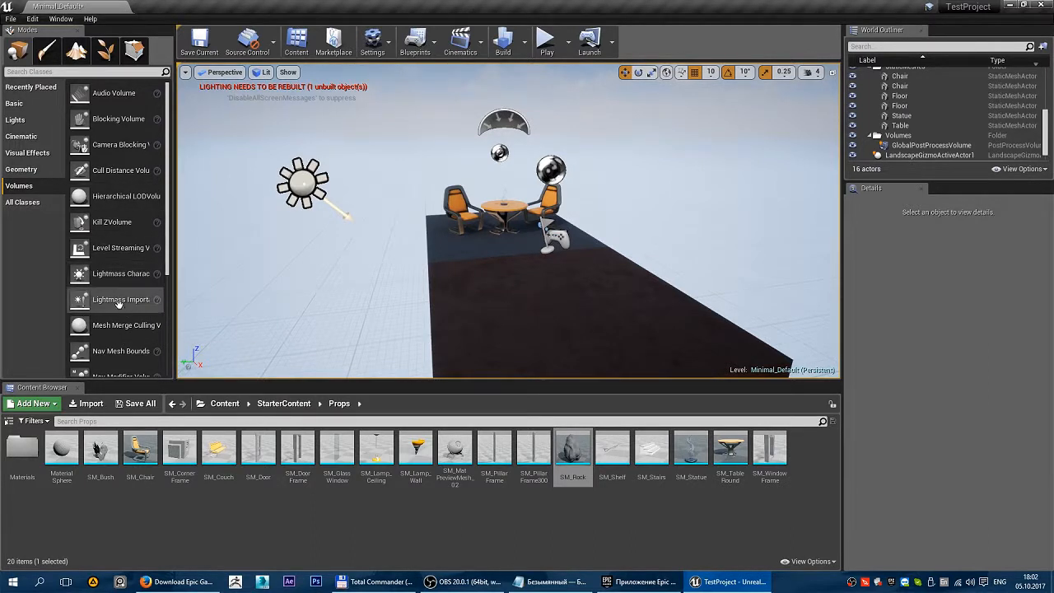
scroll("down", 3)
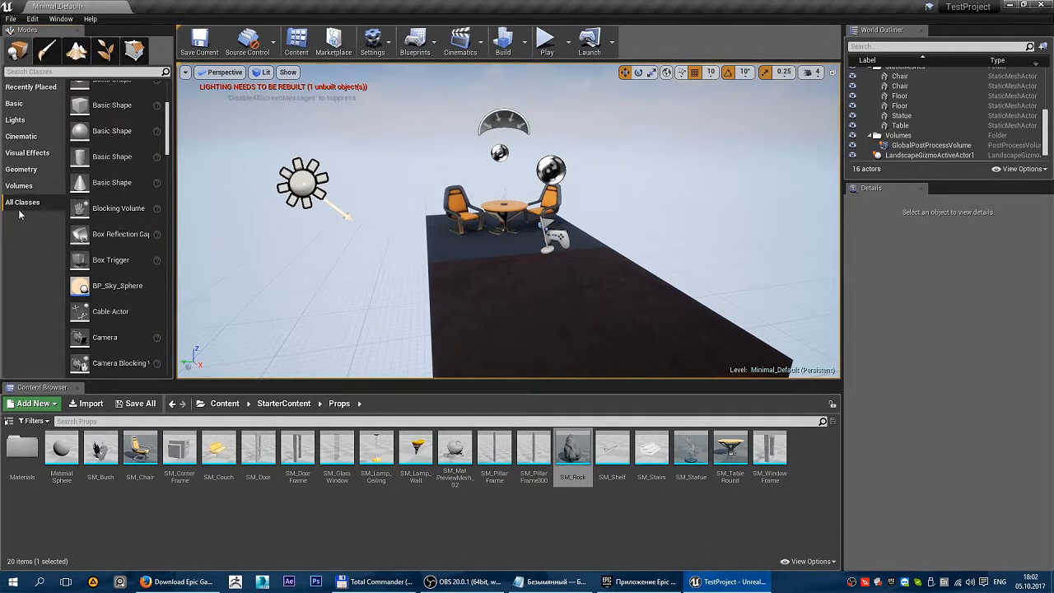
scroll("down", 3)
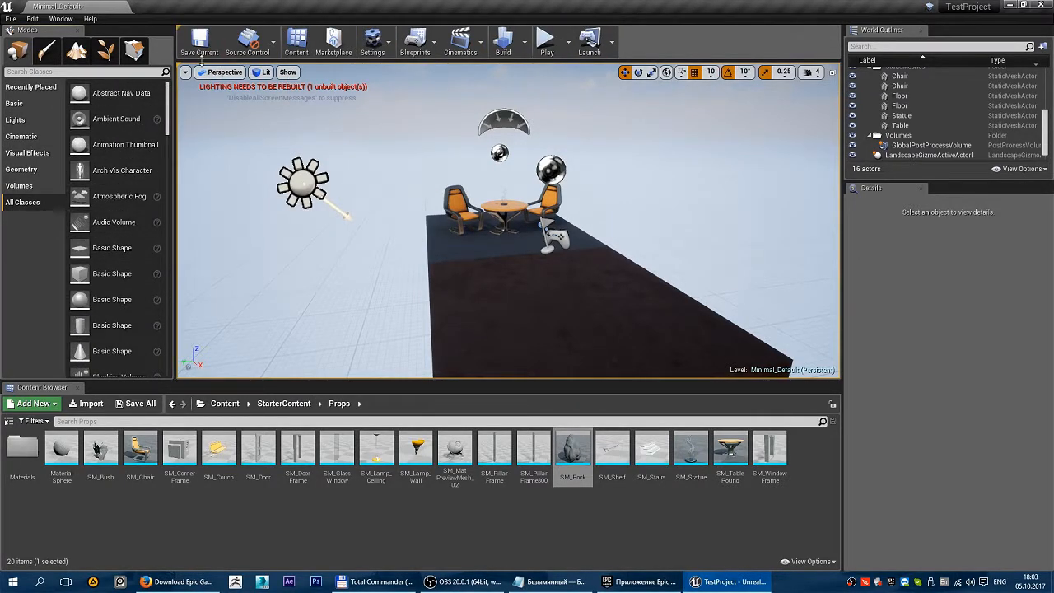
mouse_move(199, 42)
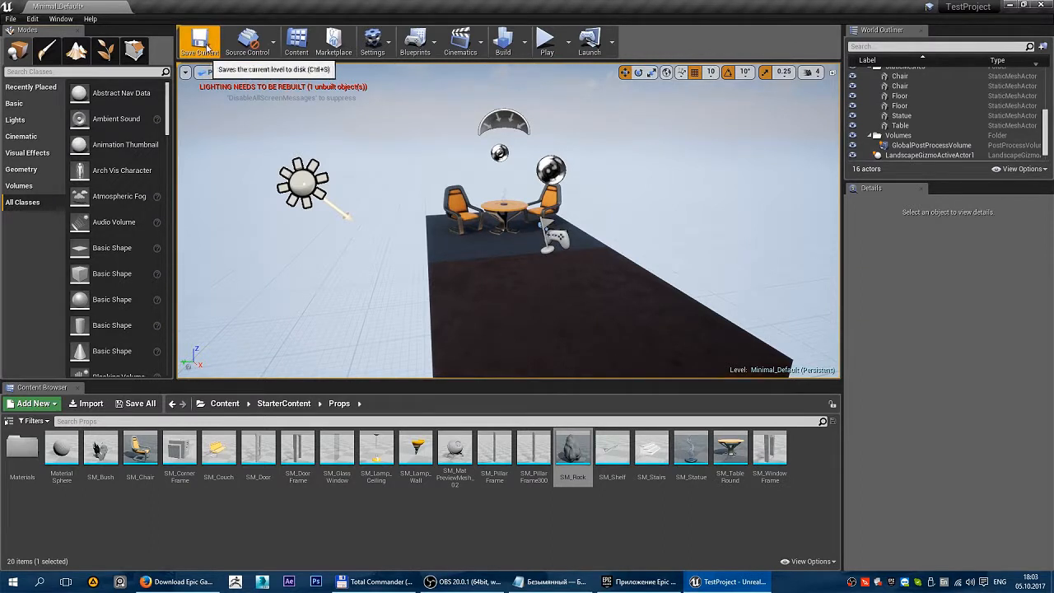
Save the current level, ending with the editor settings showing Epic scalability quality.
left_click(11, 18)
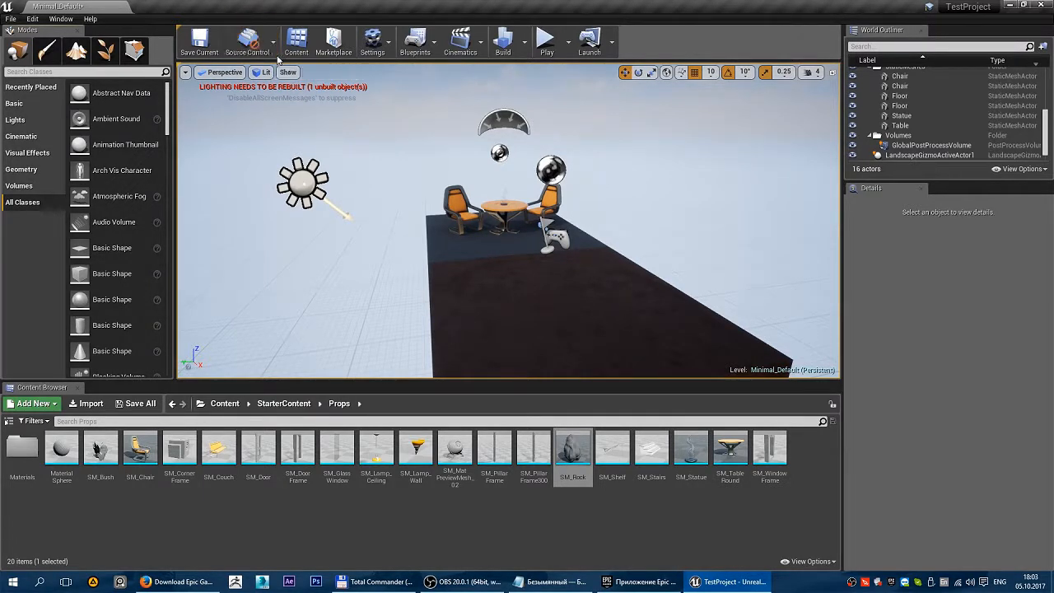
mouse_move(296, 39)
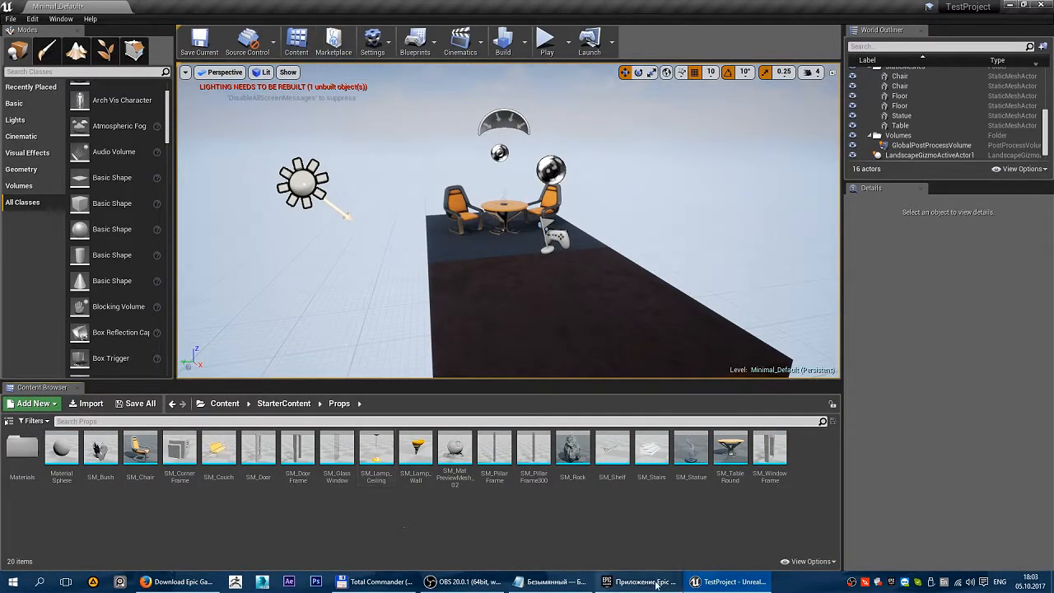
left_click(642, 582)
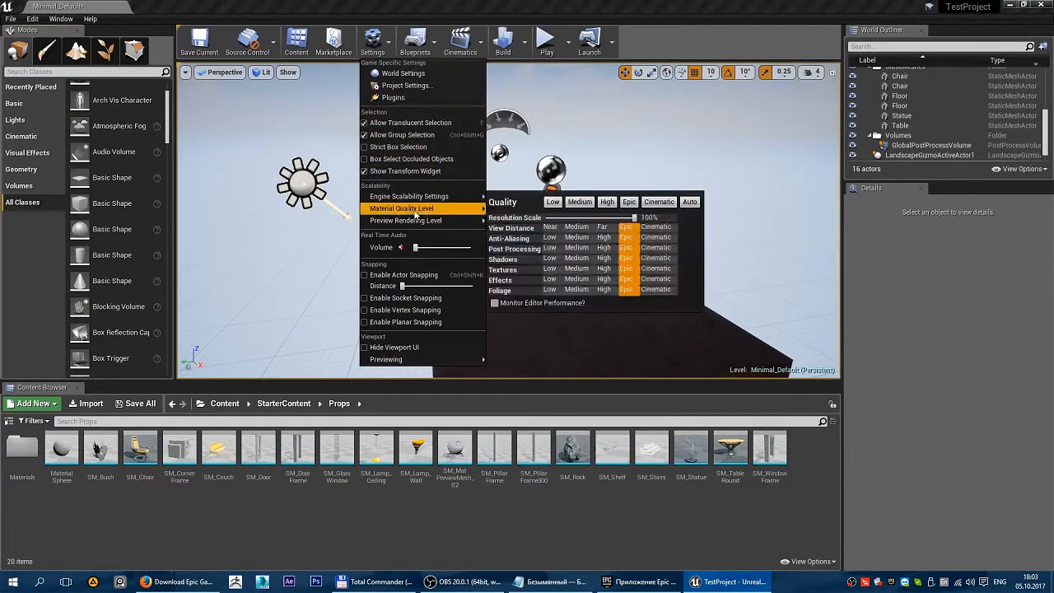
mouse_move(409, 196)
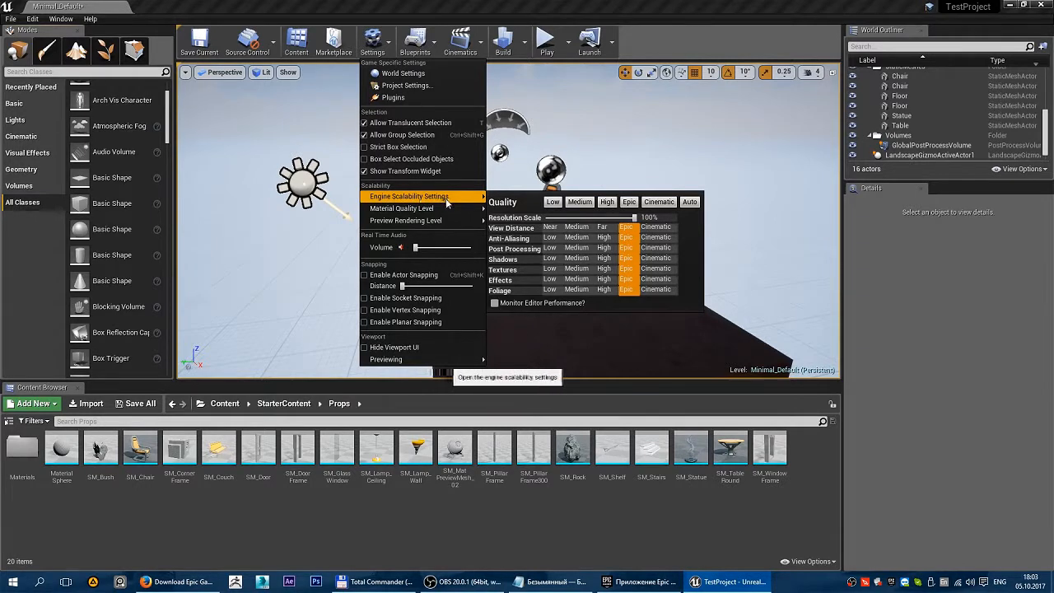
mouse_move(630, 262)
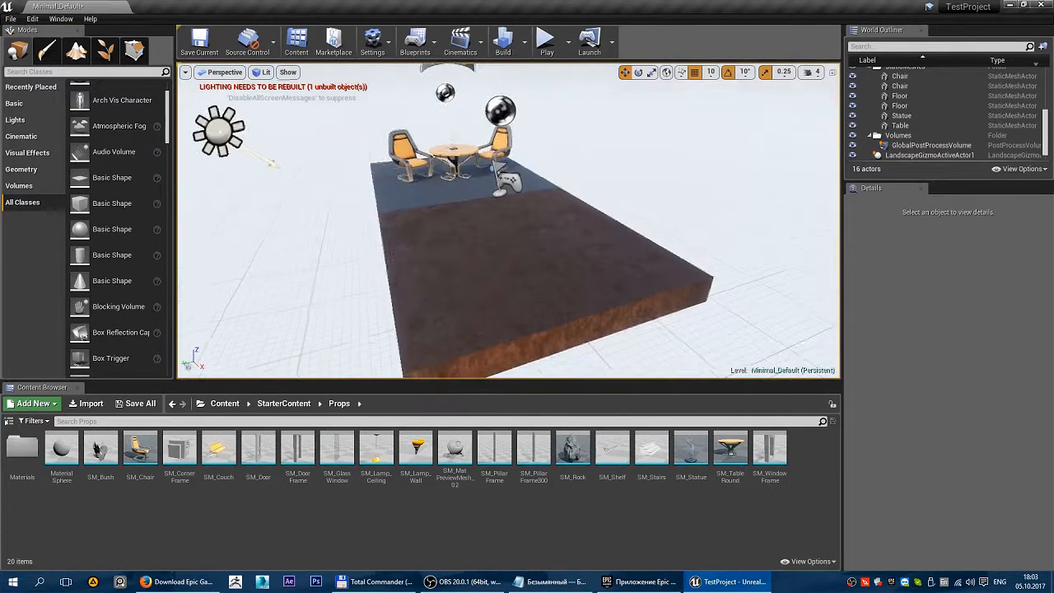
Zoom toward the chairs and return every engine scalability group to Epic quality.
left_click_drag(510, 247, 510, 164)
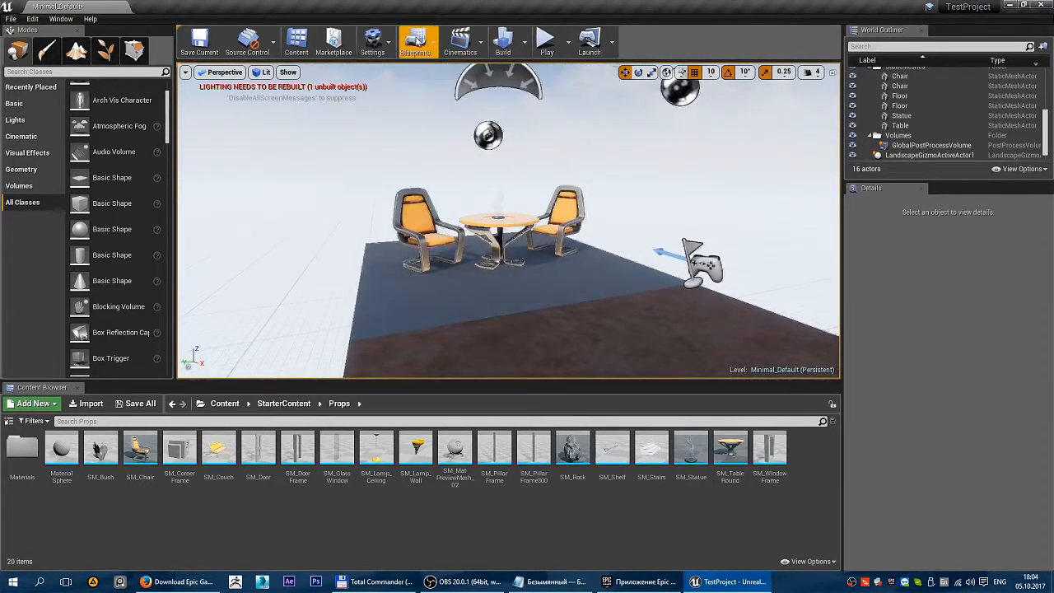
left_click(373, 41)
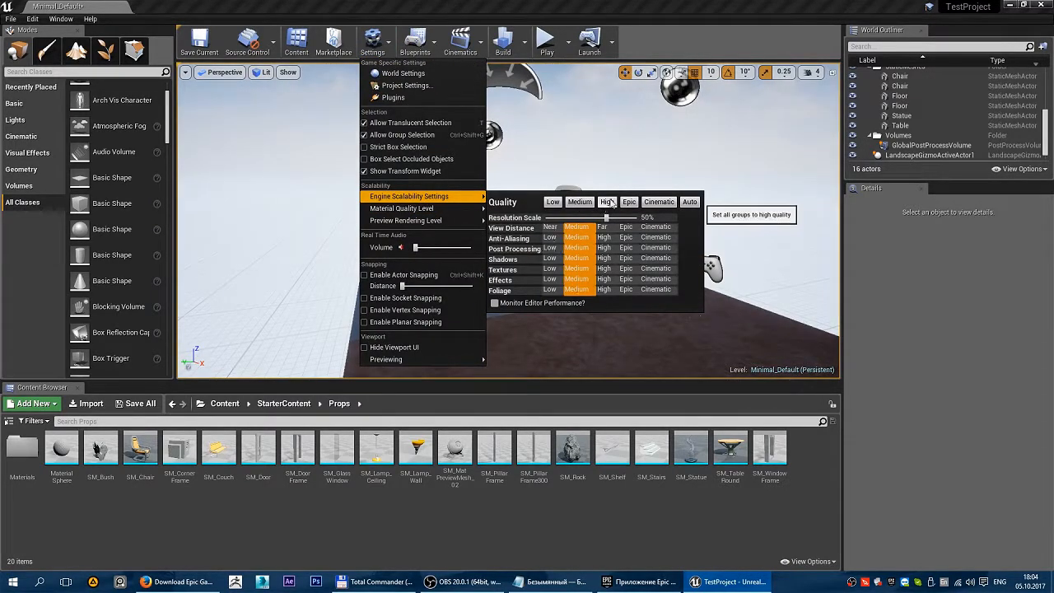
left_click(628, 201)
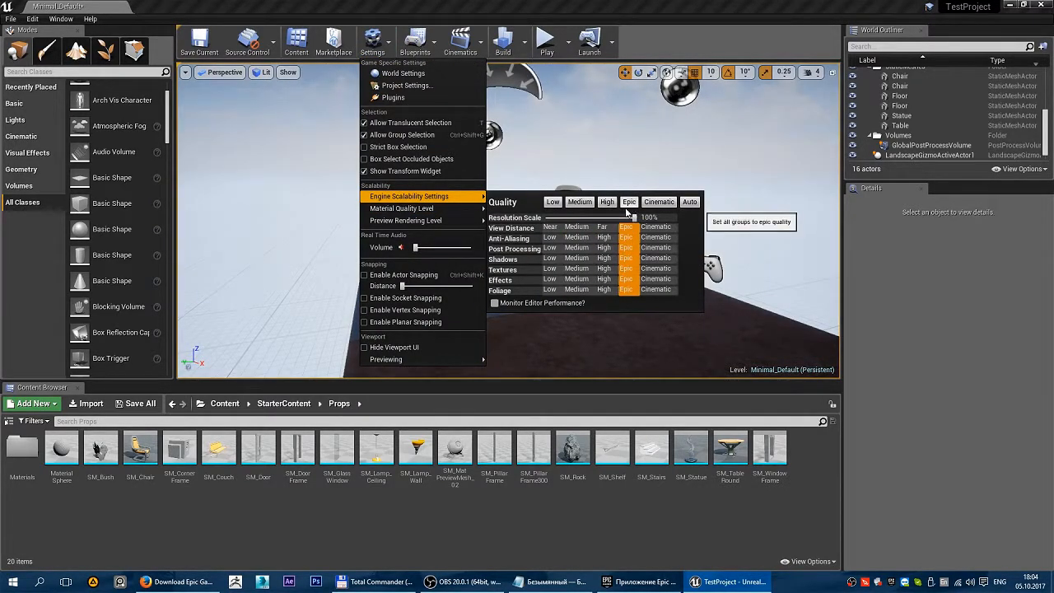
left_click(629, 202)
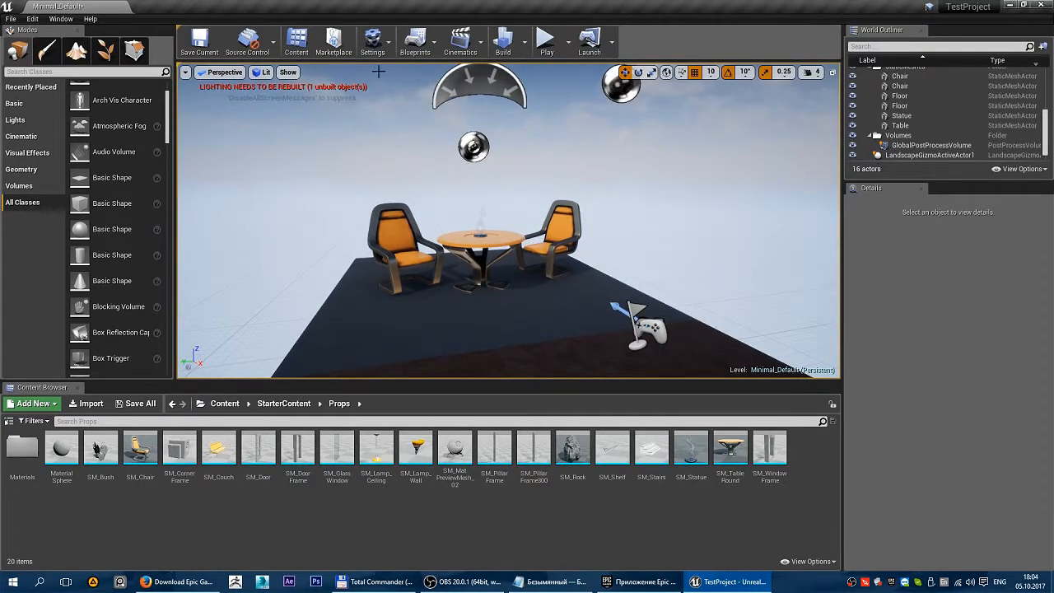
left_click(372, 41)
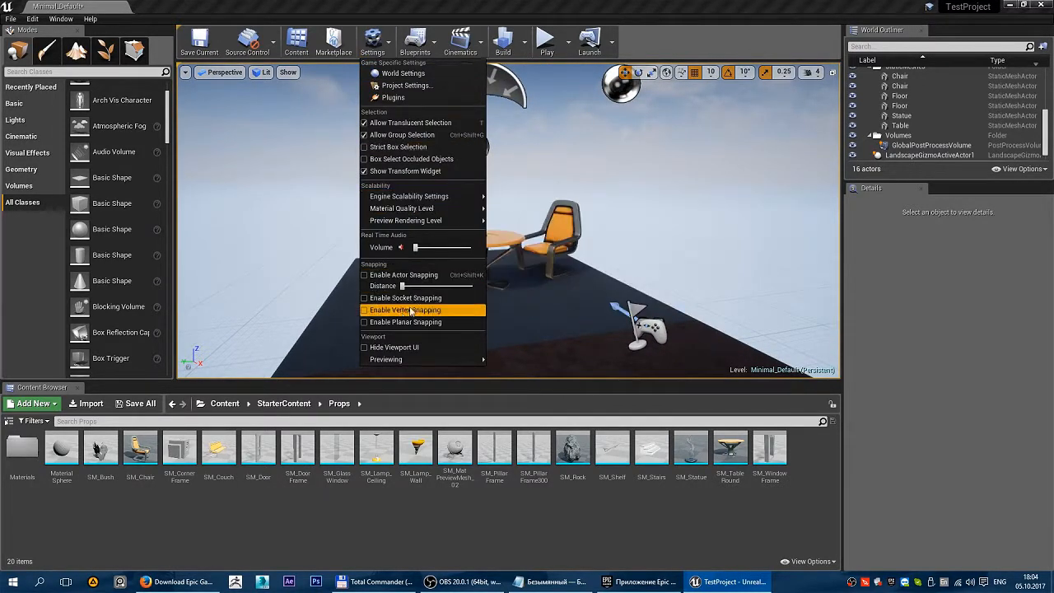
mouse_move(402, 207)
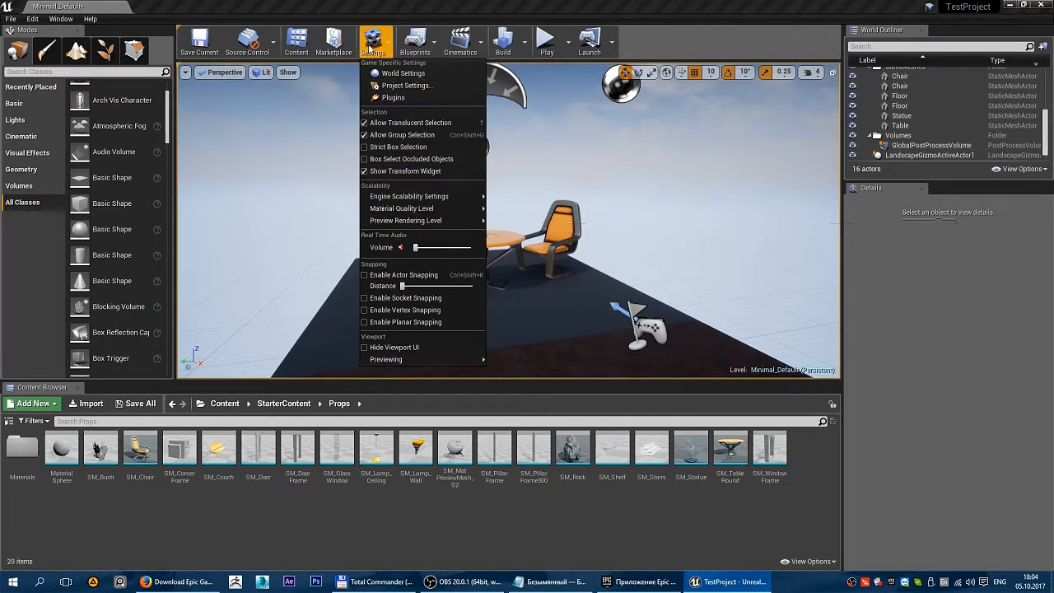
left_click(415, 41)
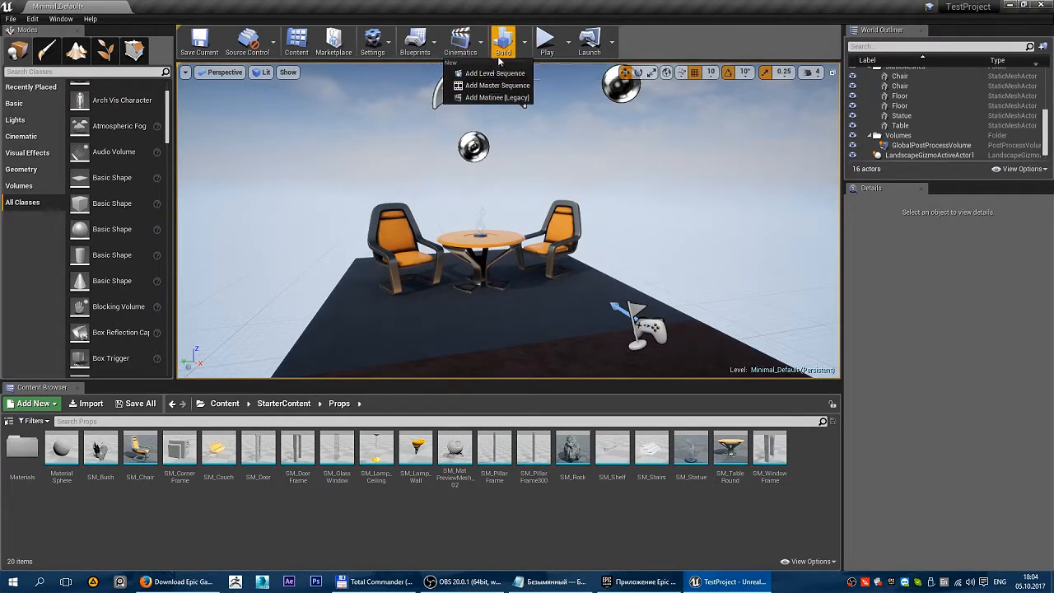
mouse_move(494, 73)
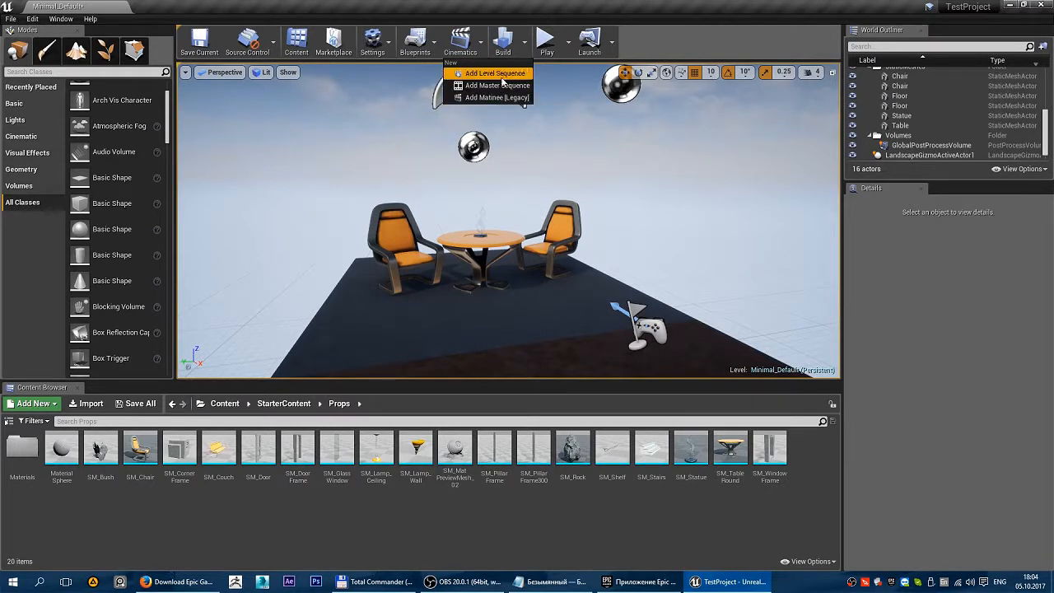
mouse_move(497, 98)
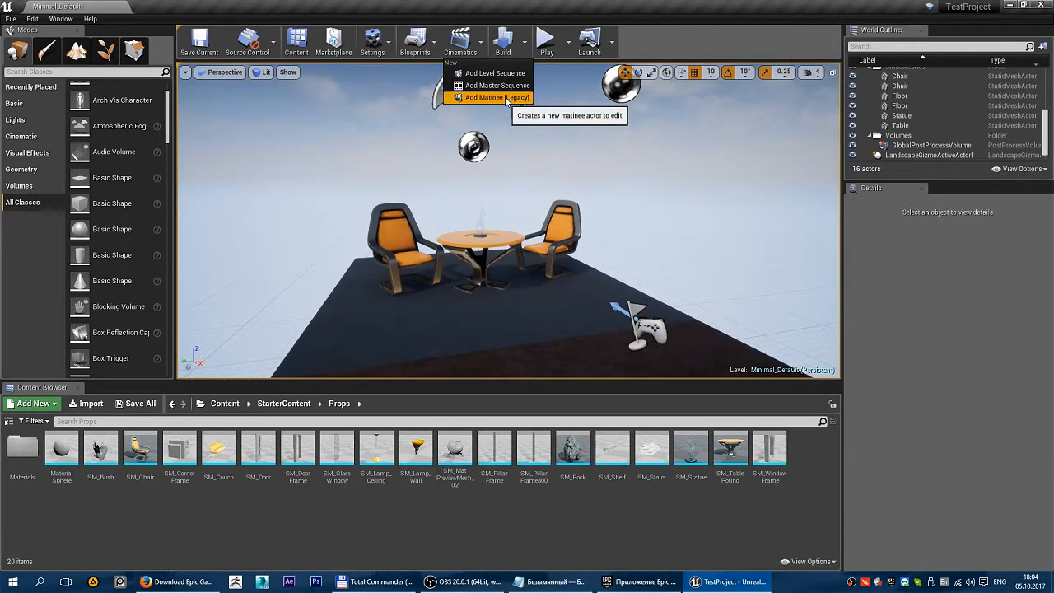
mouse_move(496, 86)
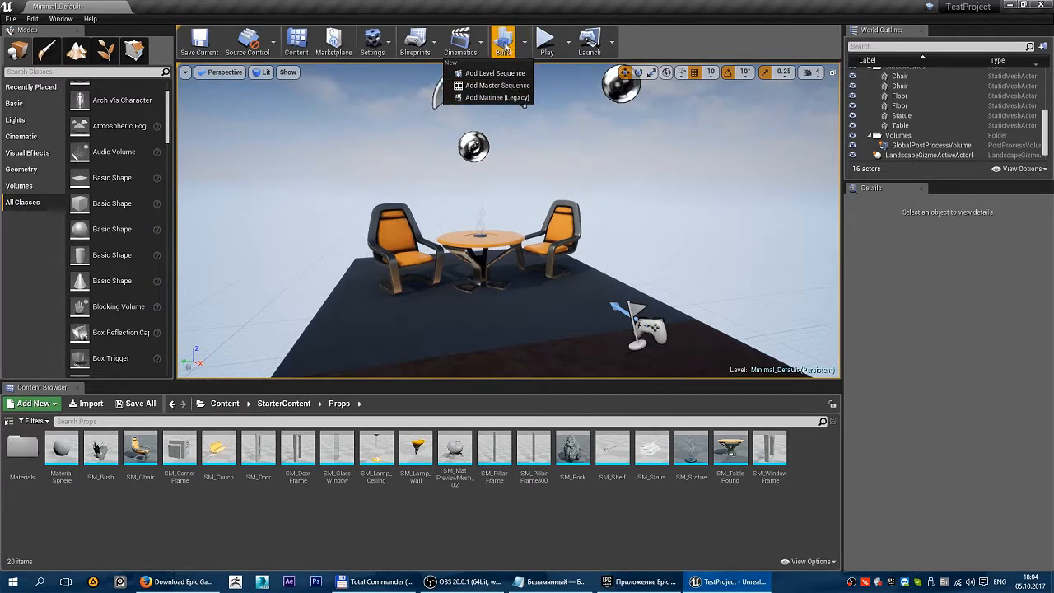
mouse_move(524, 41)
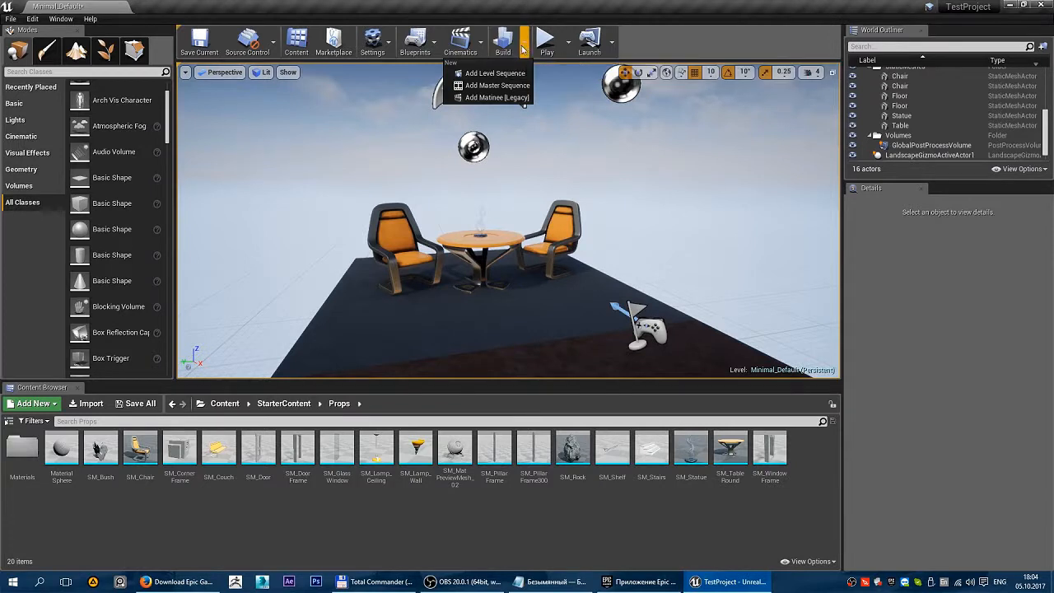
left_click(503, 41)
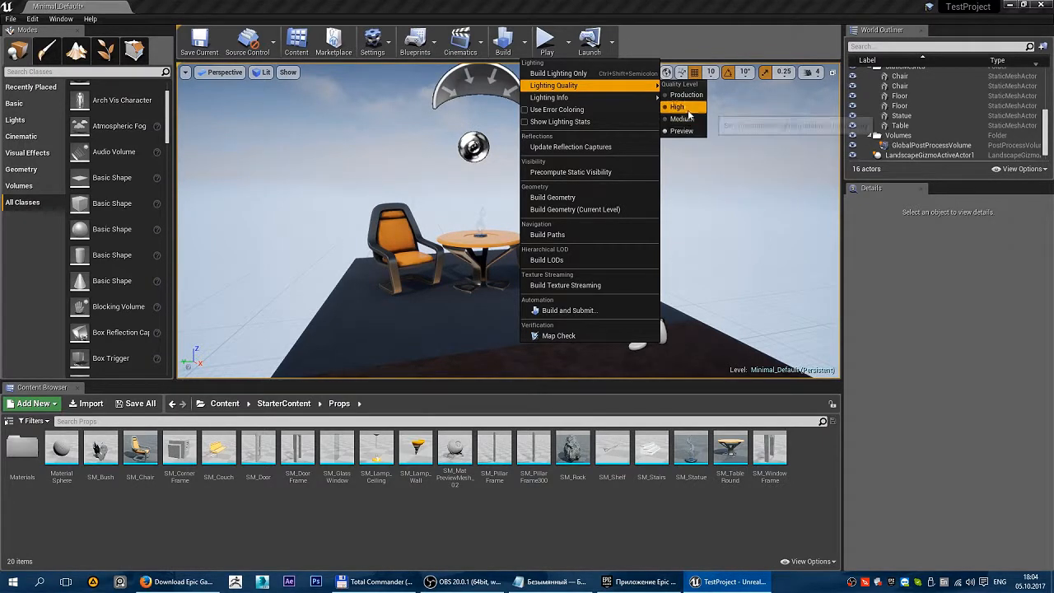
mouse_move(686, 94)
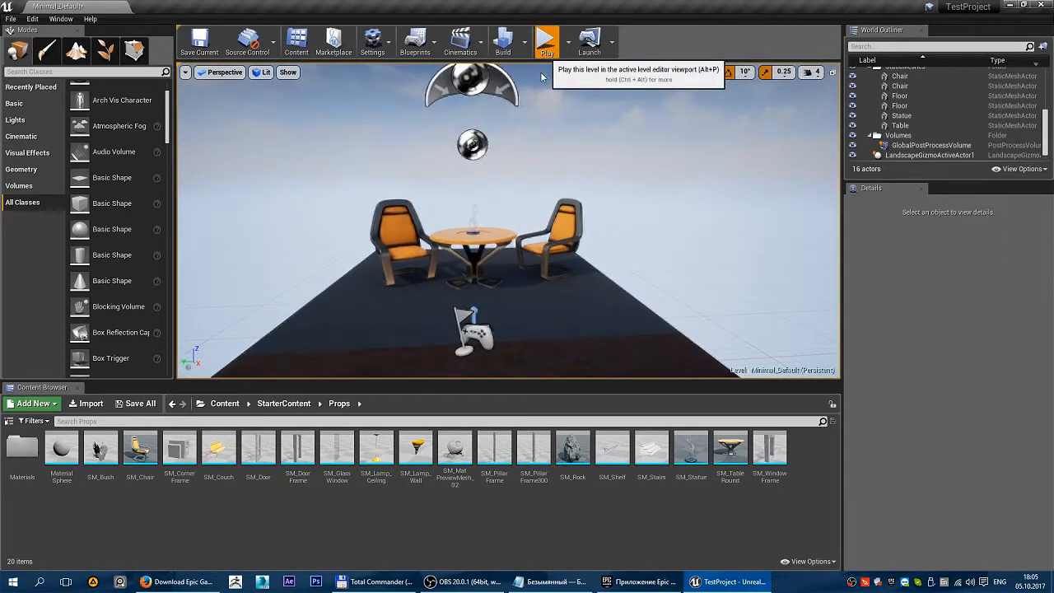
left_click(546, 41)
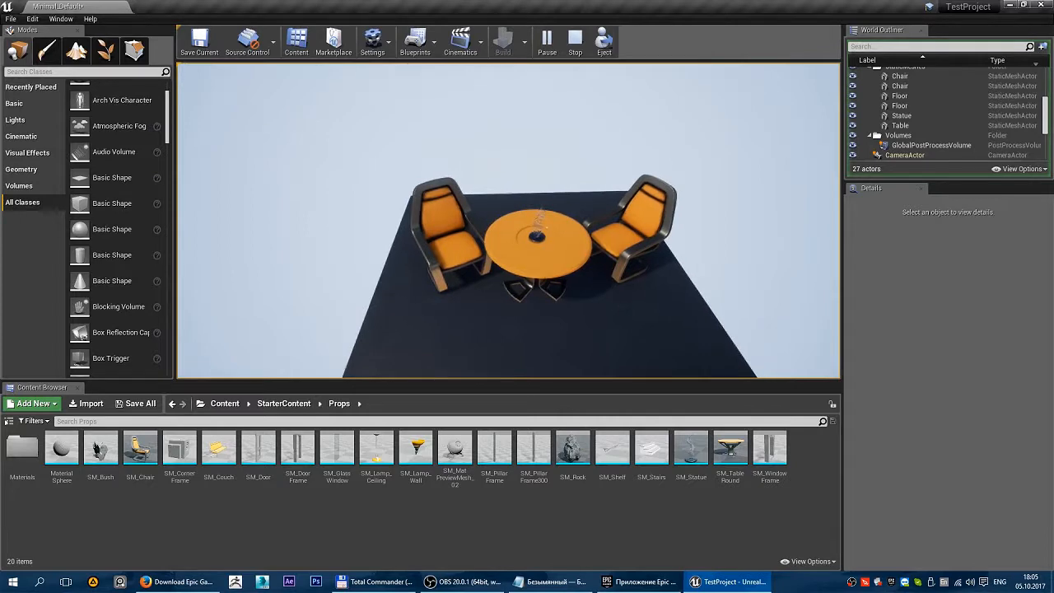
left_click(575, 40)
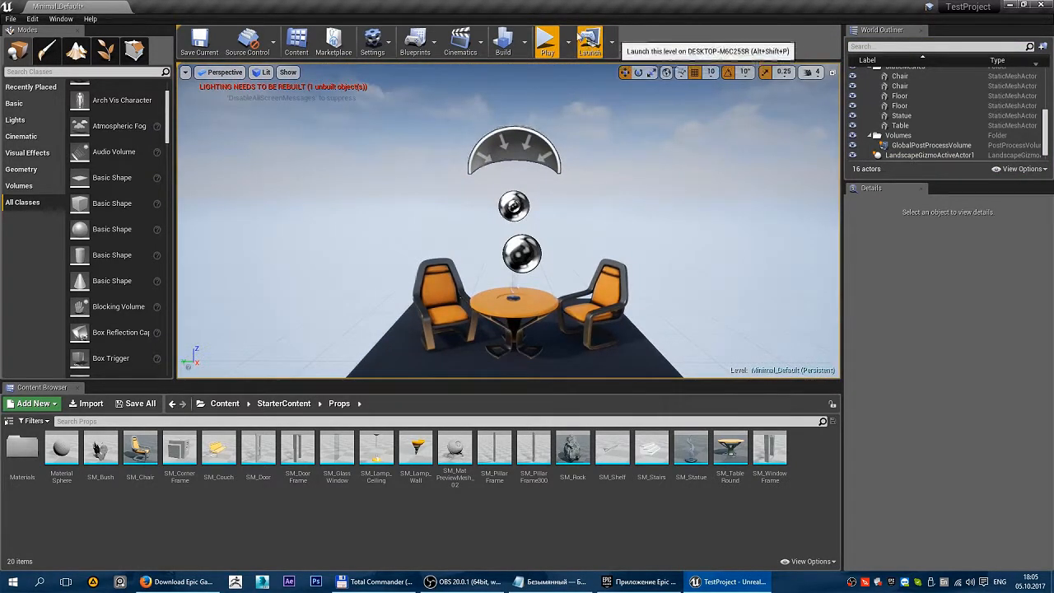
mouse_move(606, 95)
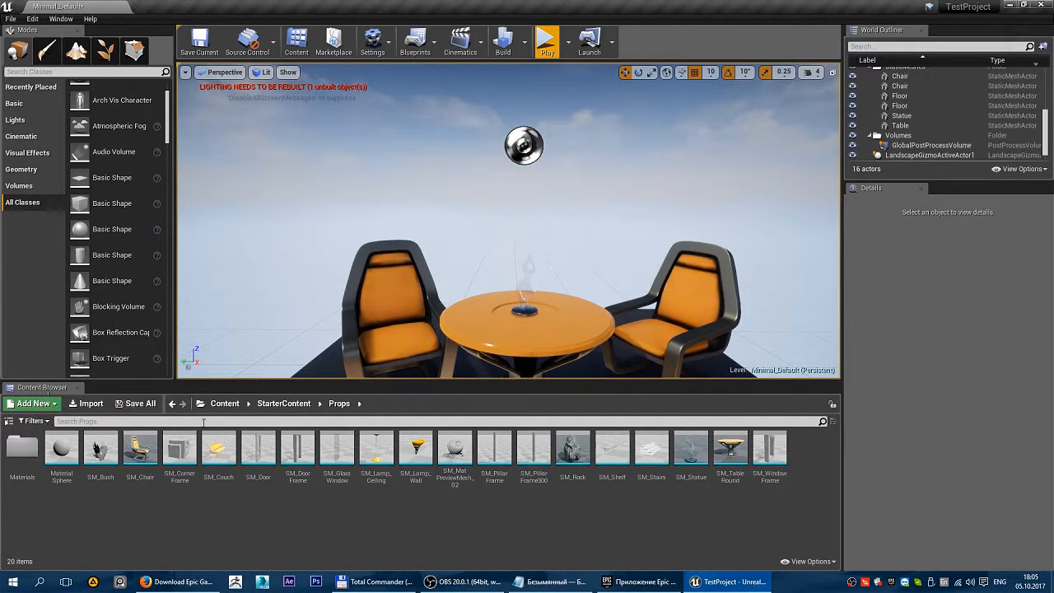
Show the folder tree, expand StarterContent's subfolders and browse its particle Materials folder.
left_click(9, 421)
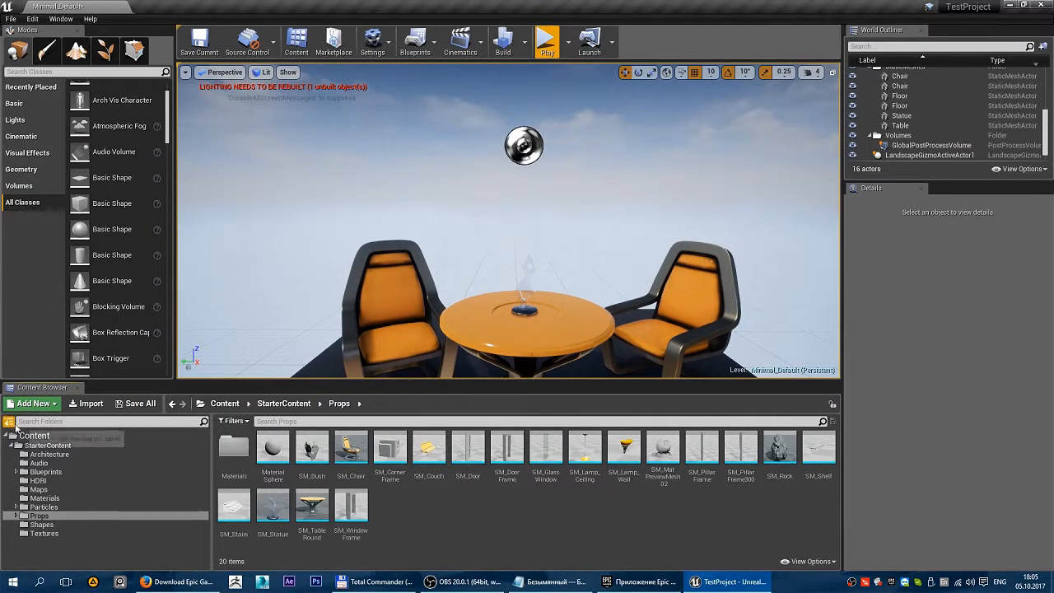
mouse_move(8, 430)
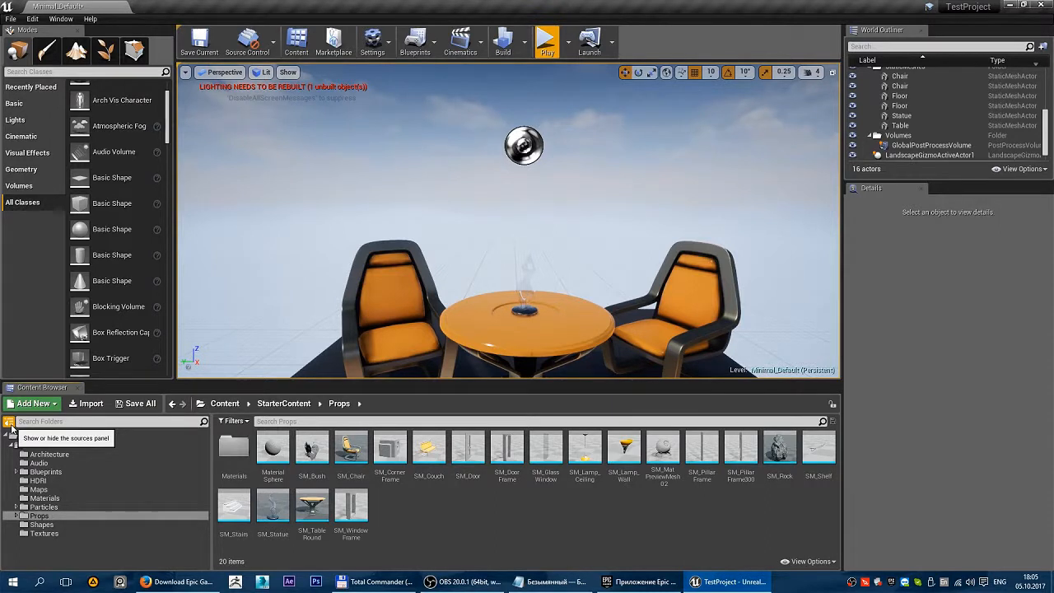
left_click(224, 402)
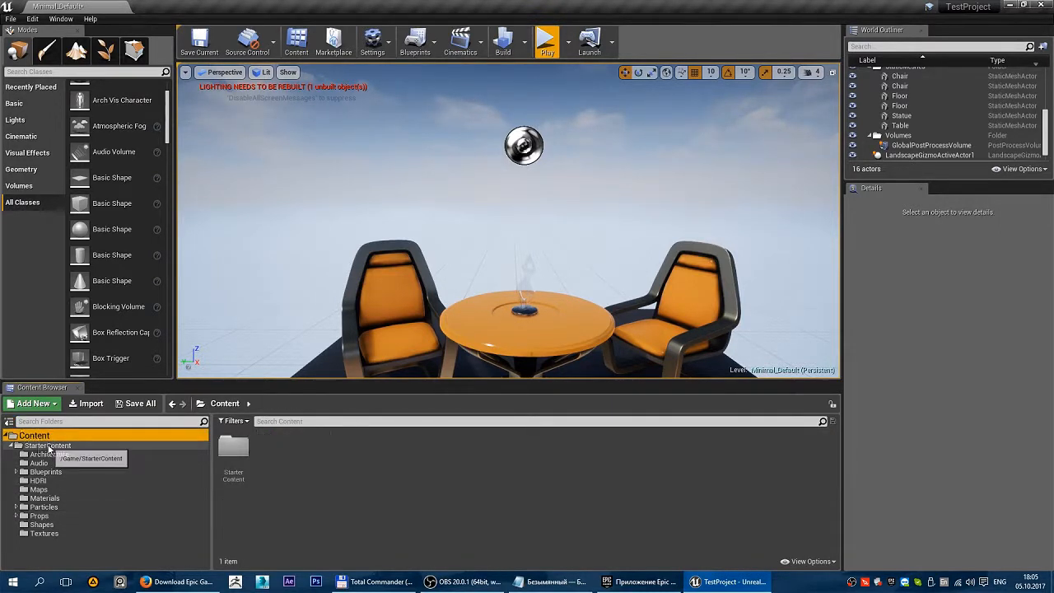
left_click(47, 445)
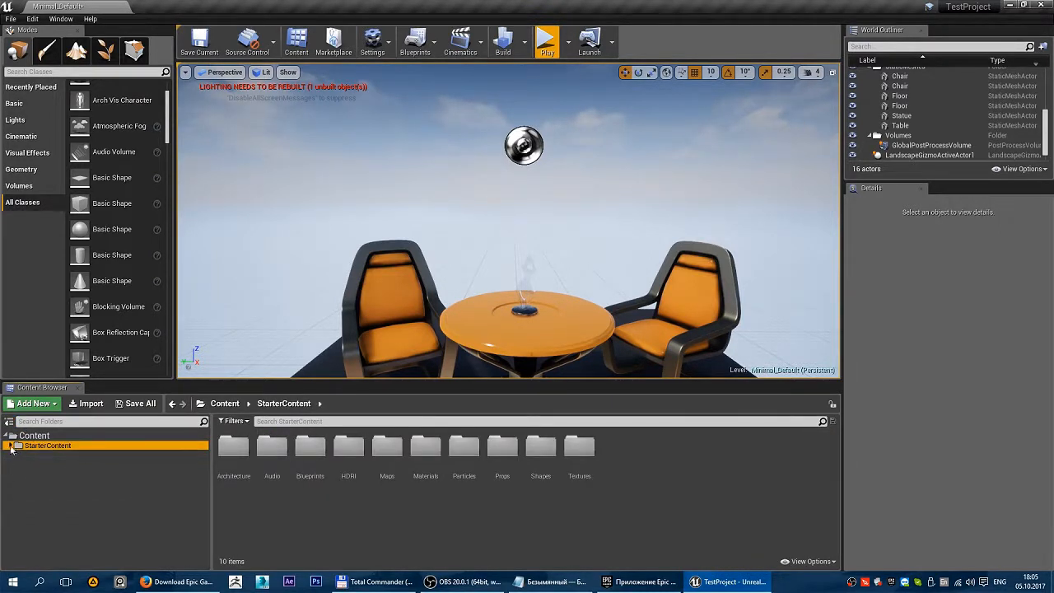
left_click(13, 445)
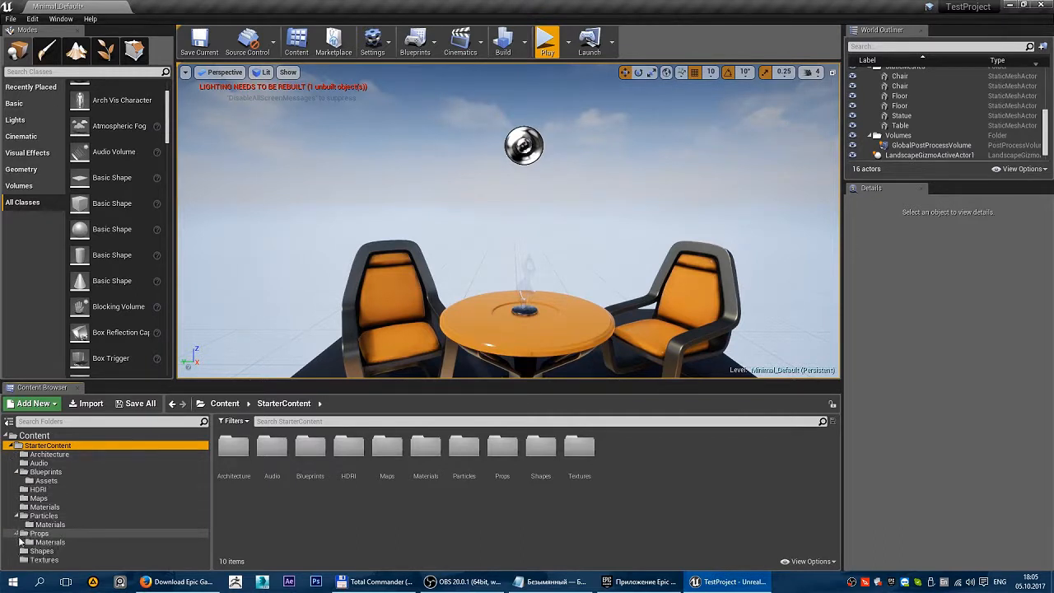
left_click(50, 524)
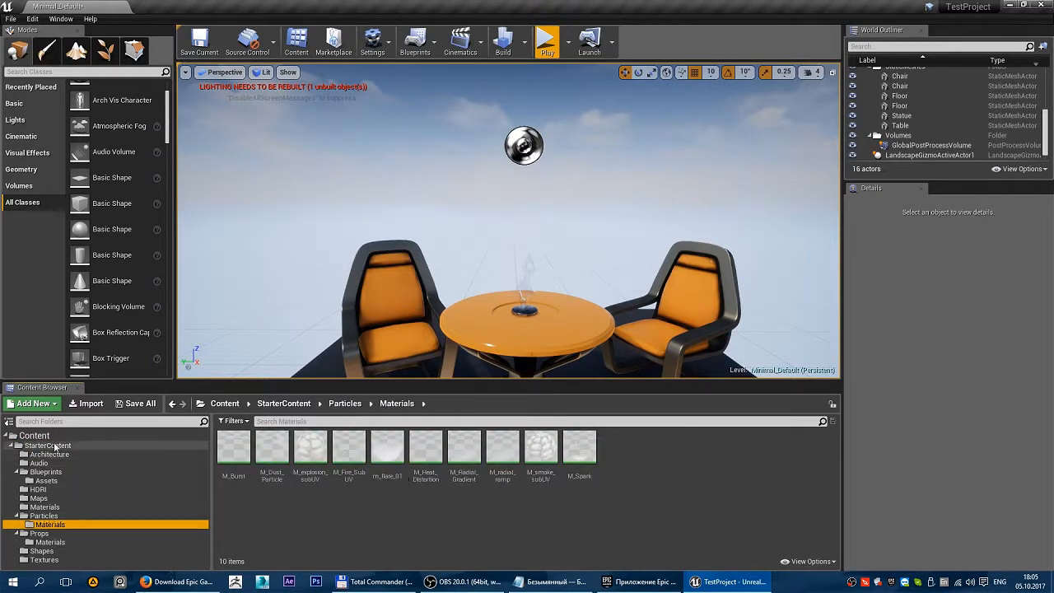
left_click(283, 402)
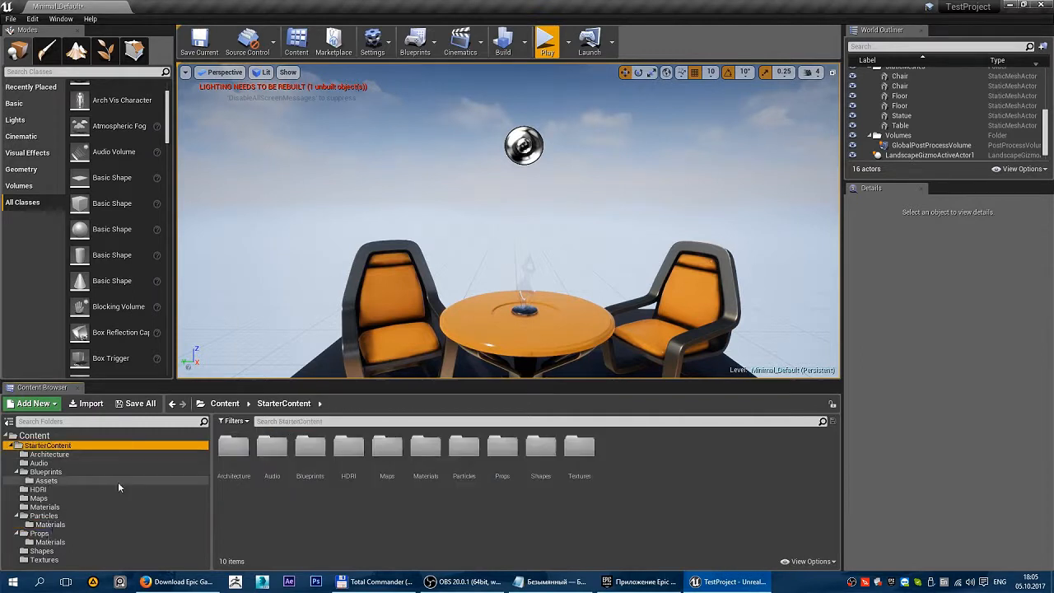
mouse_move(233, 448)
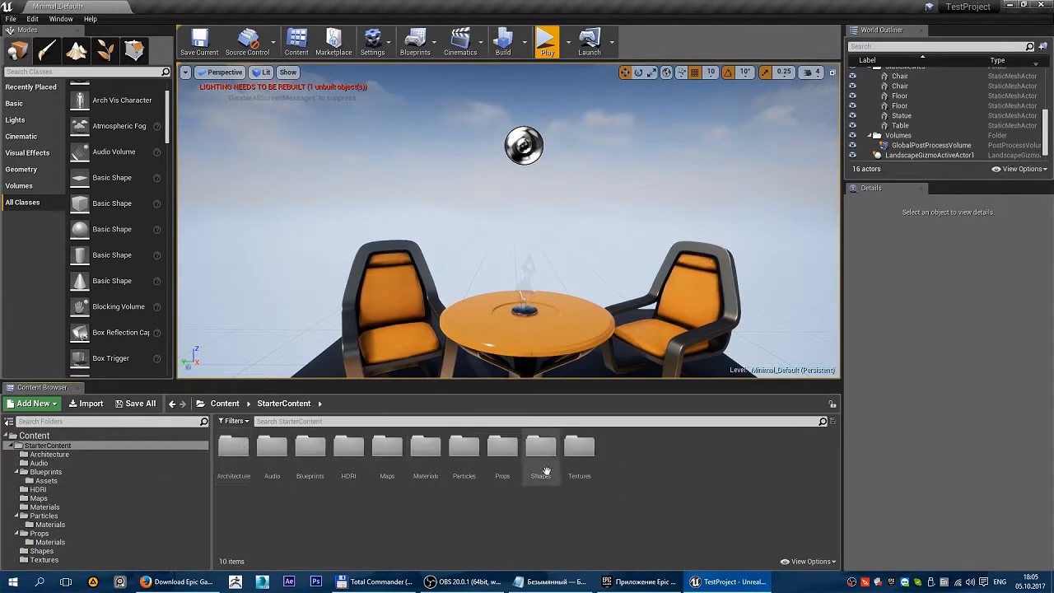
mouse_move(463, 449)
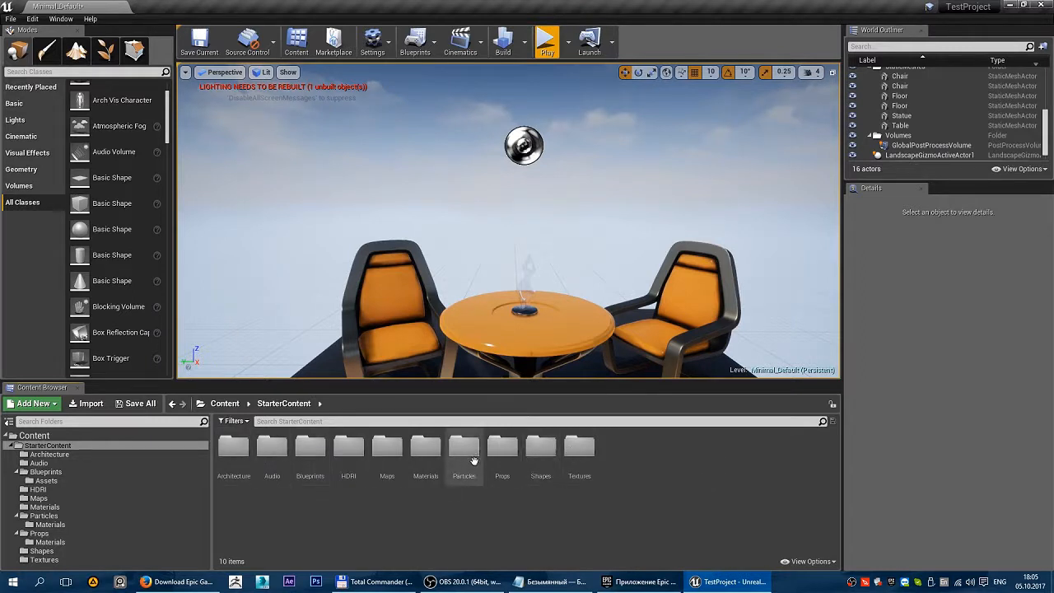
left_click(34, 434)
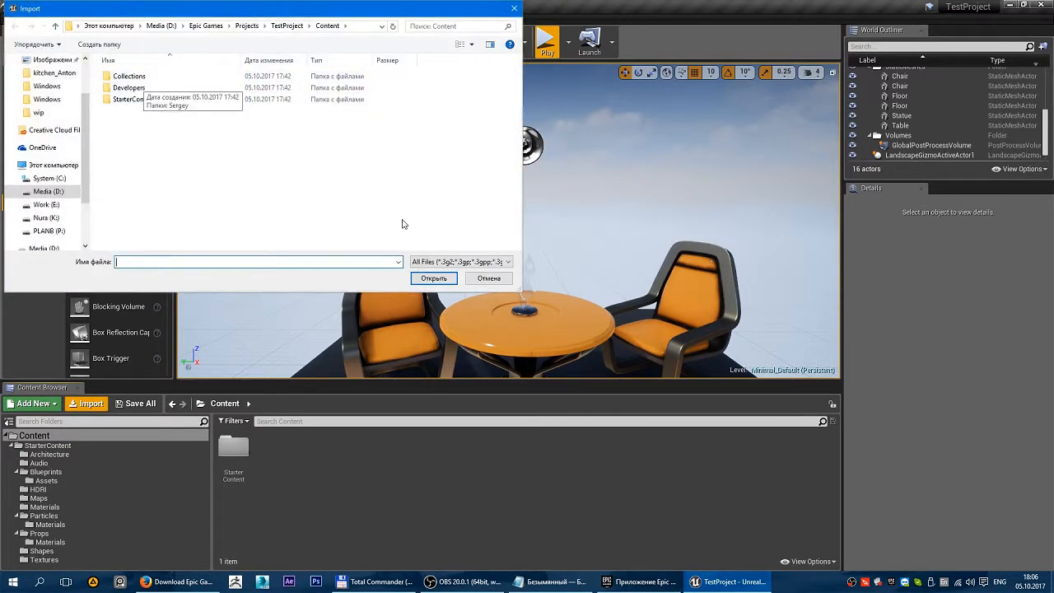
left_click(489, 278)
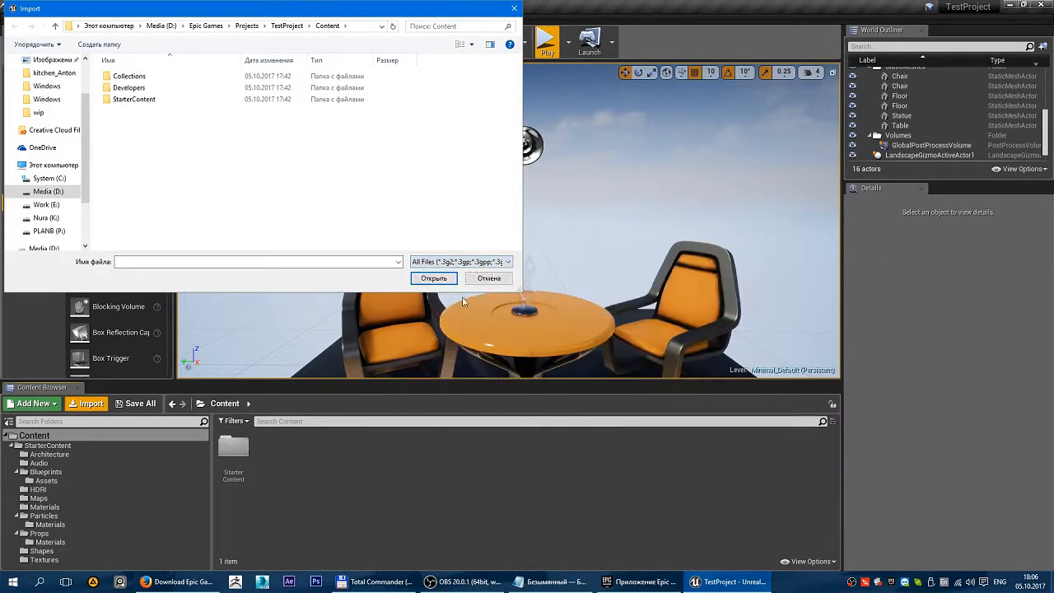
left_click(488, 278)
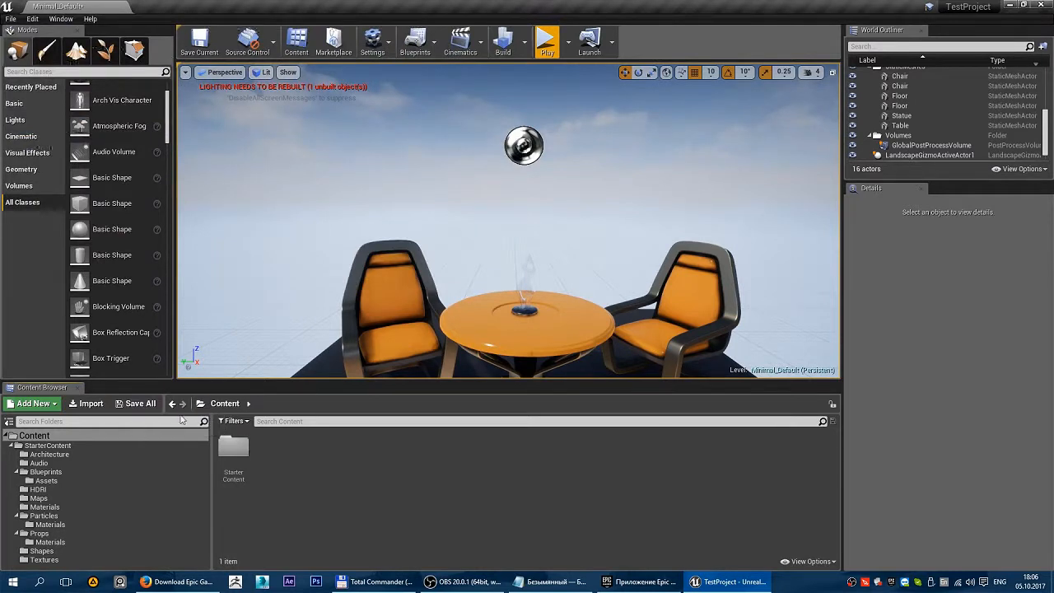
Select and open the StarterContent folder to reveal its ten subfolders.
left_click(11, 19)
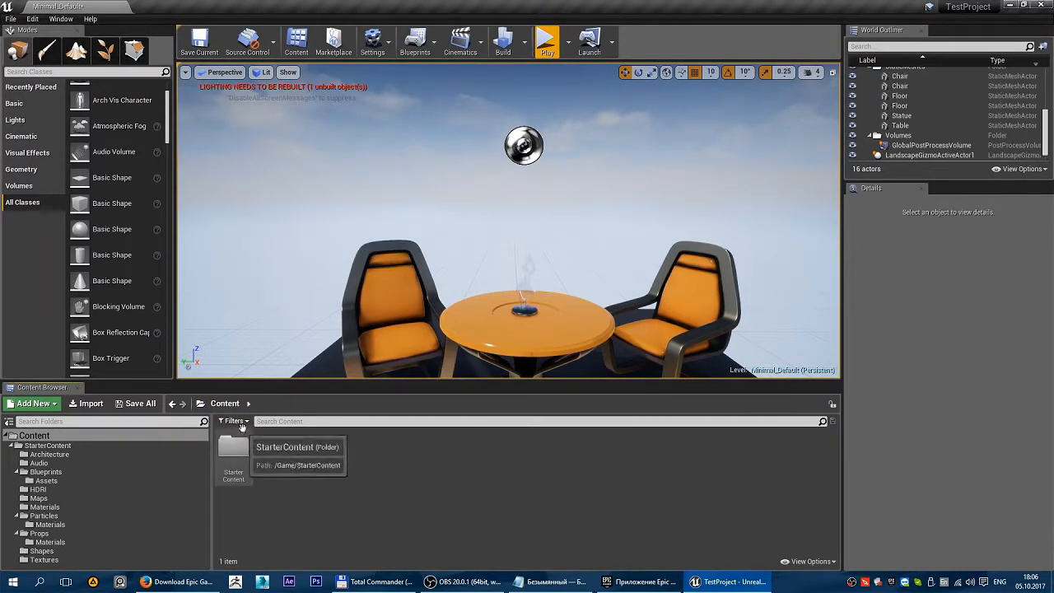
left_click(233, 449)
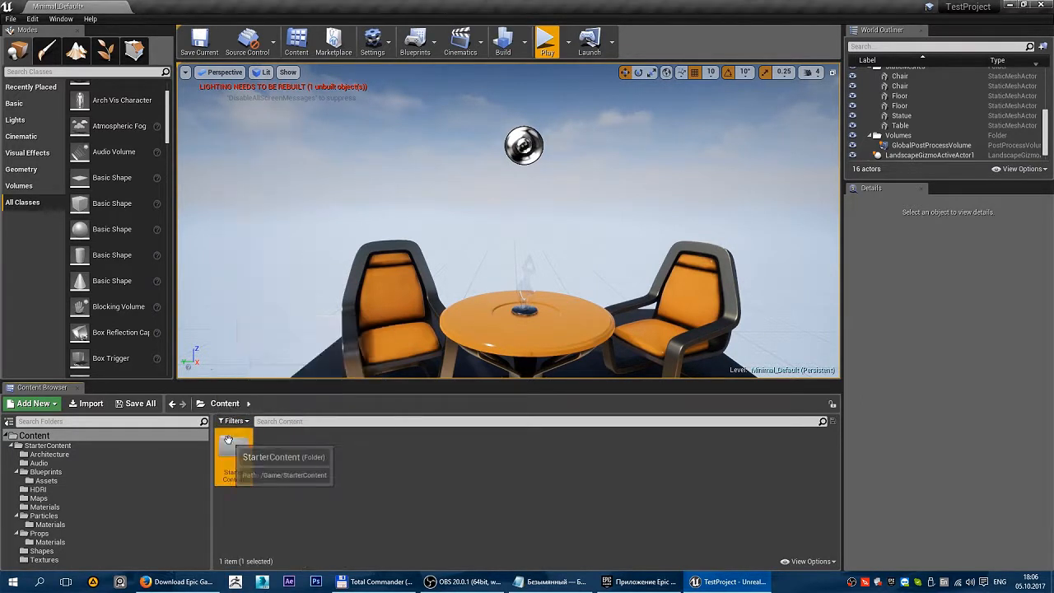
left_click(234, 421)
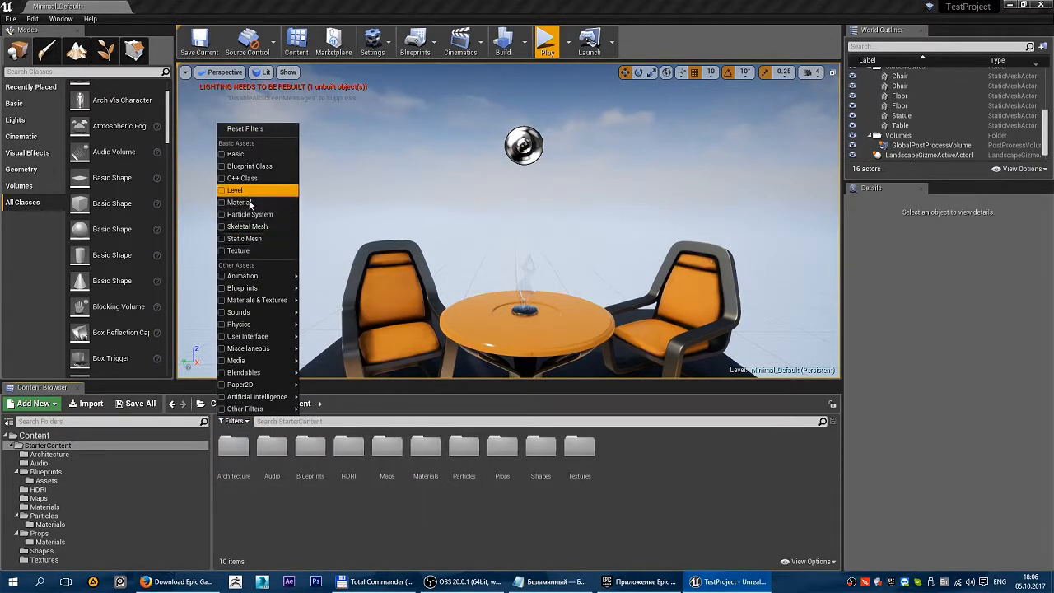
mouse_move(239, 250)
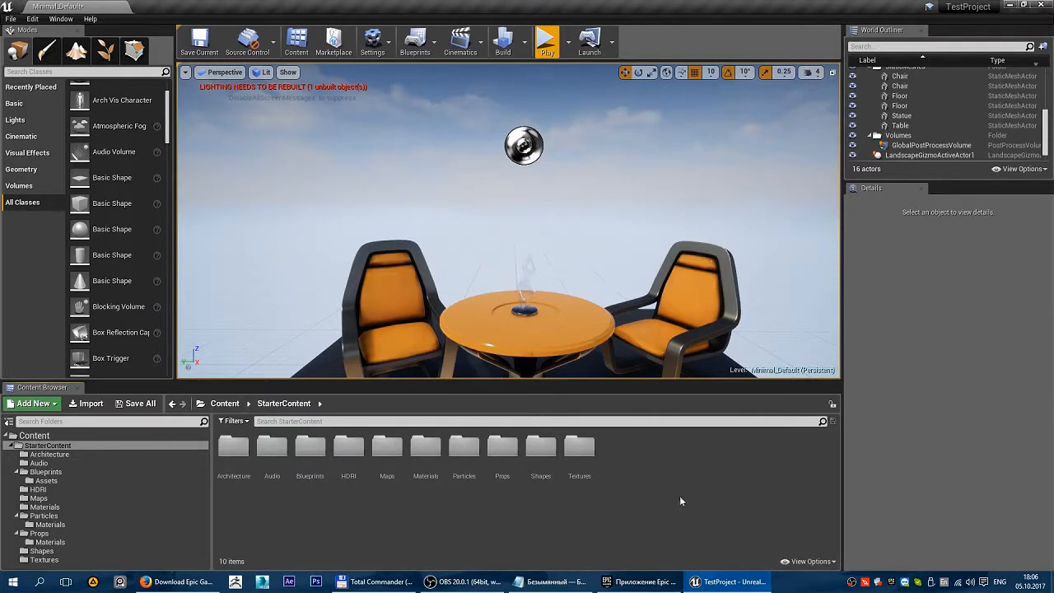
mouse_move(882, 31)
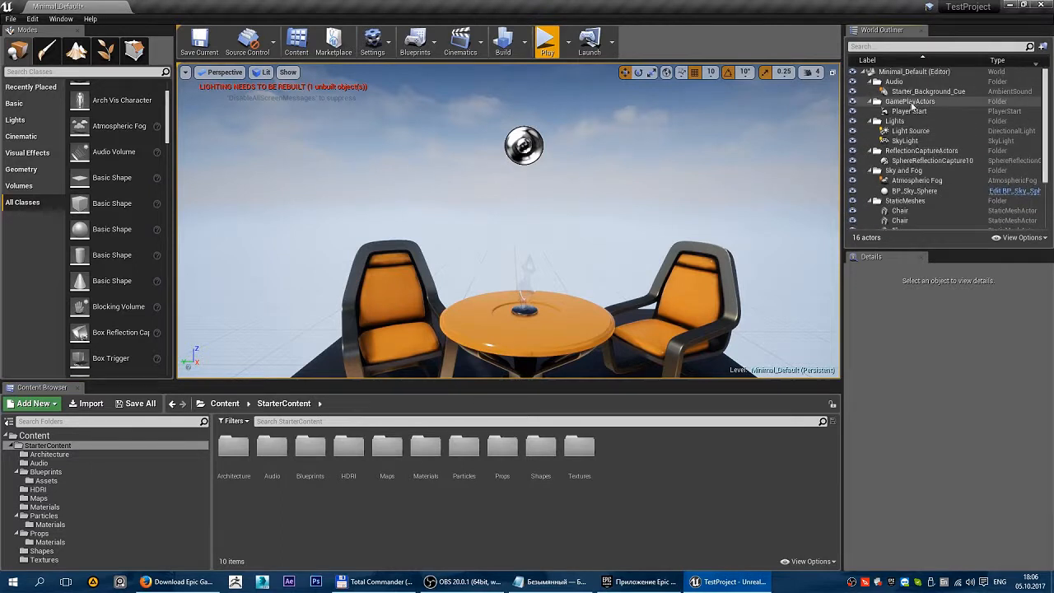
Search the World Outliner for 'Chair' and select both Chair actors.
scroll("down", 3)
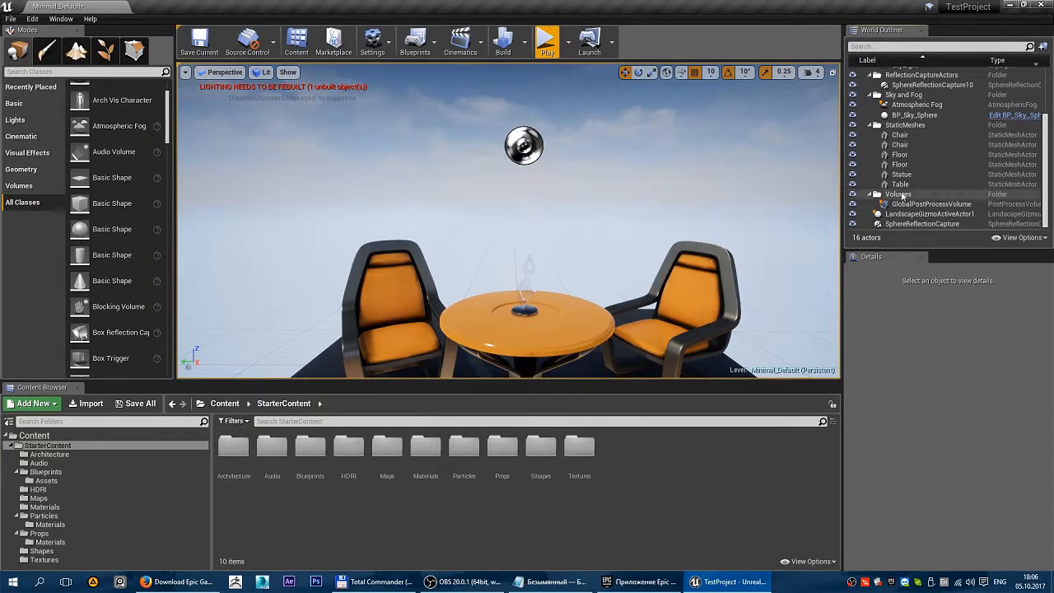
left_click(899, 164)
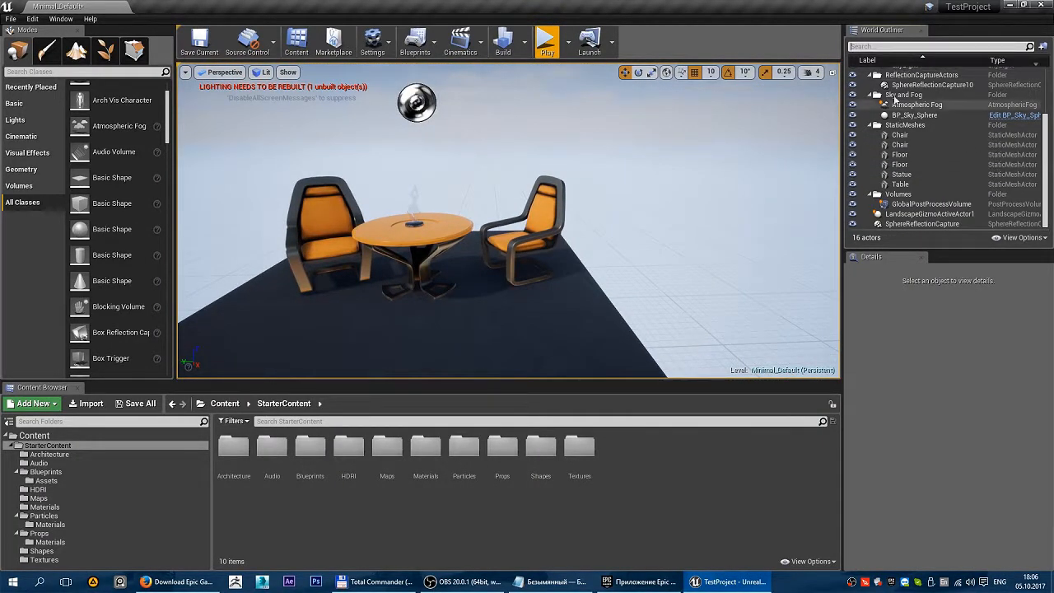
type("Chair")
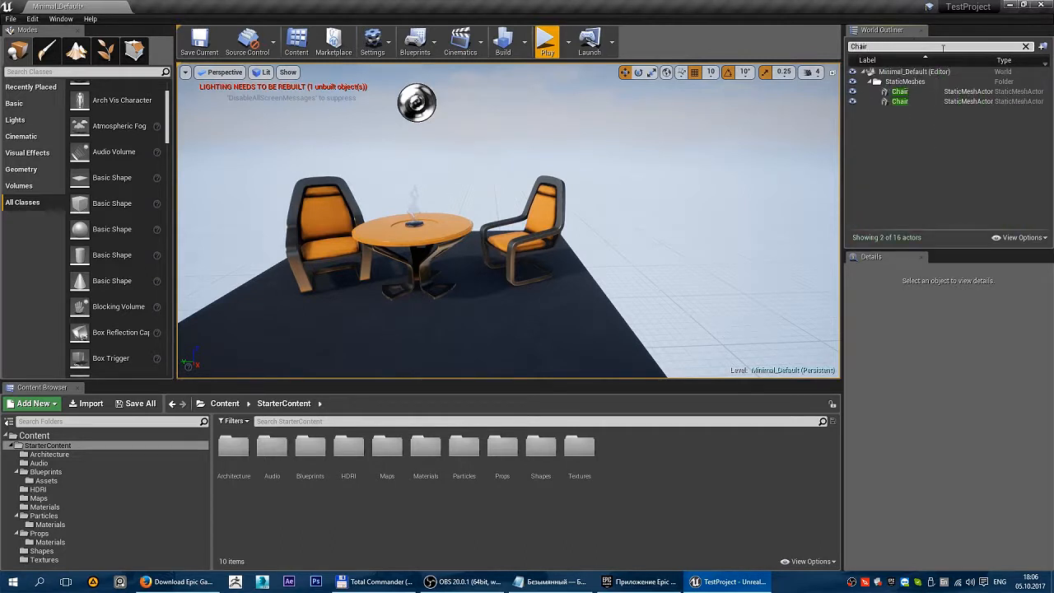
left_click(900, 101)
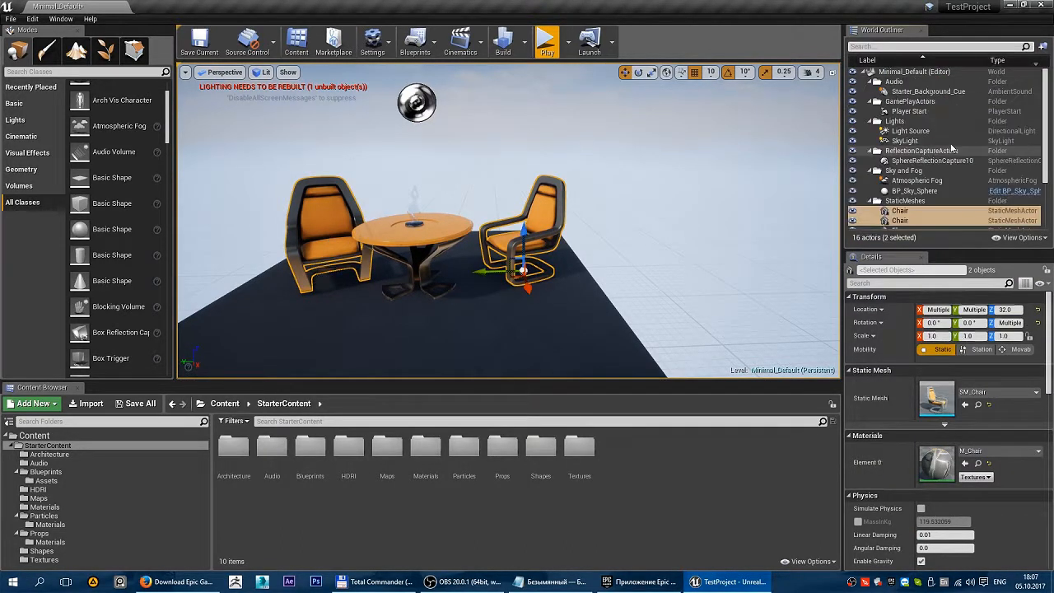
Search the actor list for 'StaticMesh', then clear the search filter.
scroll("down", 3)
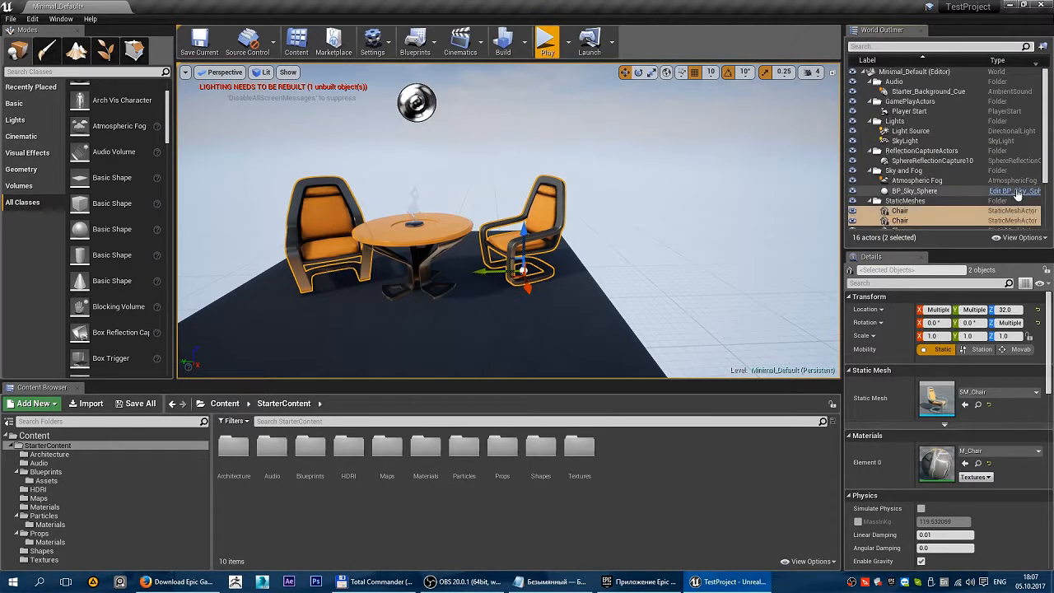
left_click(938, 46)
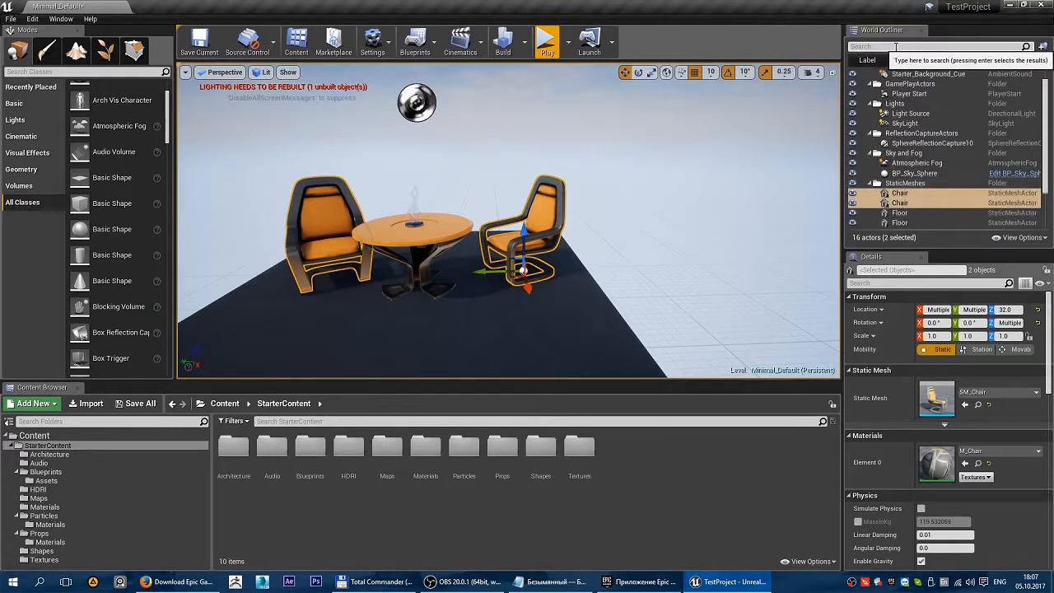
type("Stati")
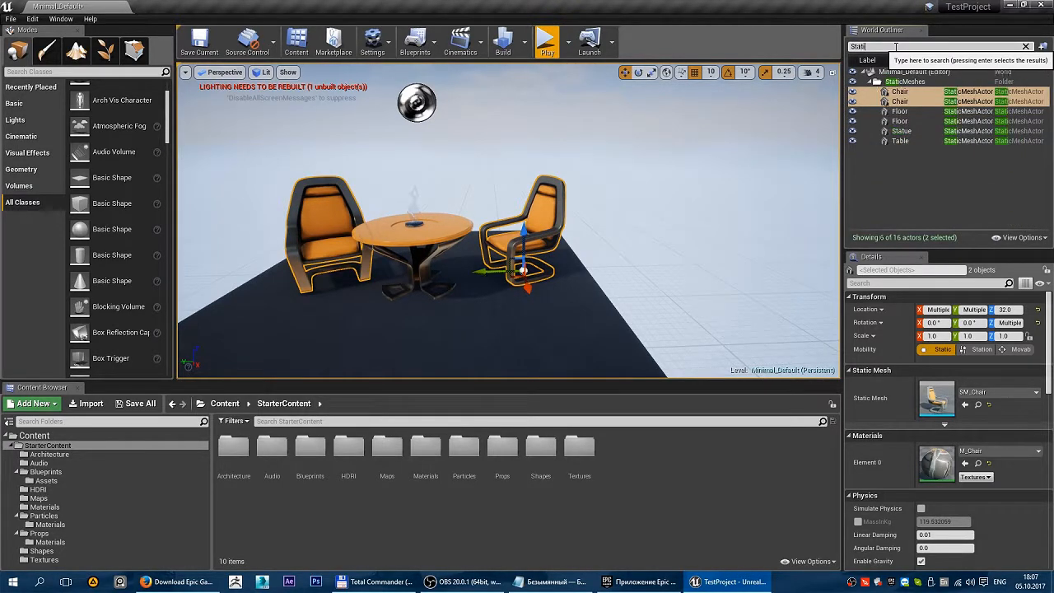
type("StaticMeshActor")
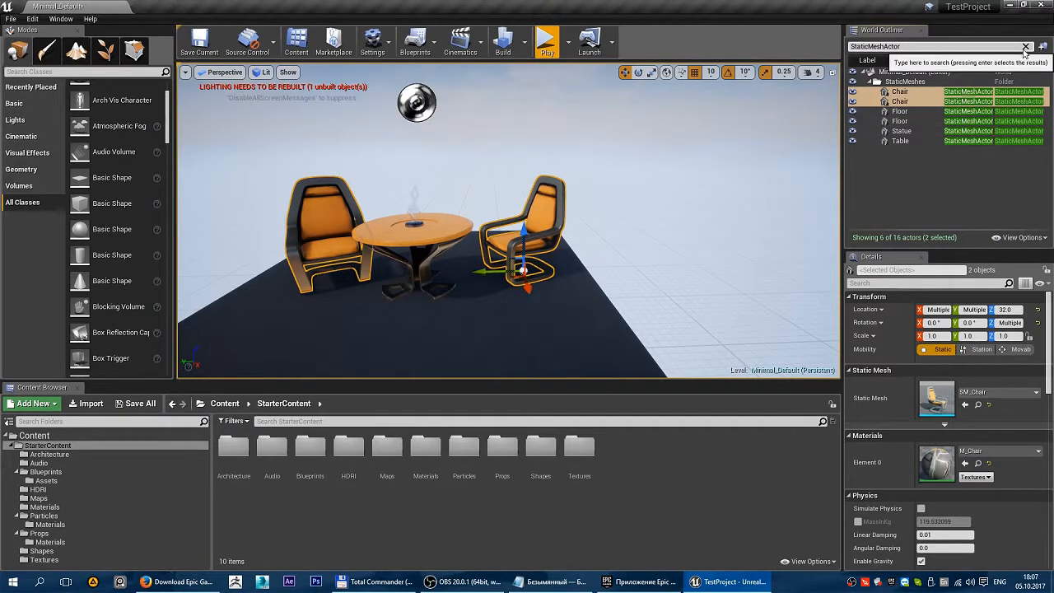
left_click(1026, 46)
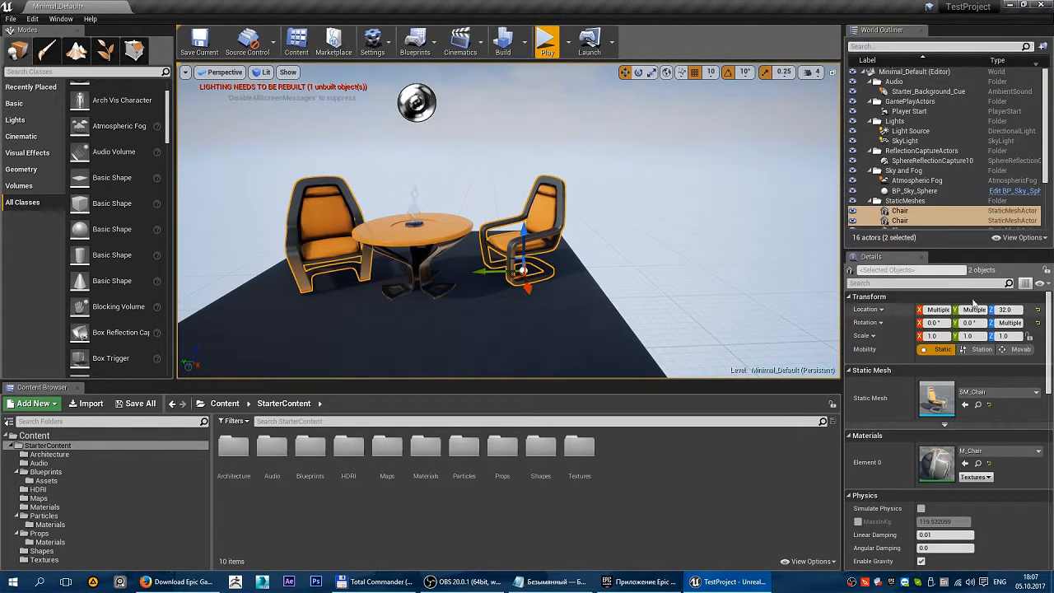
mouse_move(860, 263)
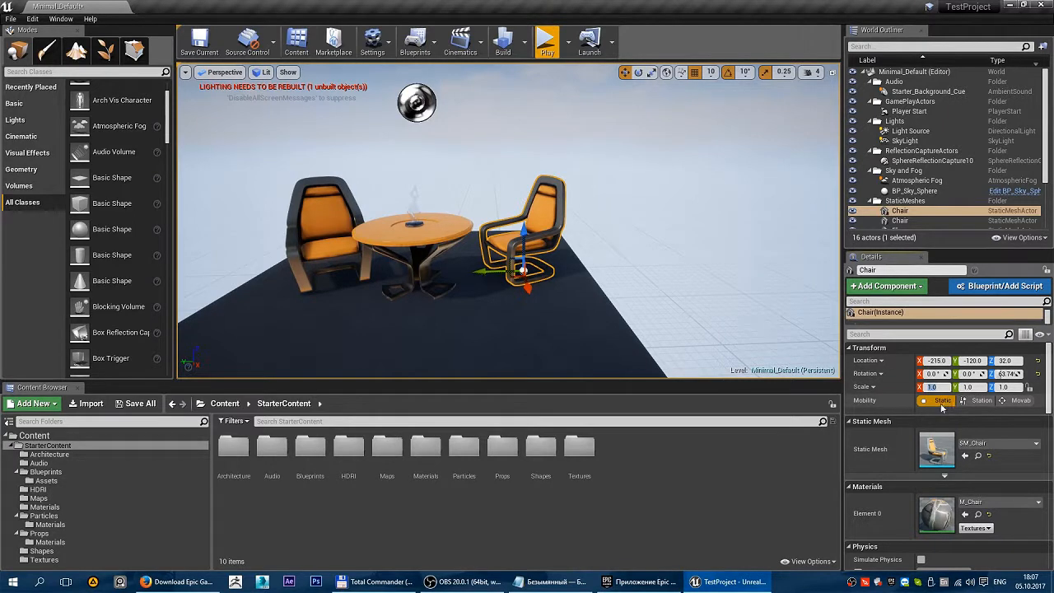
mouse_move(941, 400)
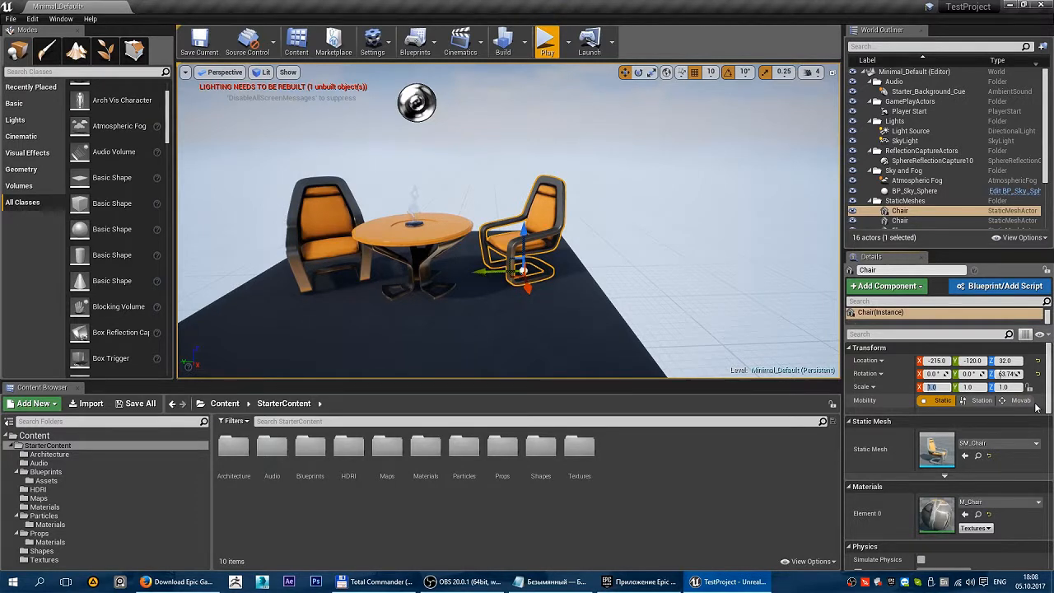
Switch the chair's mobility to Movable, then back to Static.
left_click(1021, 400)
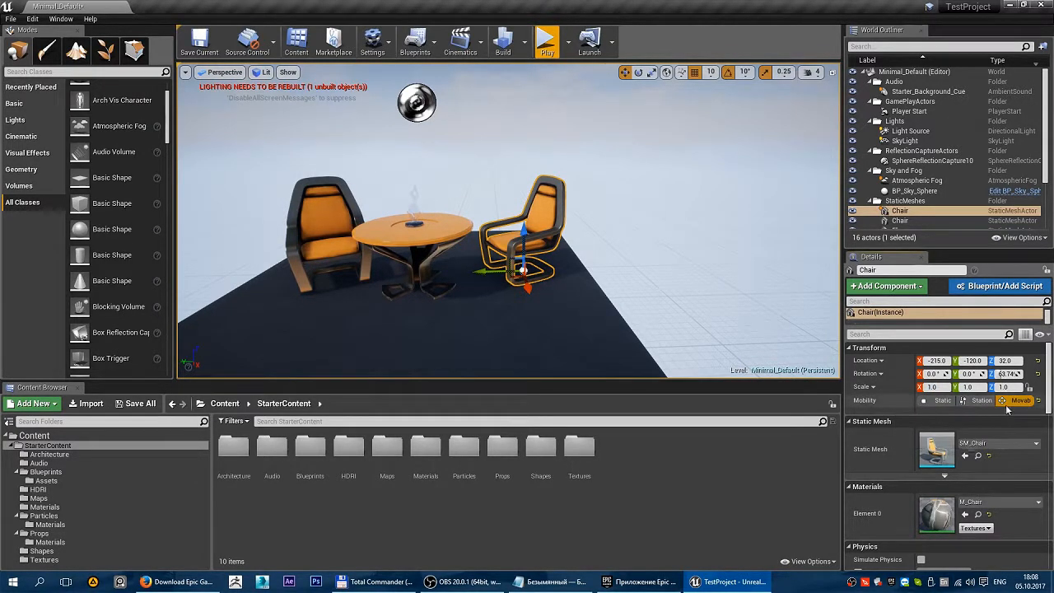
left_click(941, 400)
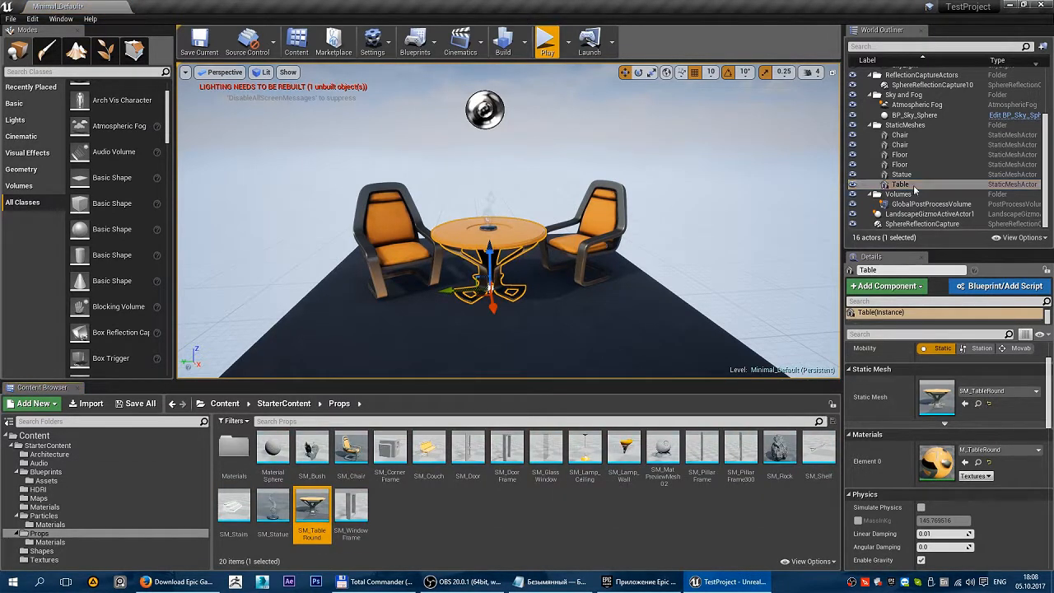
left_click(899, 134)
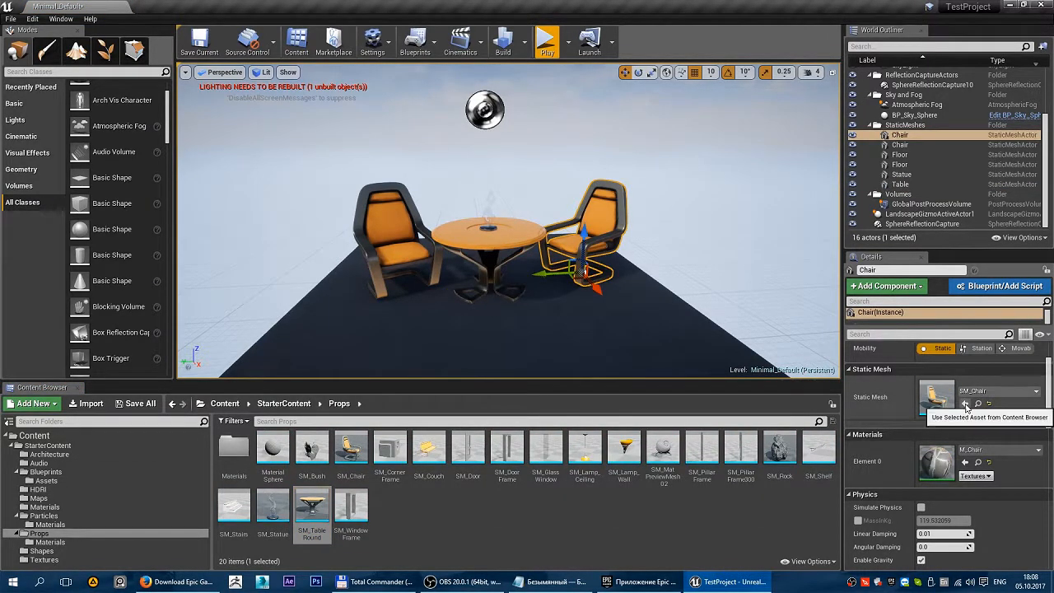
left_click(965, 403)
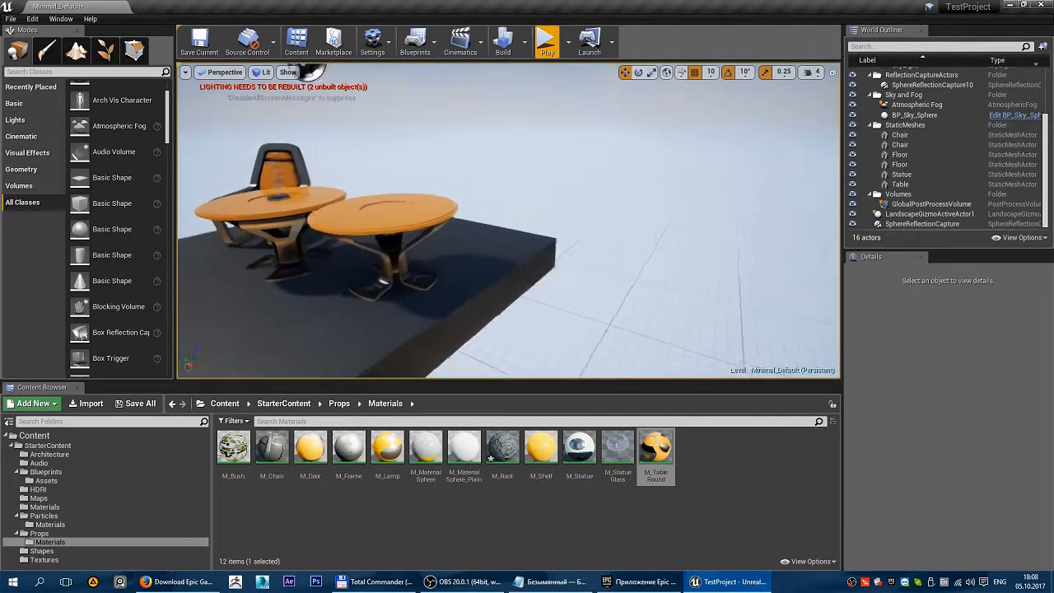
left_click(411, 238)
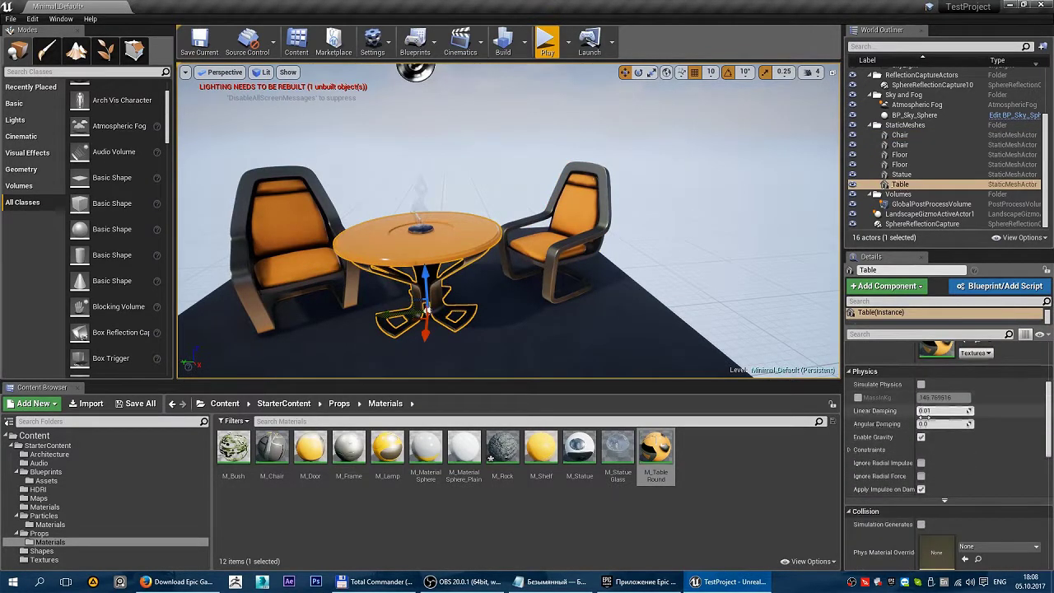
scroll("down", 3)
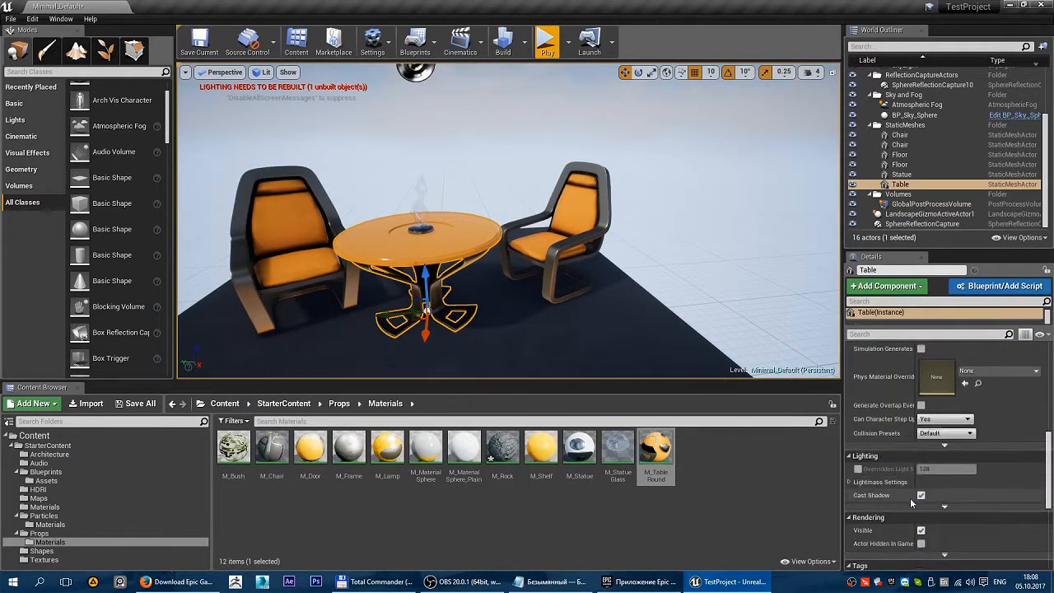
scroll("down", 3)
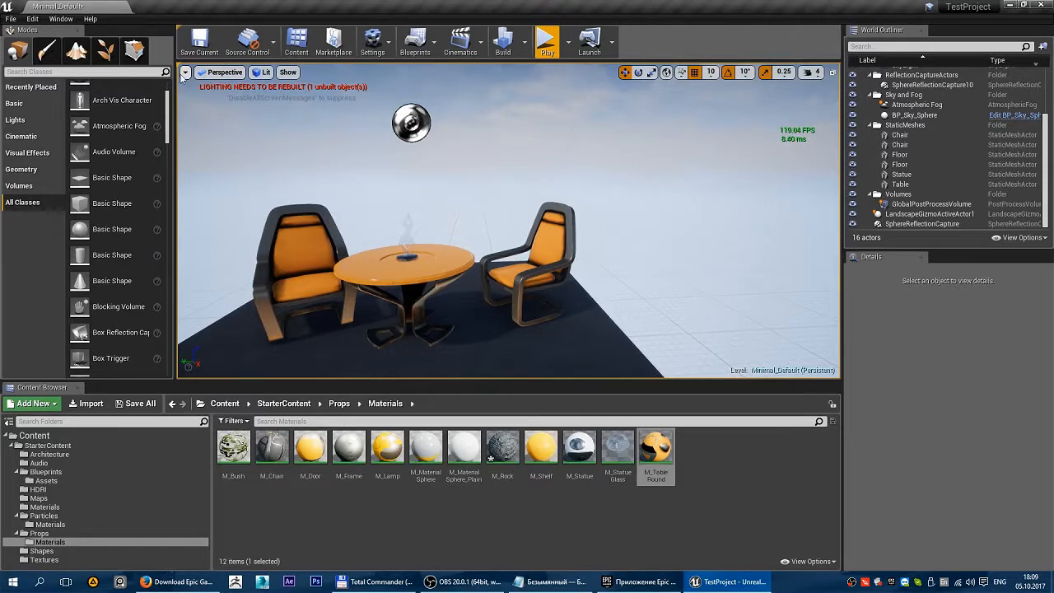
left_click(186, 72)
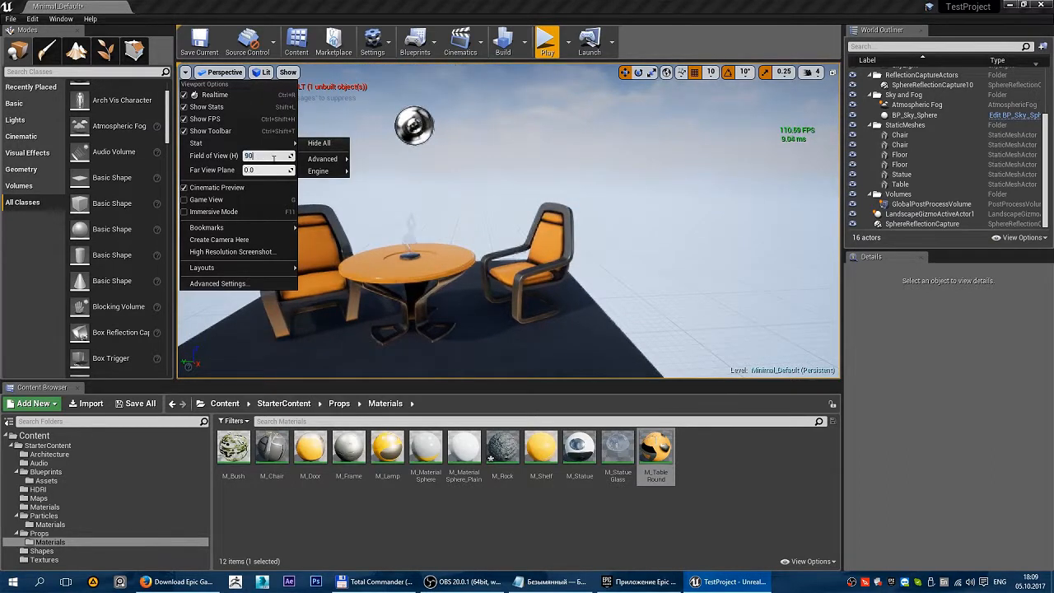
mouse_move(205, 200)
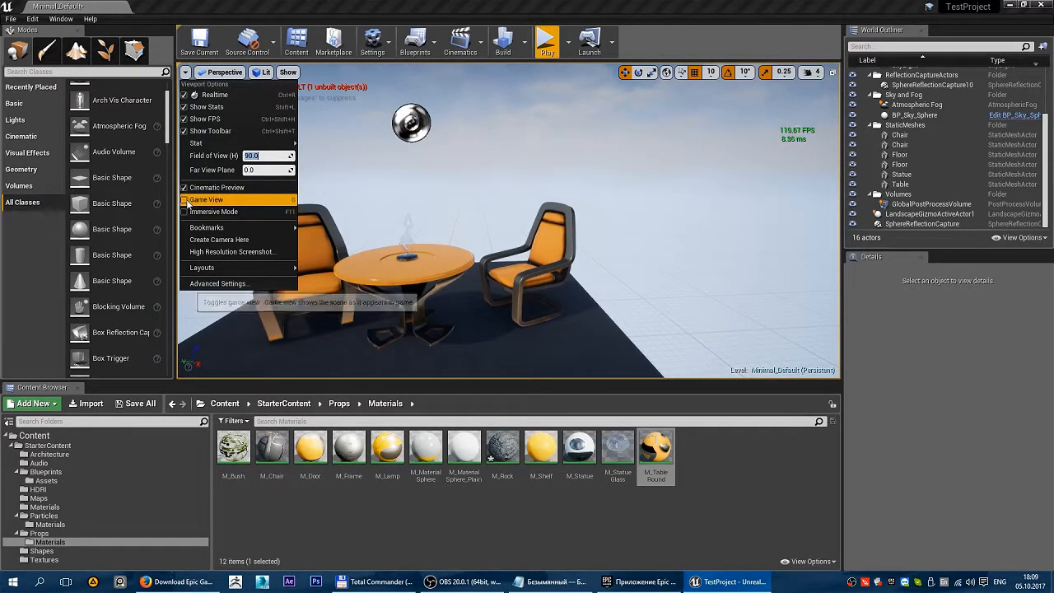
left_click(206, 200)
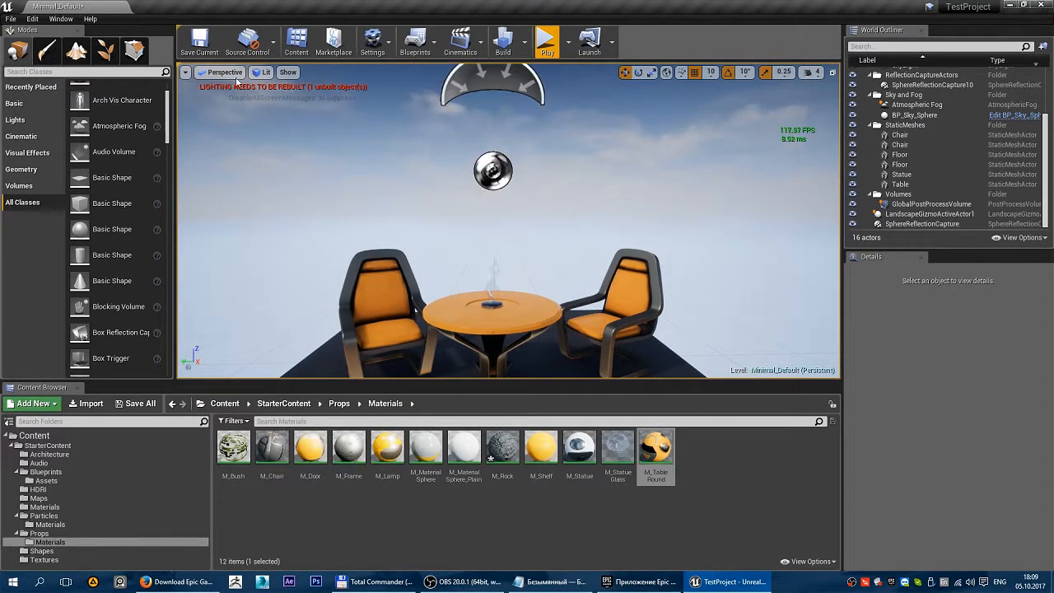
left_click(185, 72)
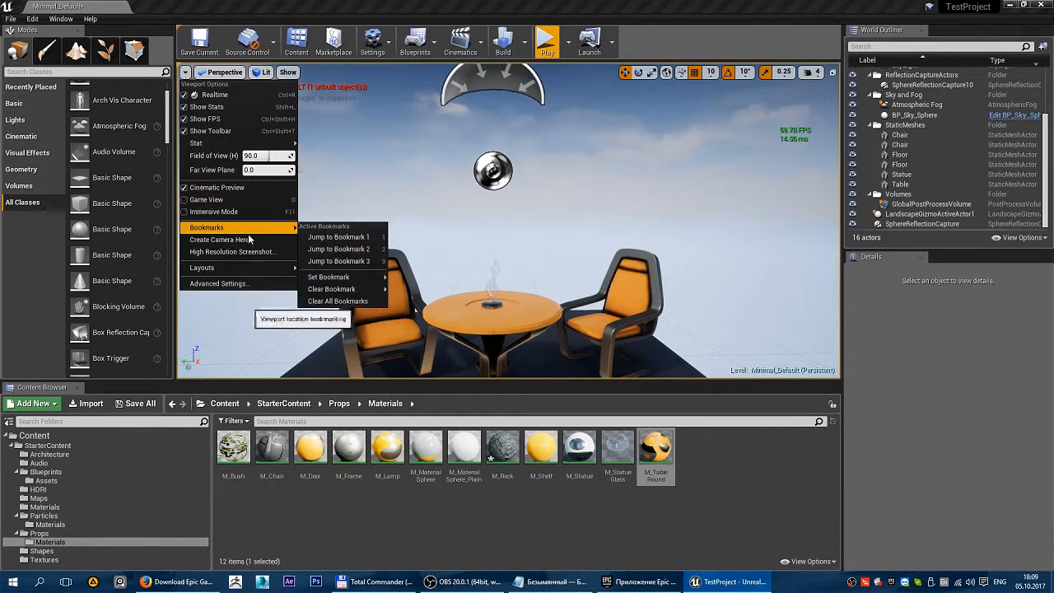
mouse_move(219, 239)
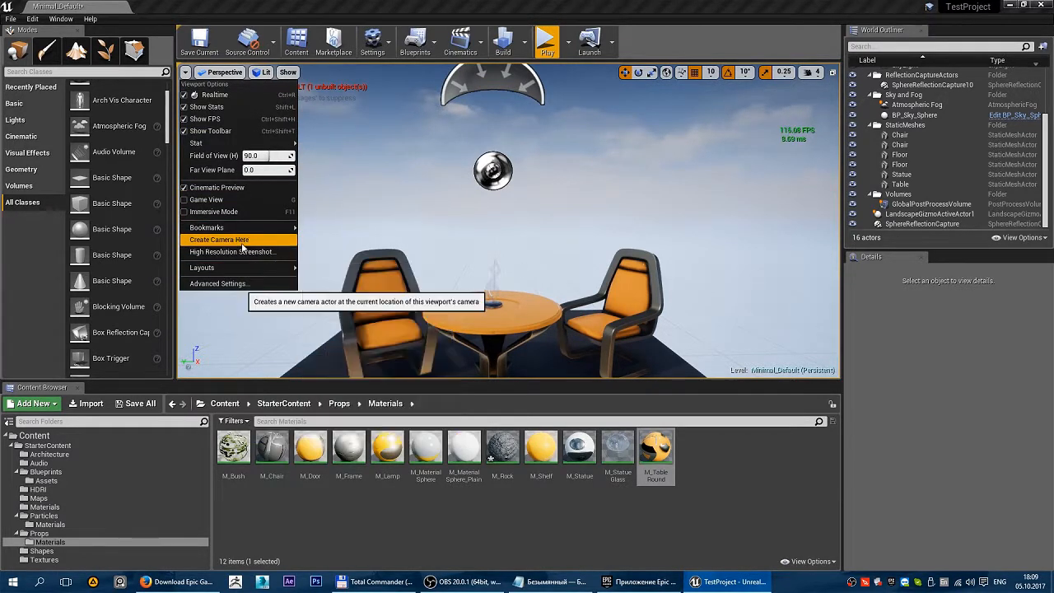
left_click(219, 239)
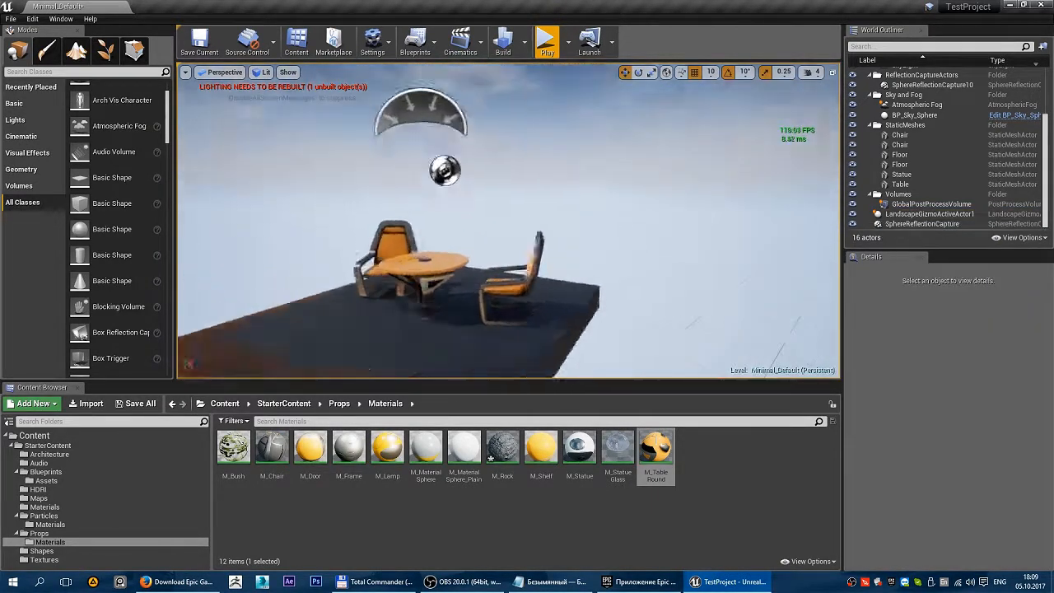
left_click(184, 72)
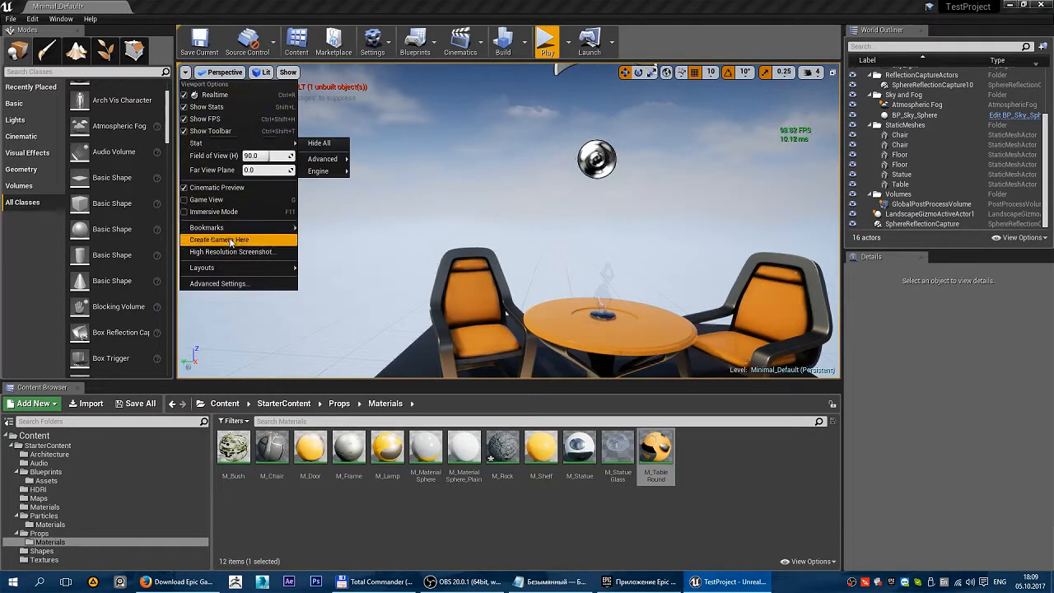
mouse_move(233, 251)
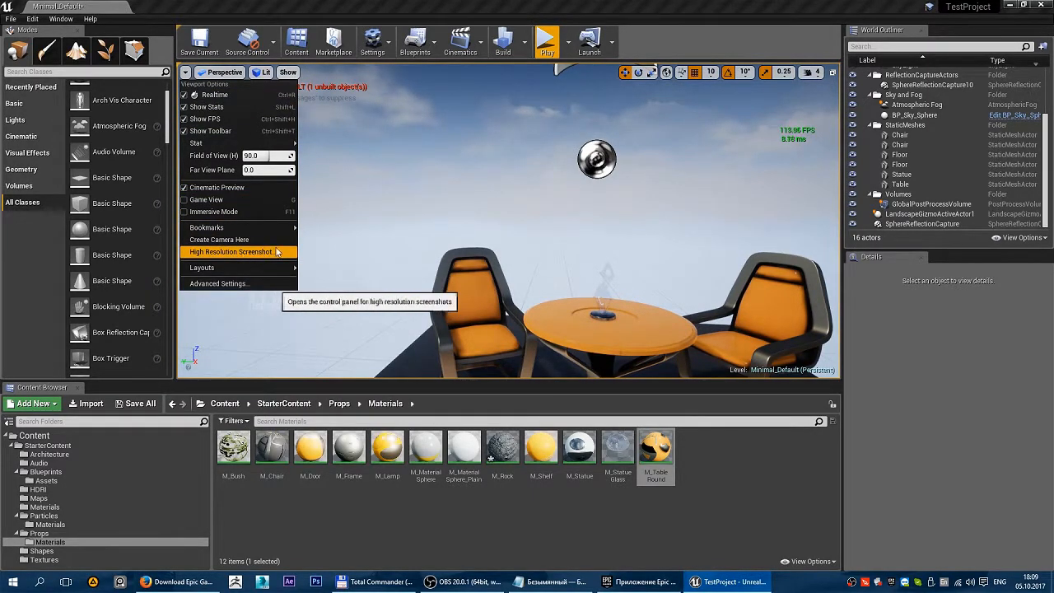
left_click(230, 252)
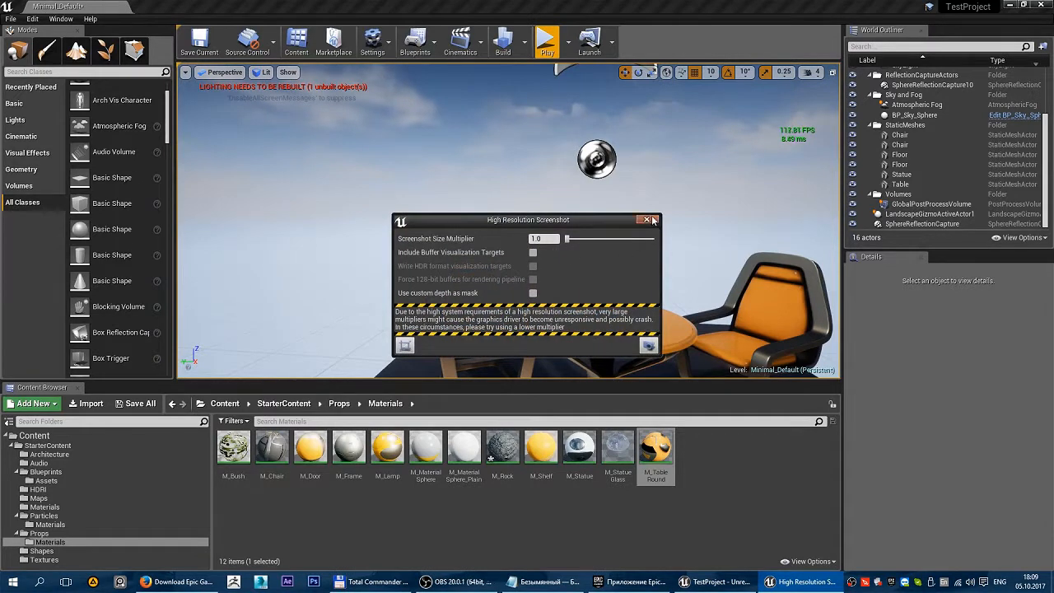
left_click(653, 220)
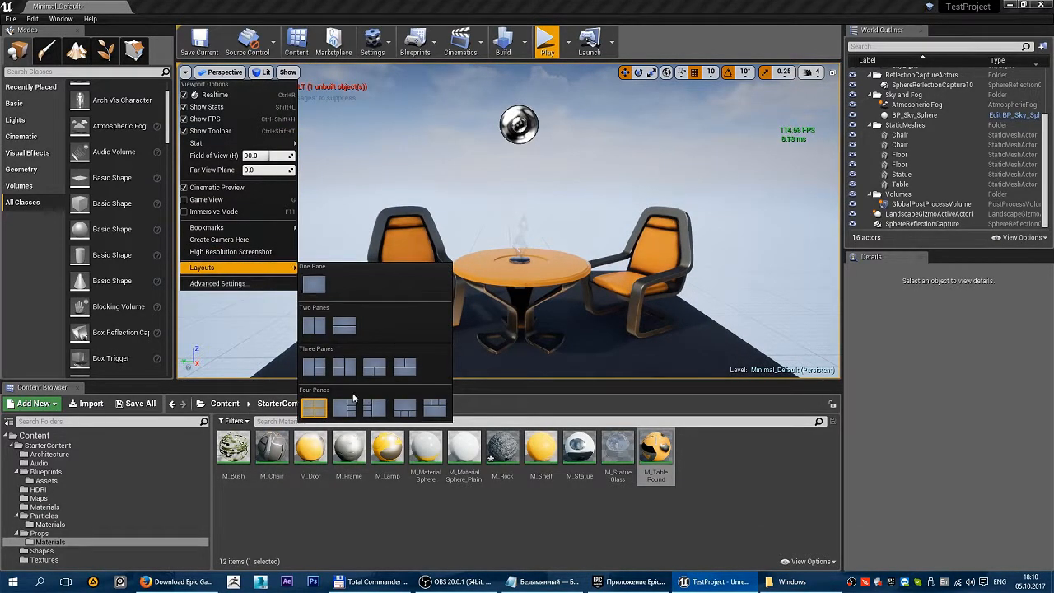
mouse_move(217, 284)
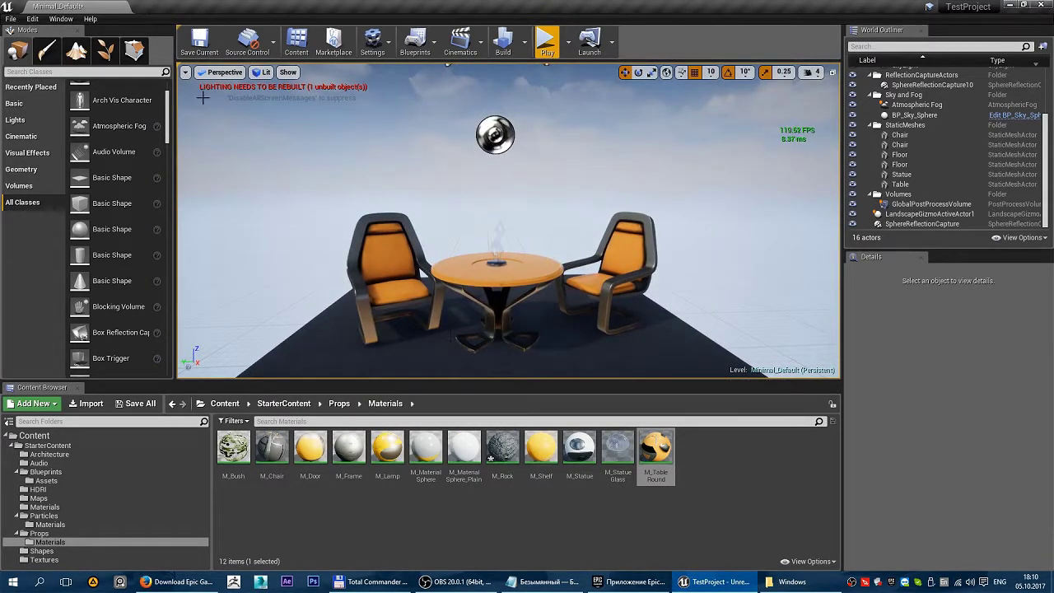
Switch the viewport to the Top projection rendered in Lit mode.
left_click(223, 73)
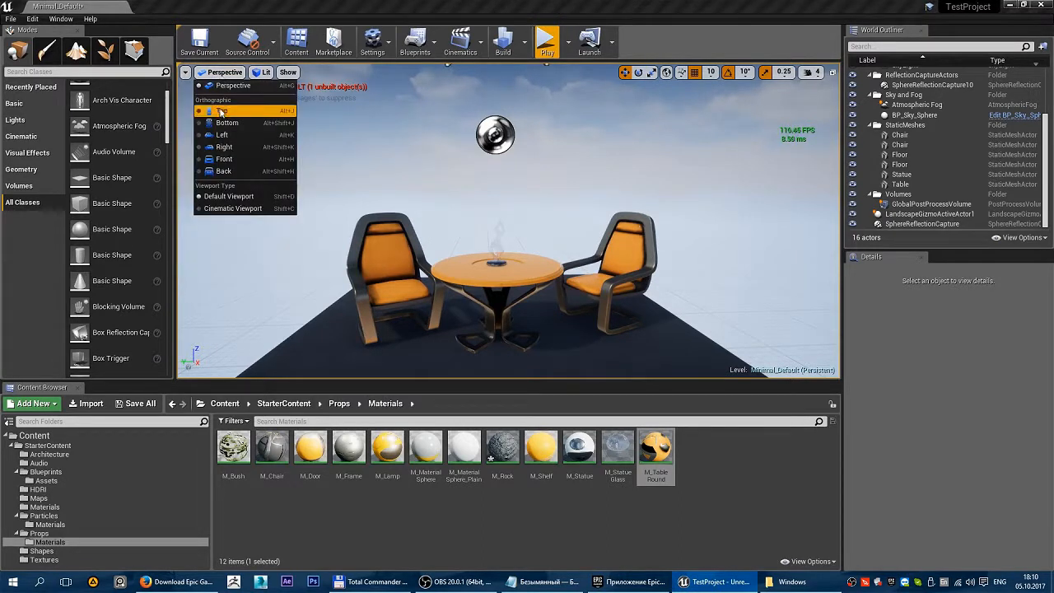
mouse_move(222, 111)
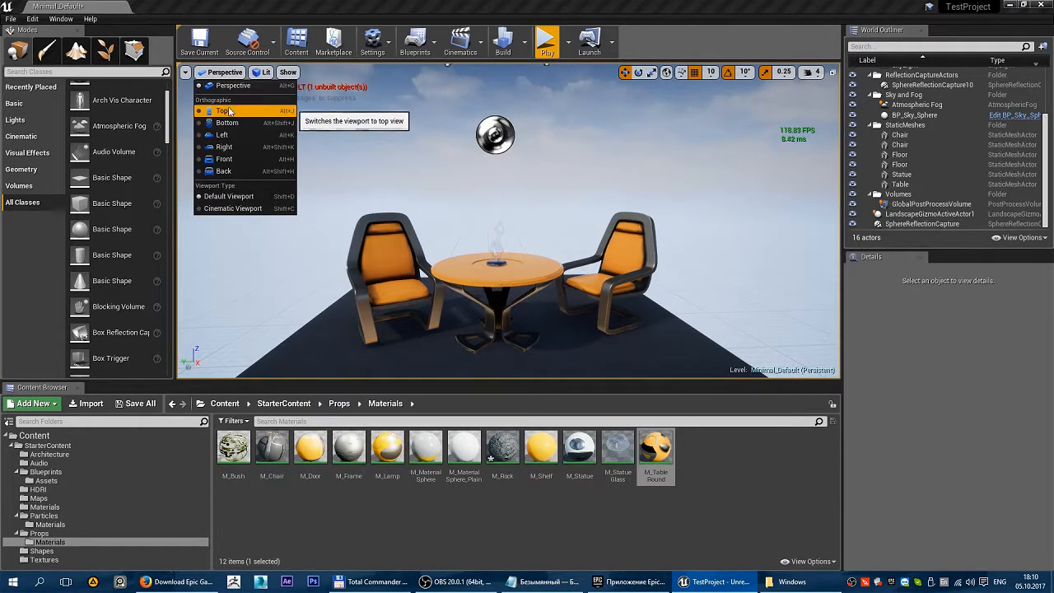
mouse_move(224, 111)
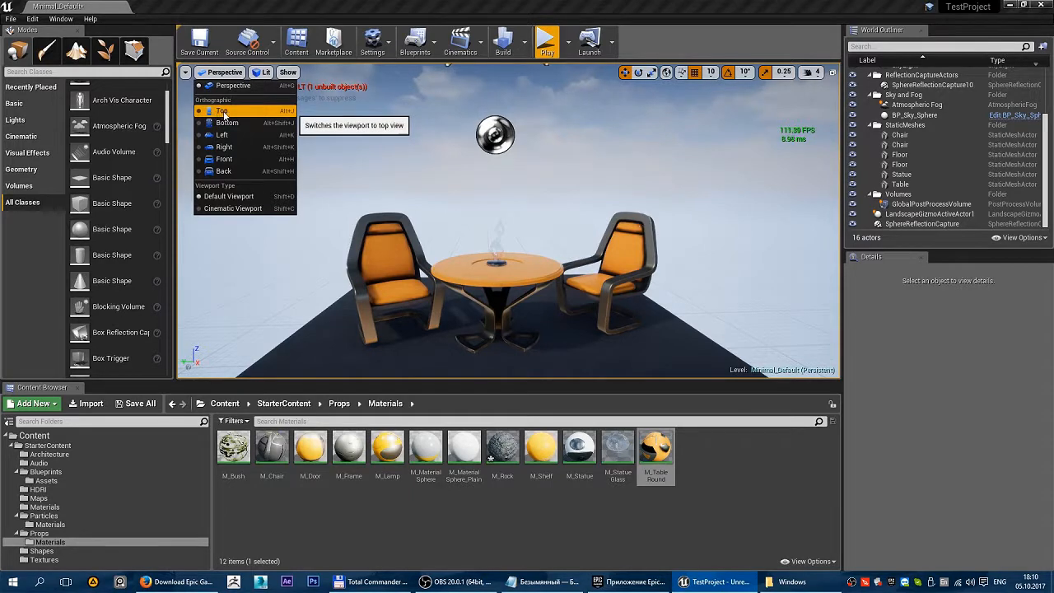
mouse_move(227, 121)
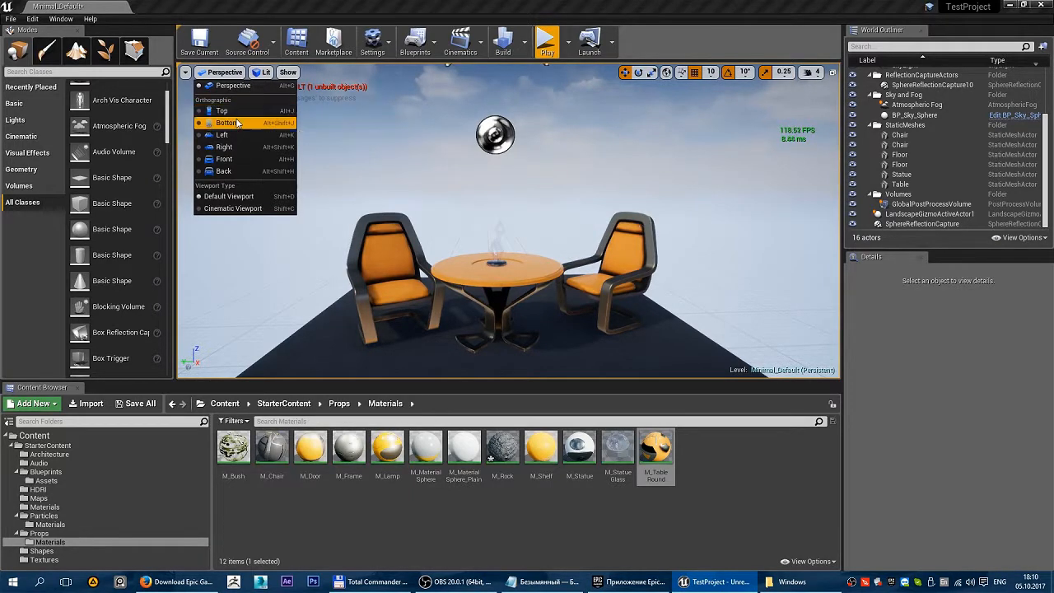
left_click(222, 109)
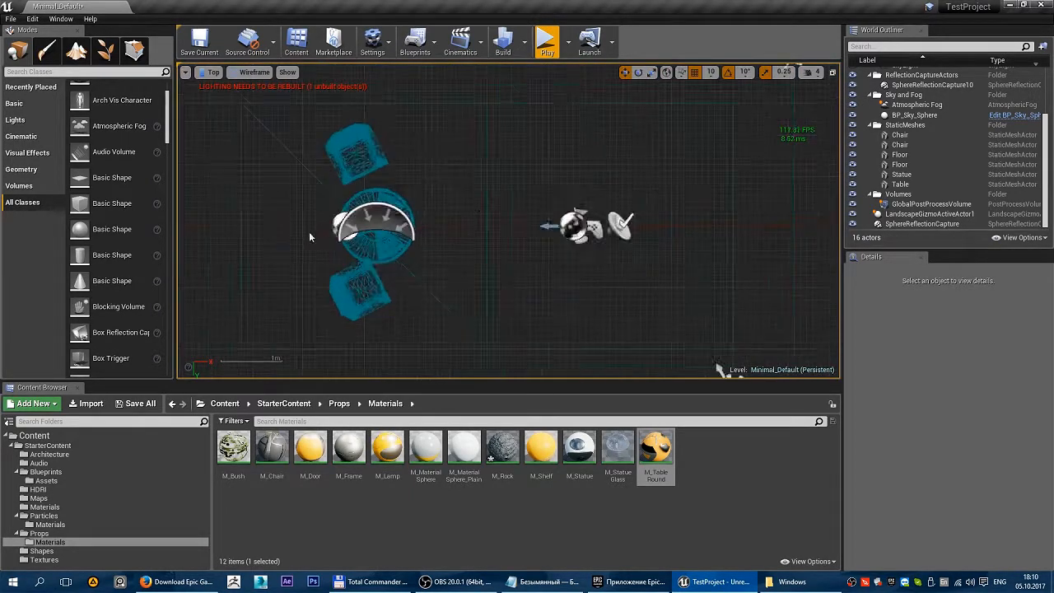
left_click(249, 72)
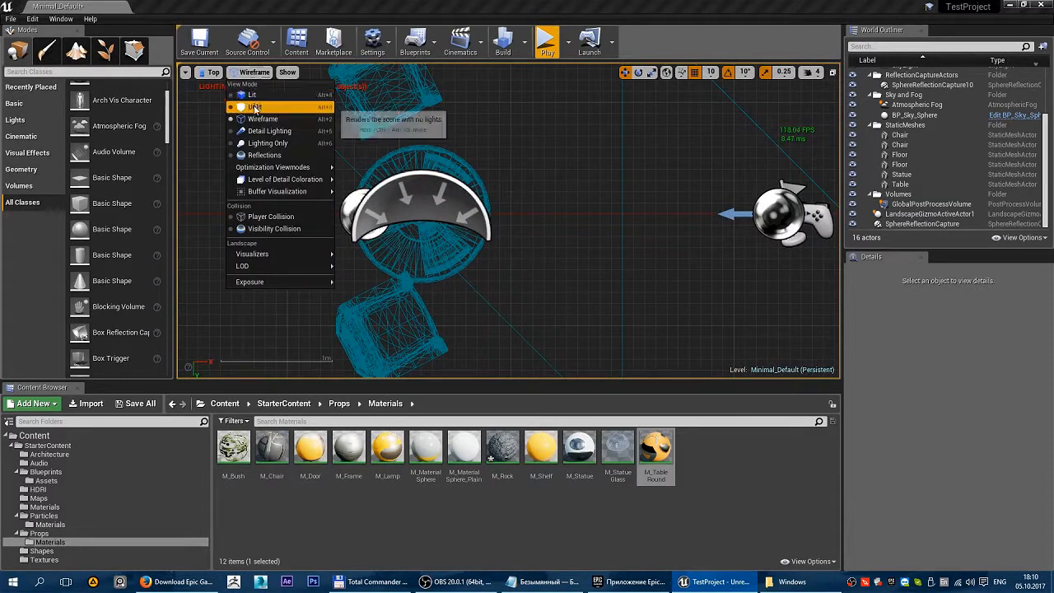
mouse_move(253, 95)
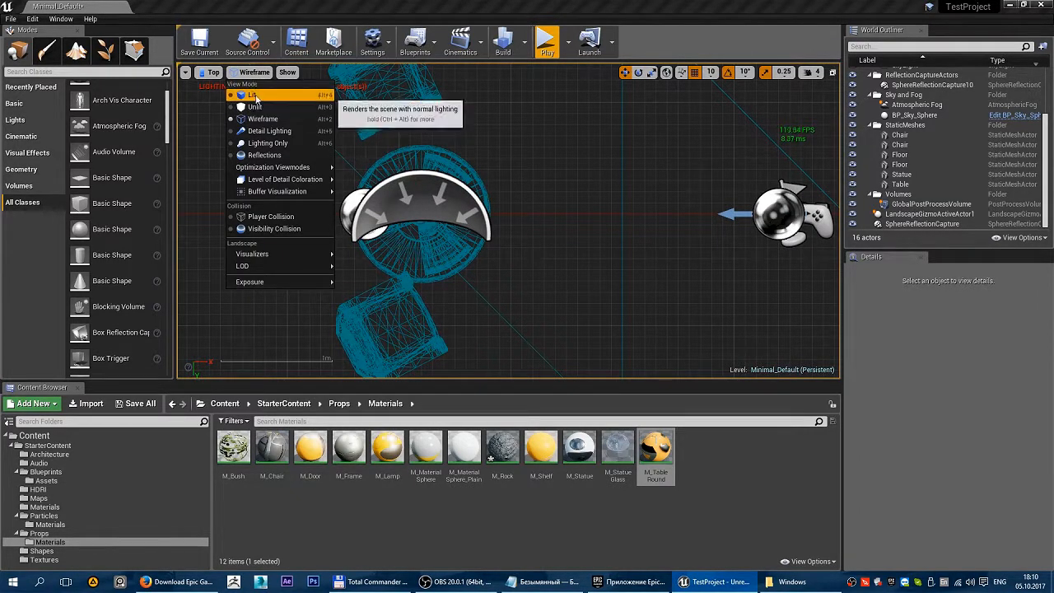
left_click(253, 94)
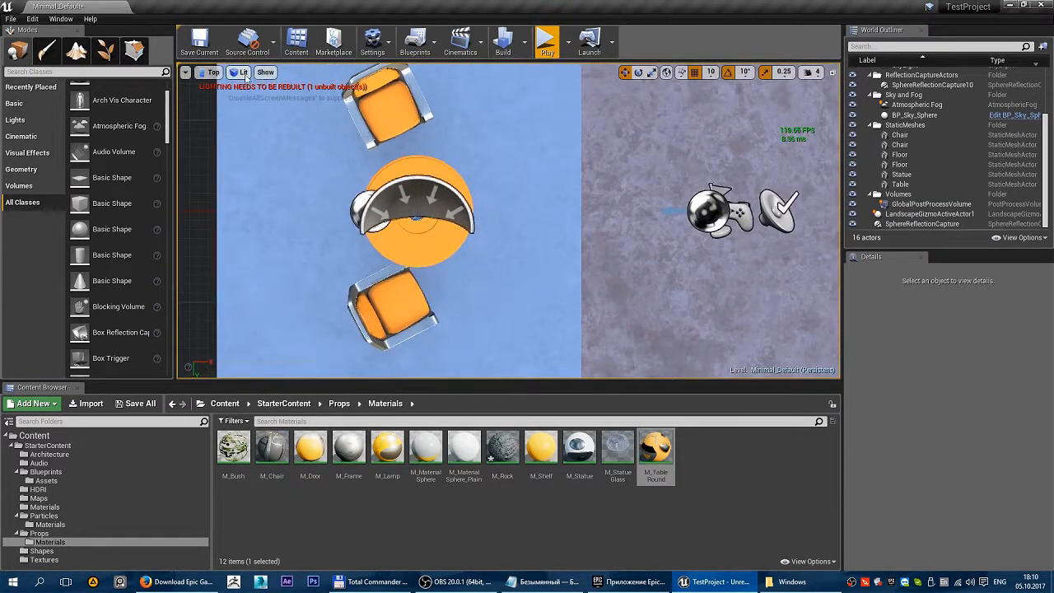
Change the top view's rendering mode to Wireframe.
left_click(239, 72)
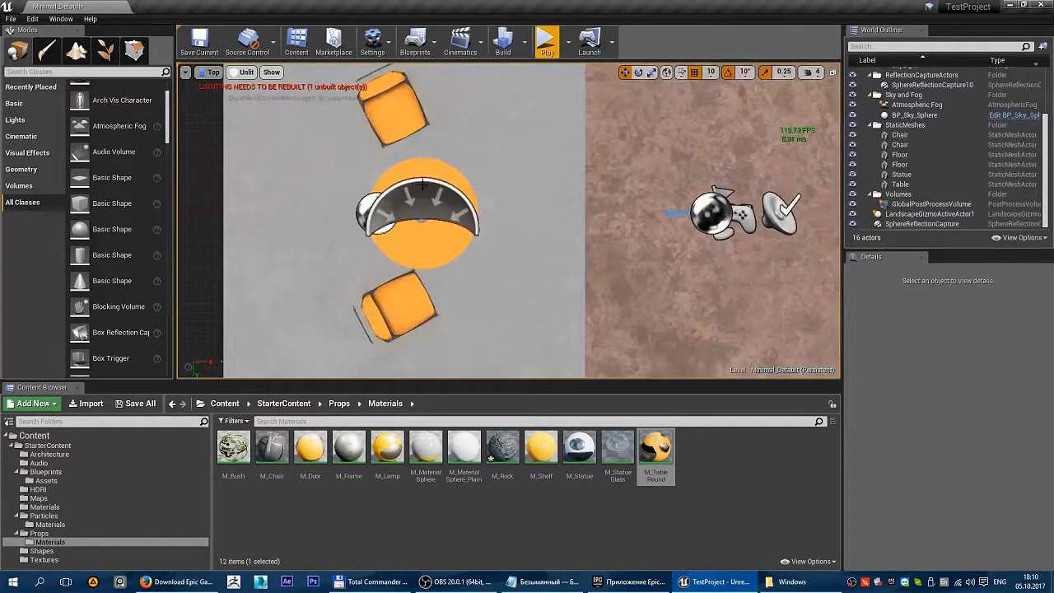
left_click(245, 73)
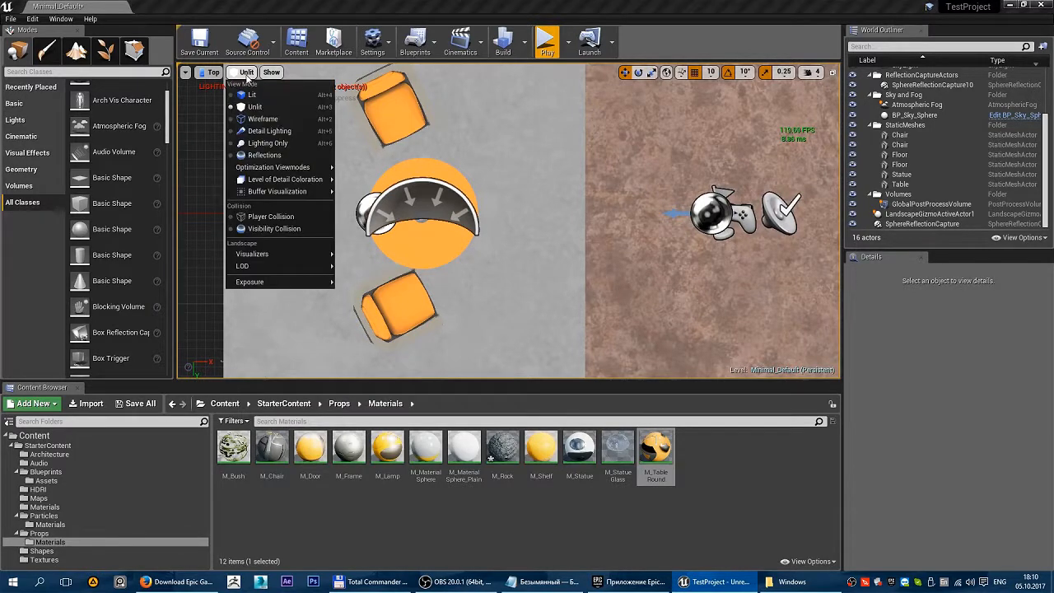
left_click(263, 118)
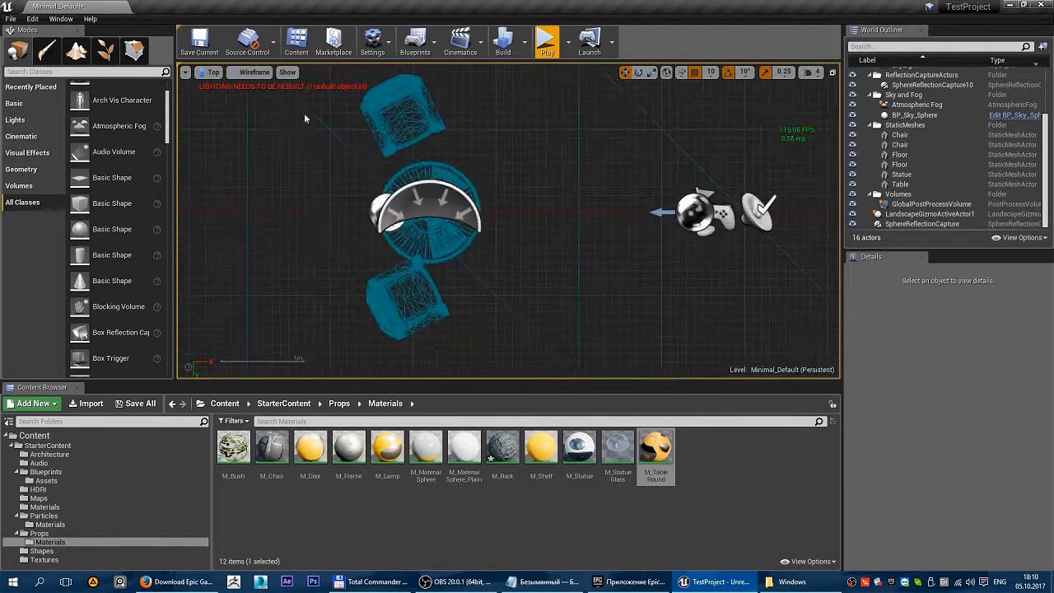
left_click(253, 72)
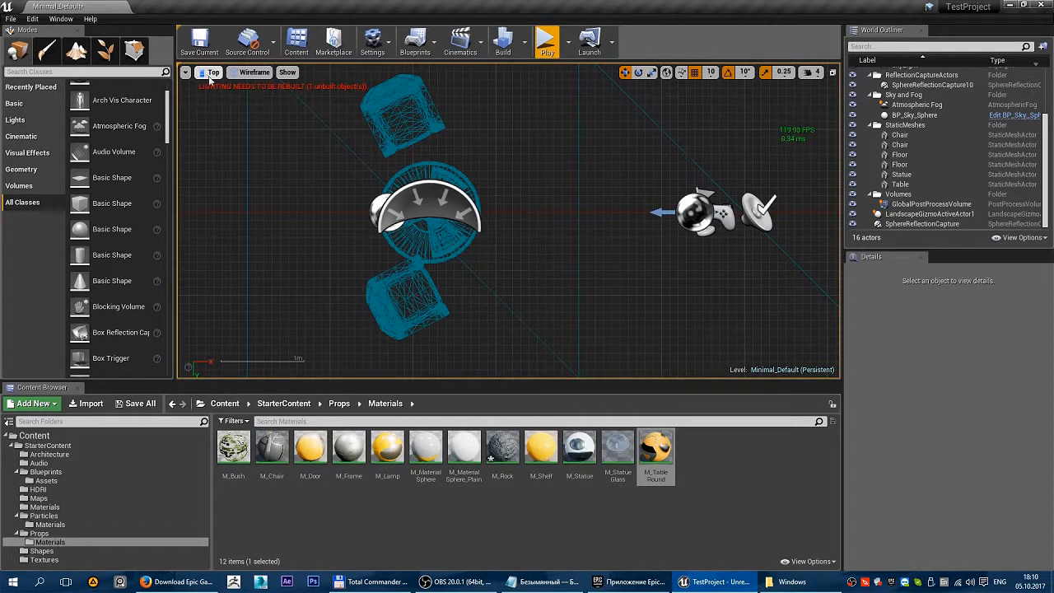
Browse the viewport's show flags list, closing and reopening it.
left_click(288, 72)
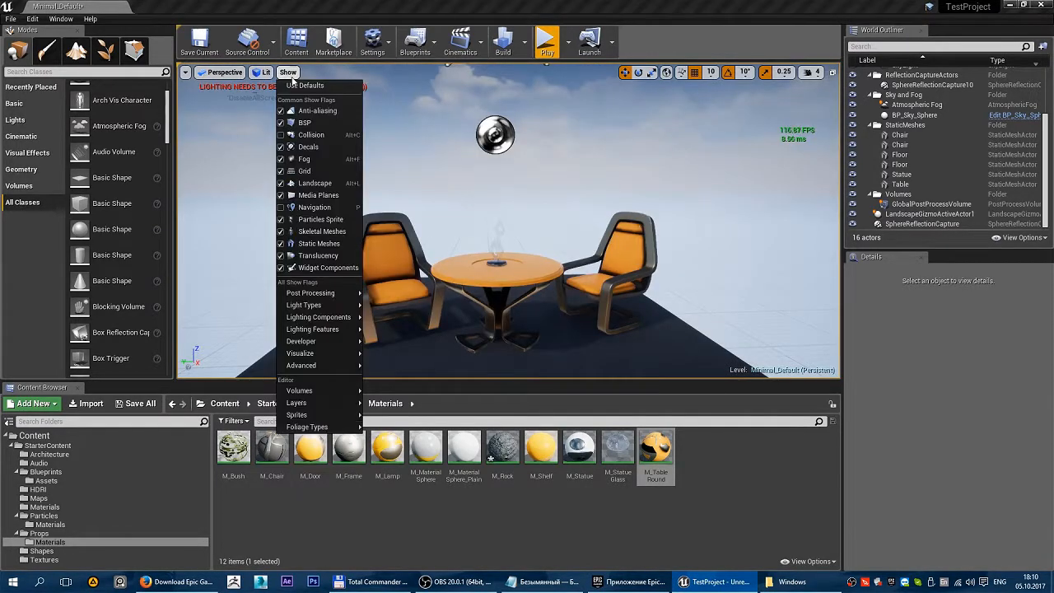
mouse_move(304, 122)
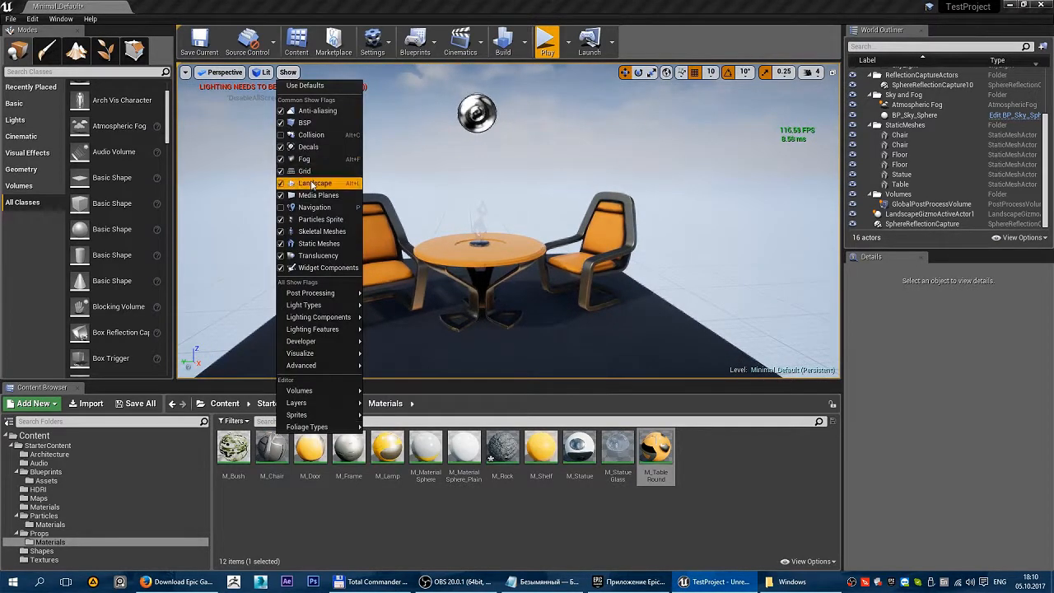
mouse_move(304, 171)
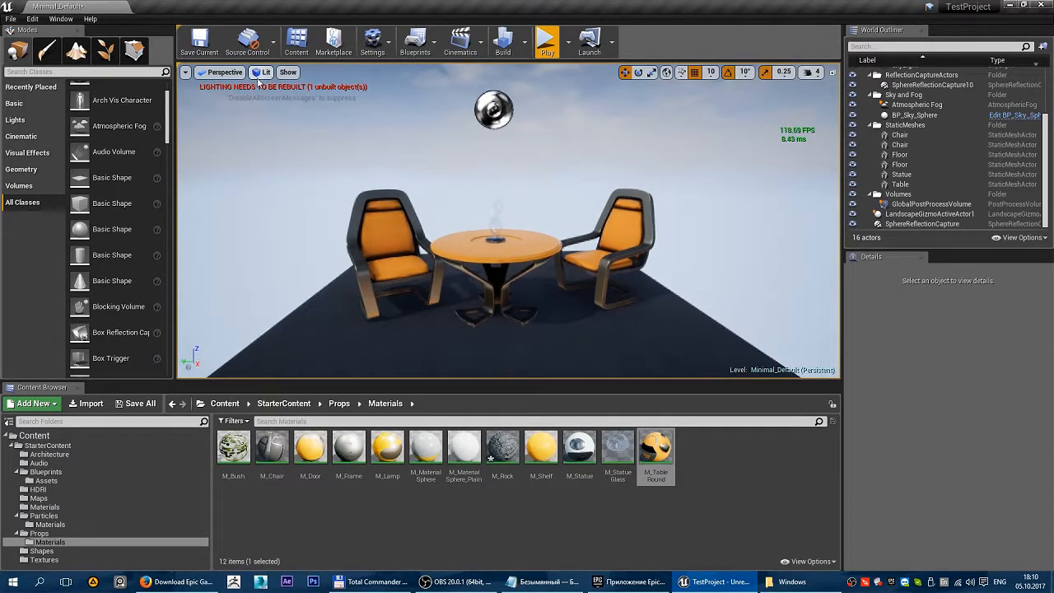
left_click(288, 72)
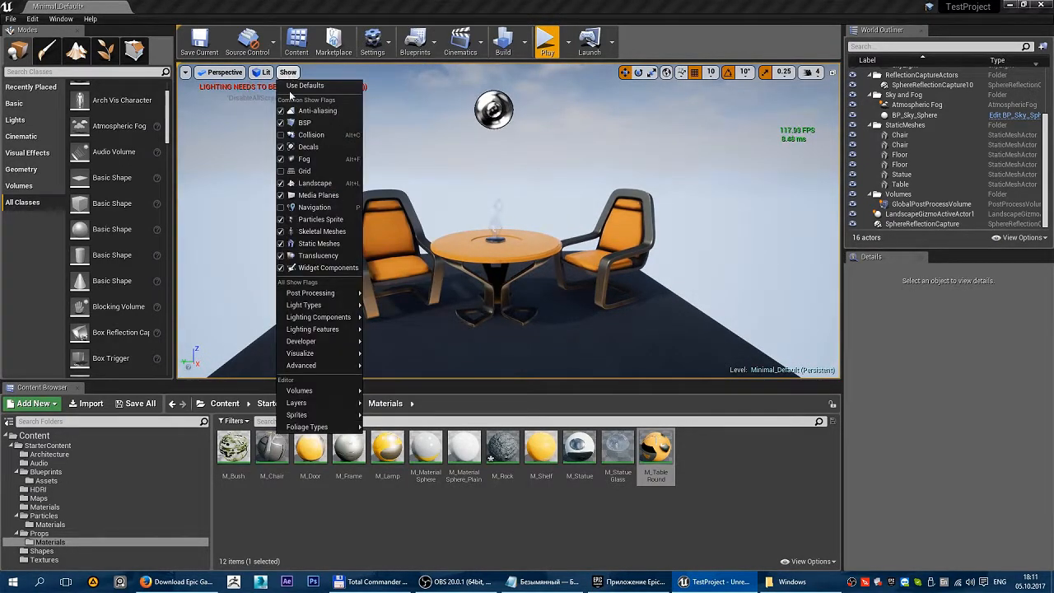
left_click(301, 365)
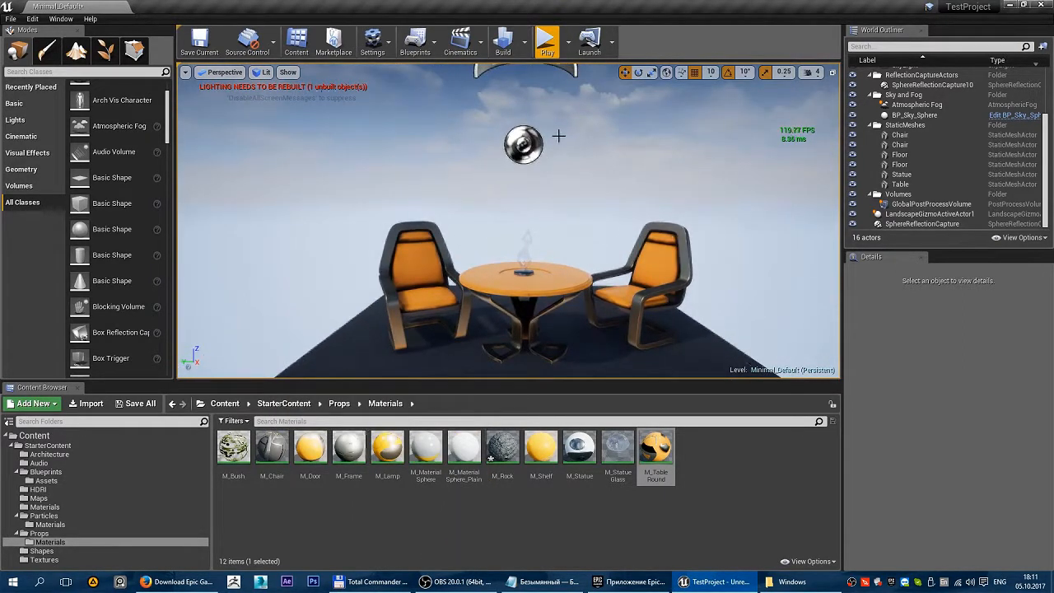
mouse_move(639, 72)
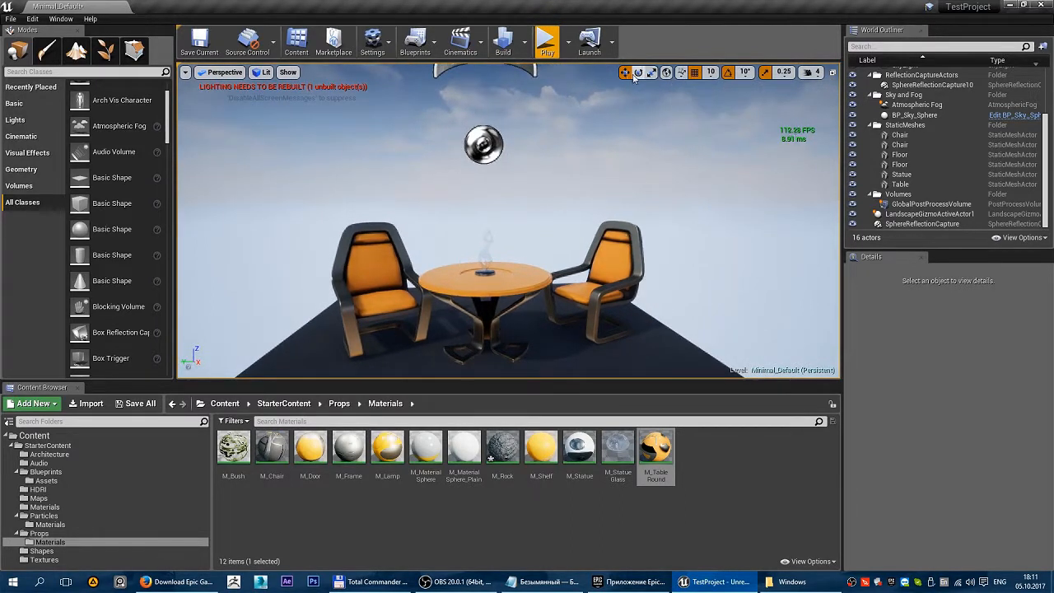
Select the left chair and drag it up off the floor toward the table.
left_click(371, 288)
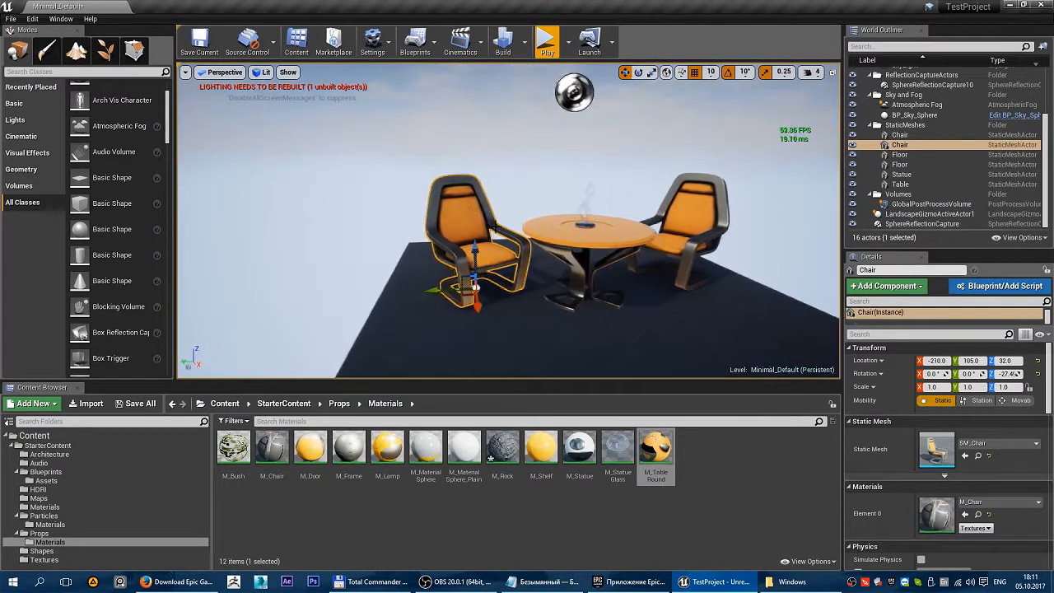
left_click_drag(474, 276, 415, 288)
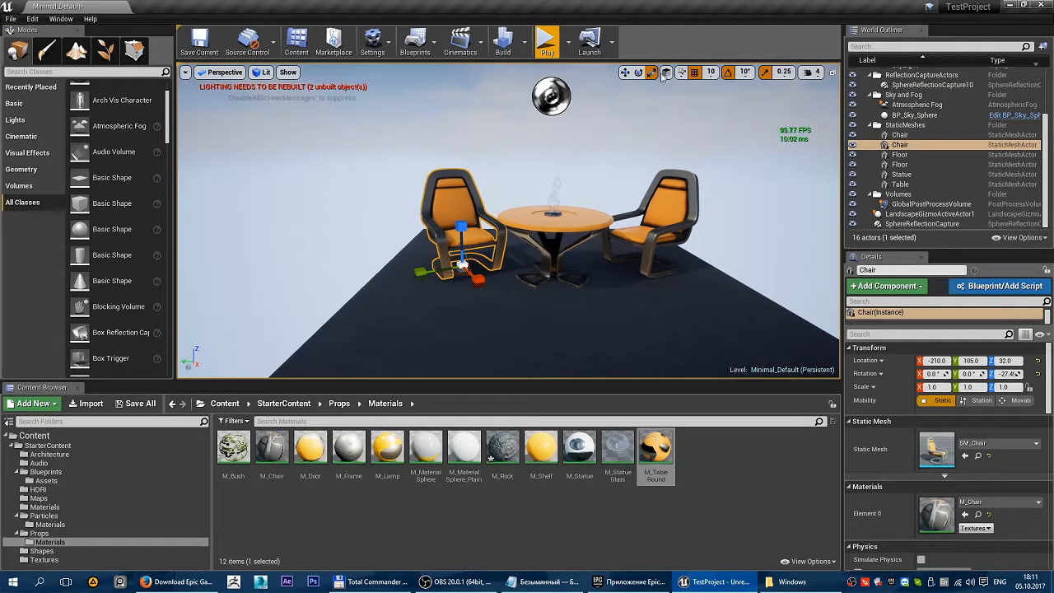
mouse_move(667, 72)
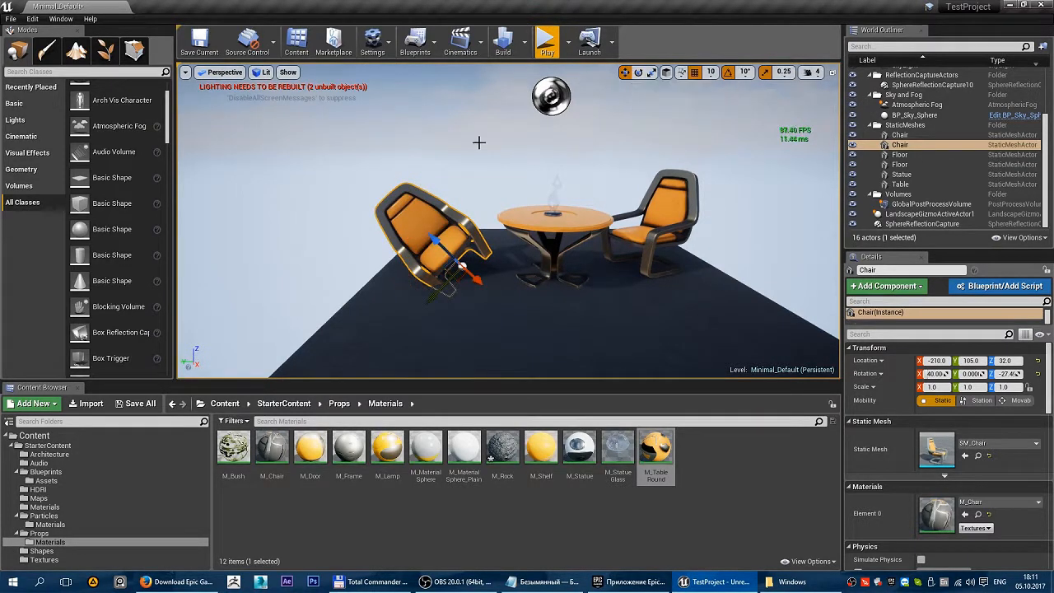
left_click_drag(445, 255, 461, 222)
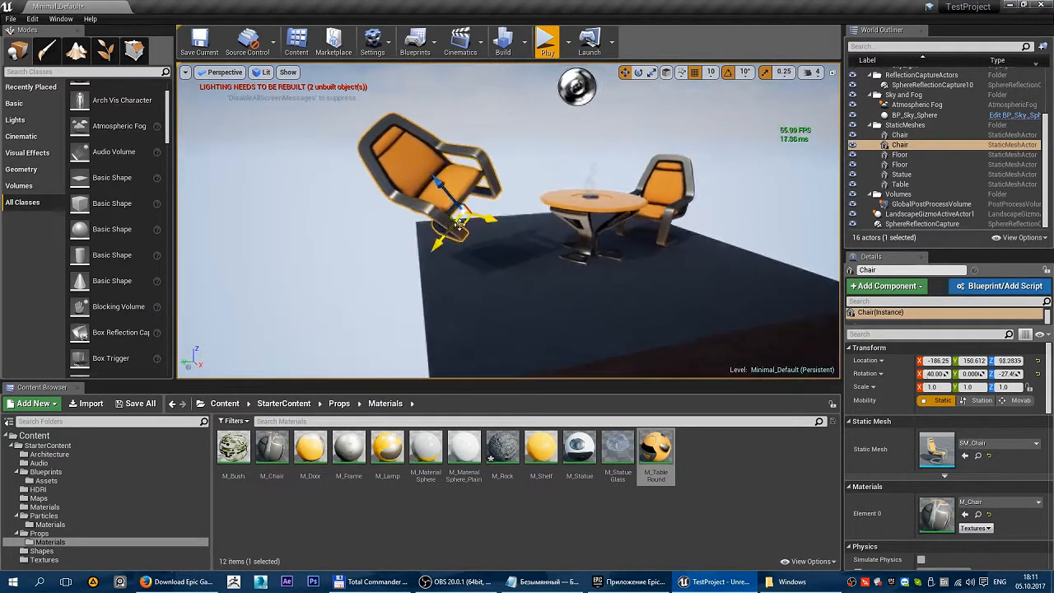
left_click_drag(444, 223, 445, 264)
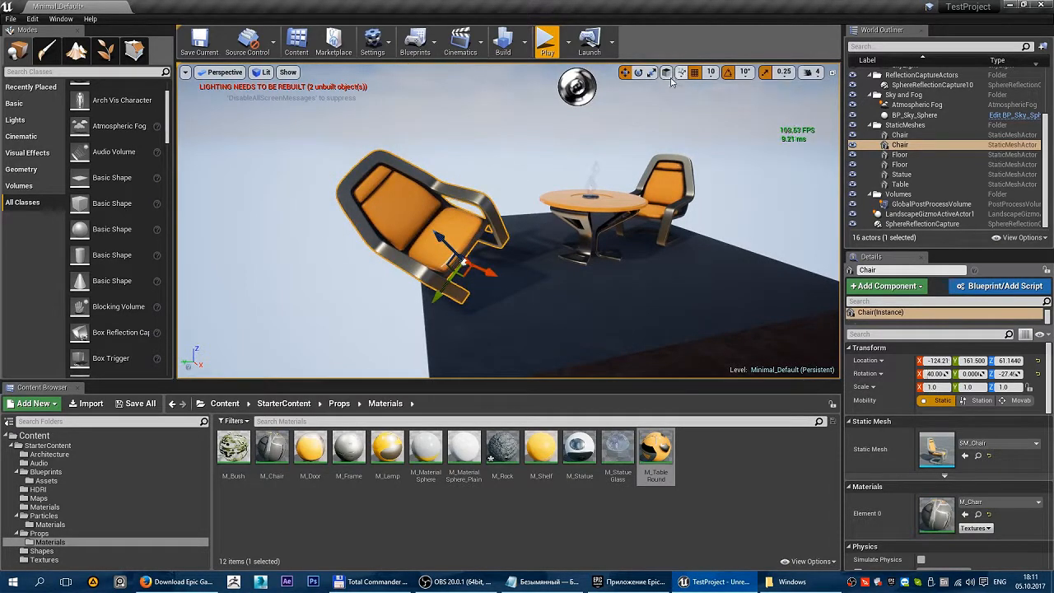
mouse_move(694, 72)
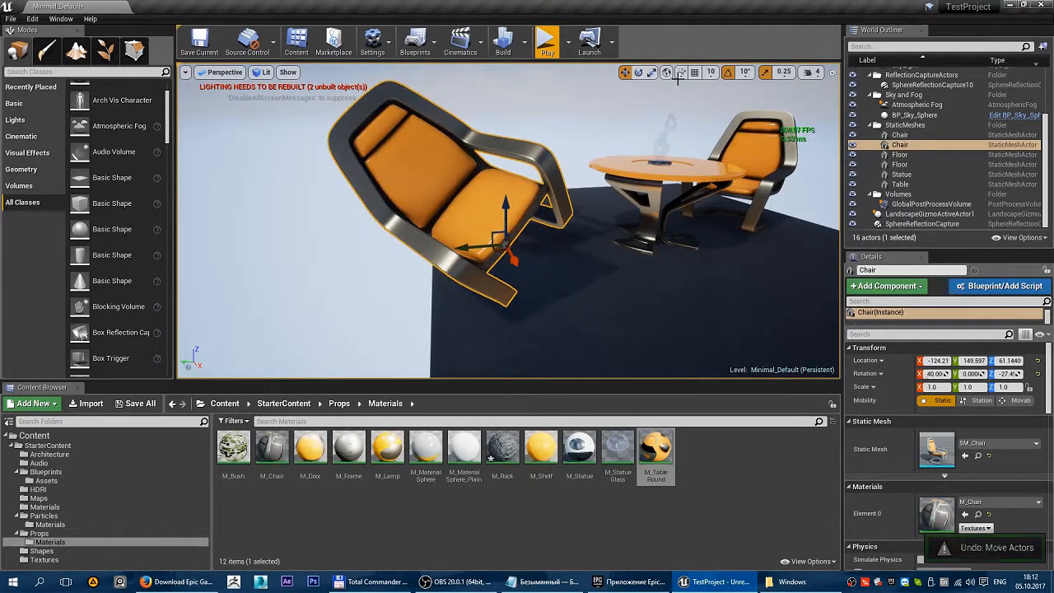
Set the location grid snap to 100.
left_click(710, 72)
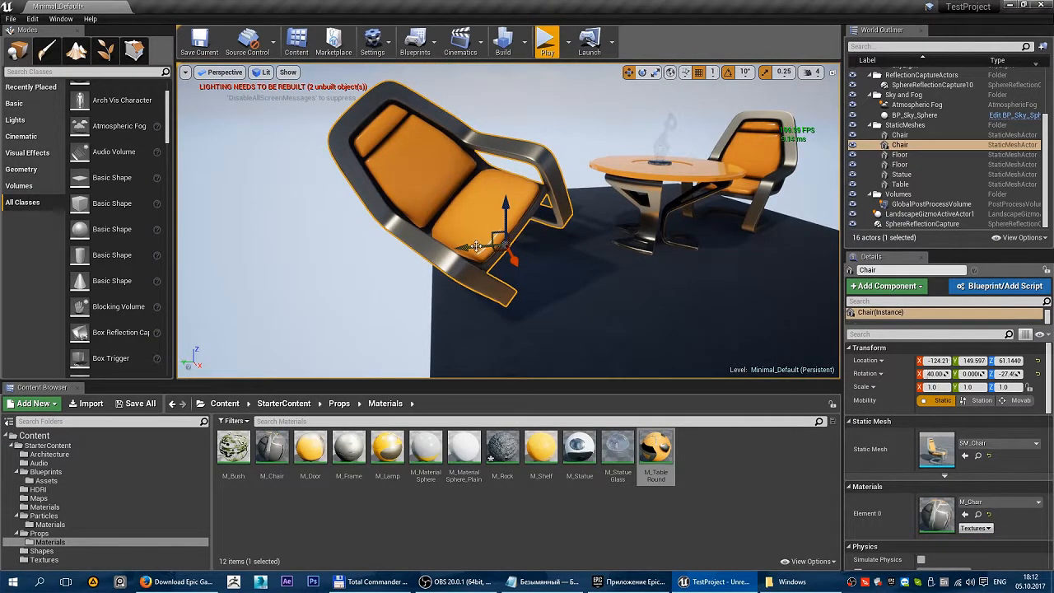
left_click(728, 72)
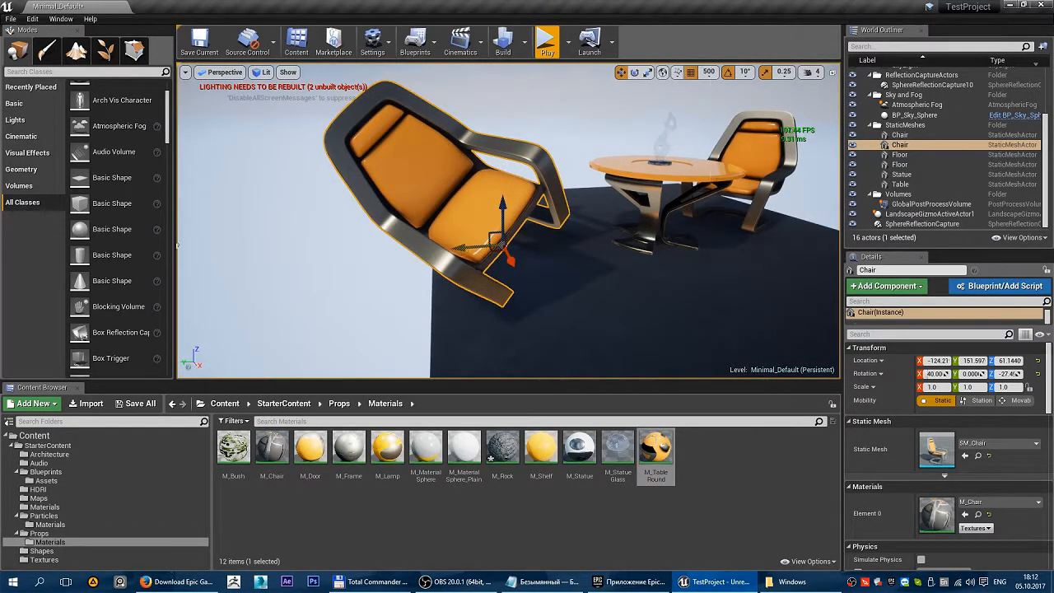
left_click(710, 72)
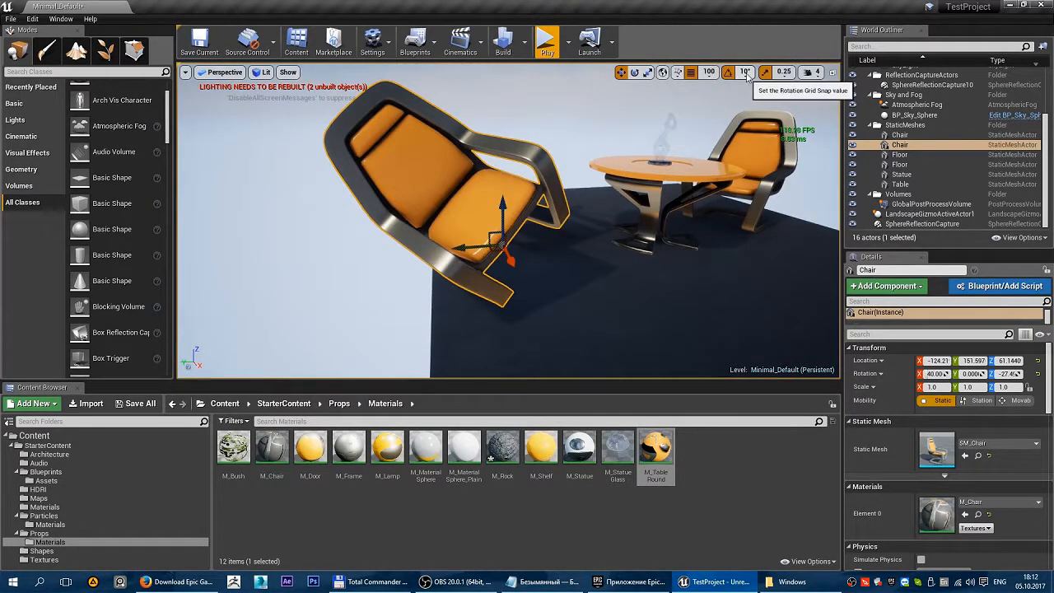
Rotate the chair, set scale snapping to 0.5, and return to the move tool.
left_click(727, 73)
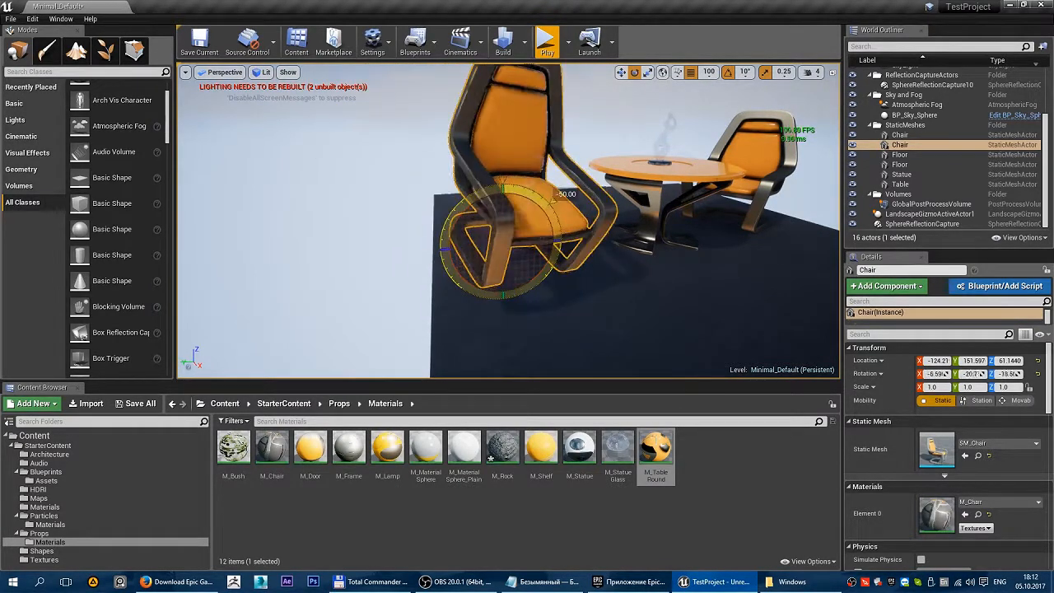
left_click(744, 73)
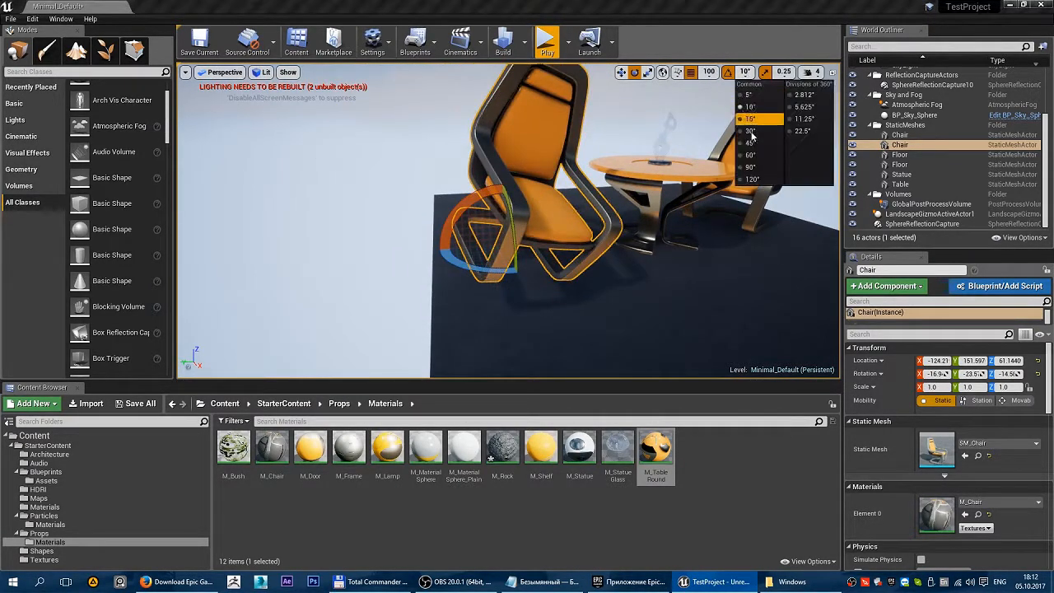
left_click(748, 119)
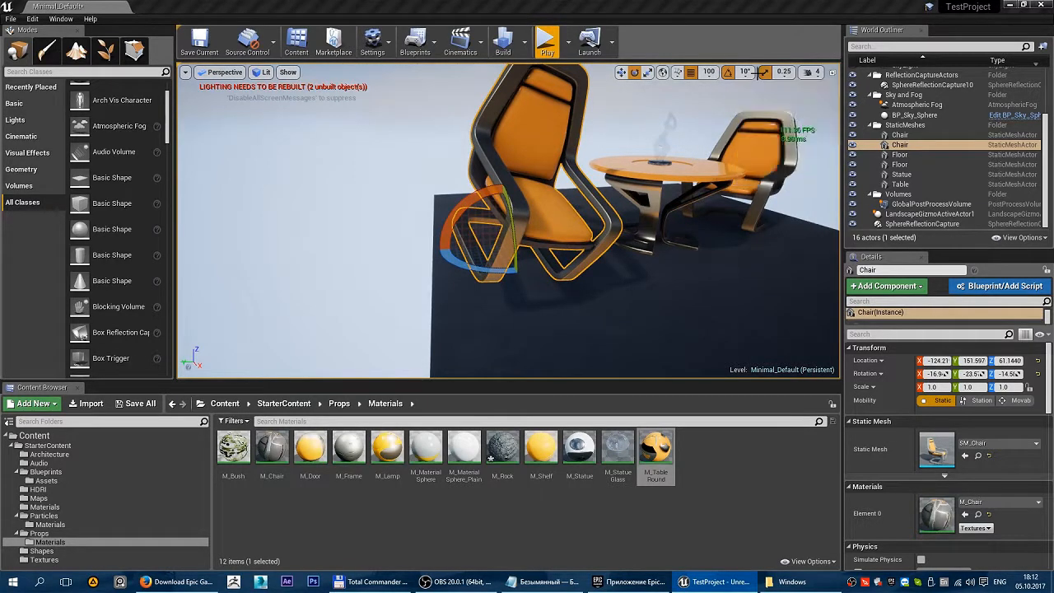
left_click(794, 72)
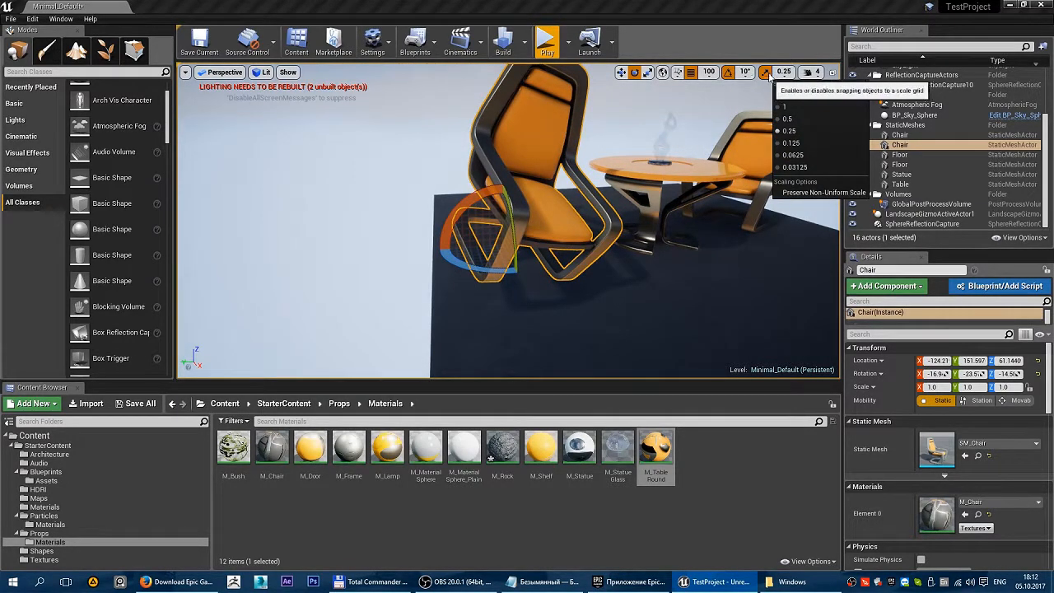
left_click(790, 144)
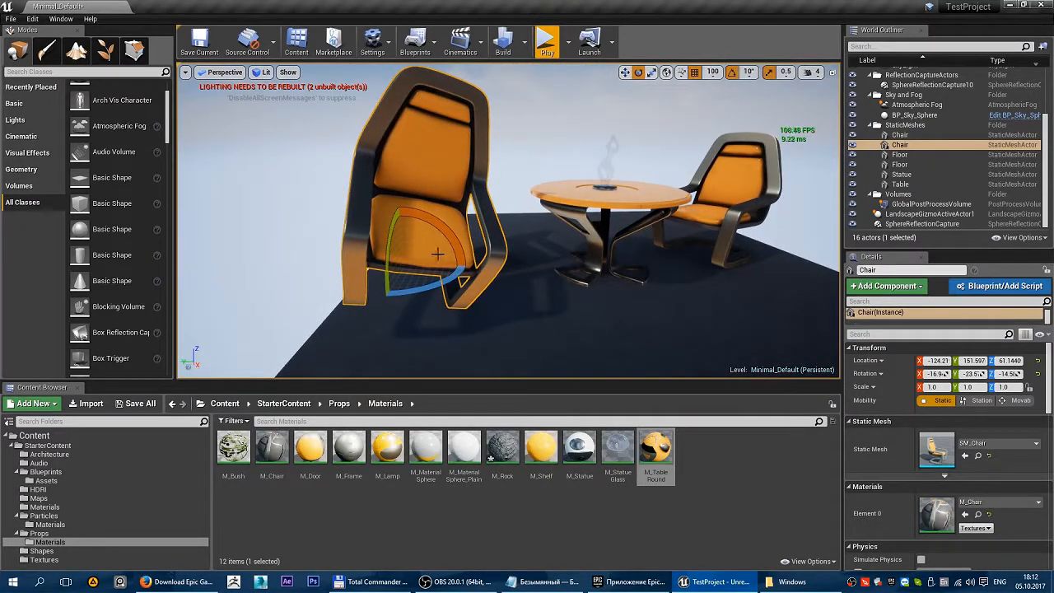
left_click(651, 73)
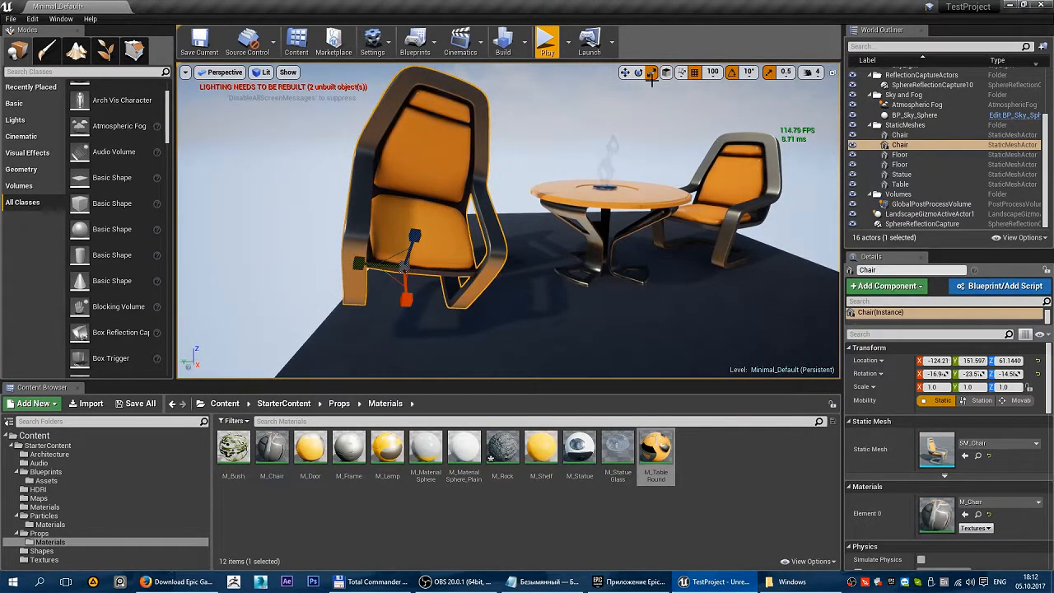